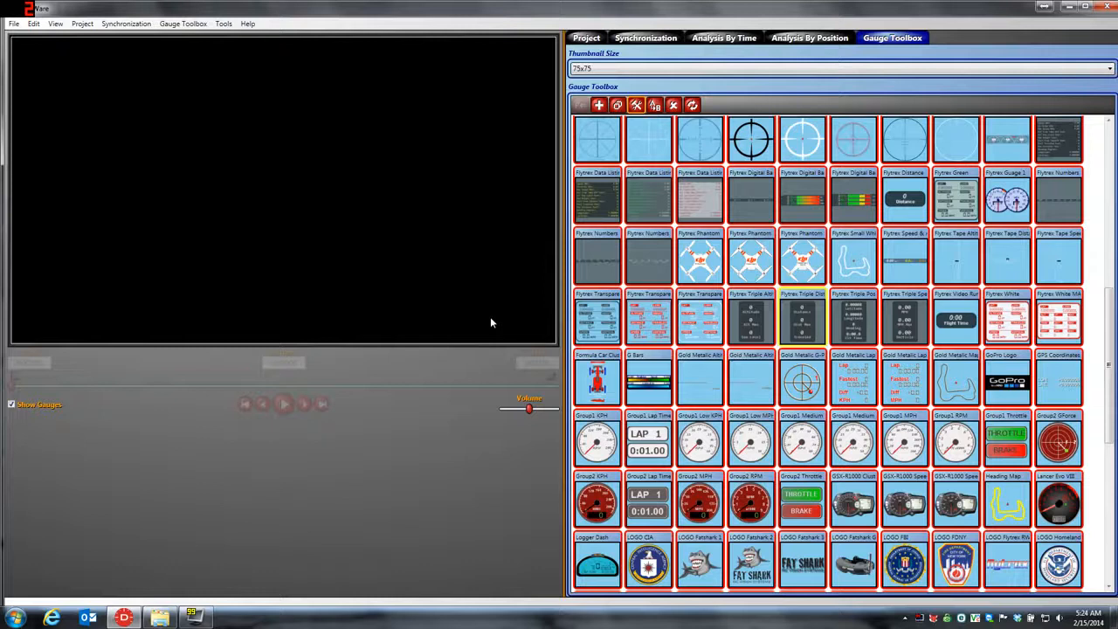
mouse_move(550, 332)
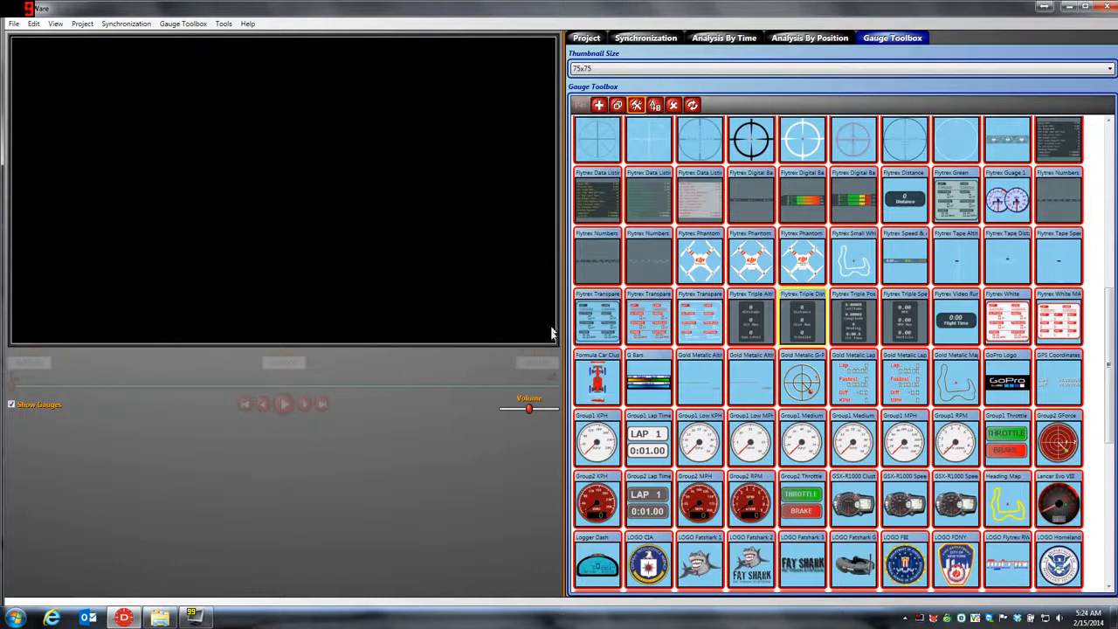
mouse_move(538, 346)
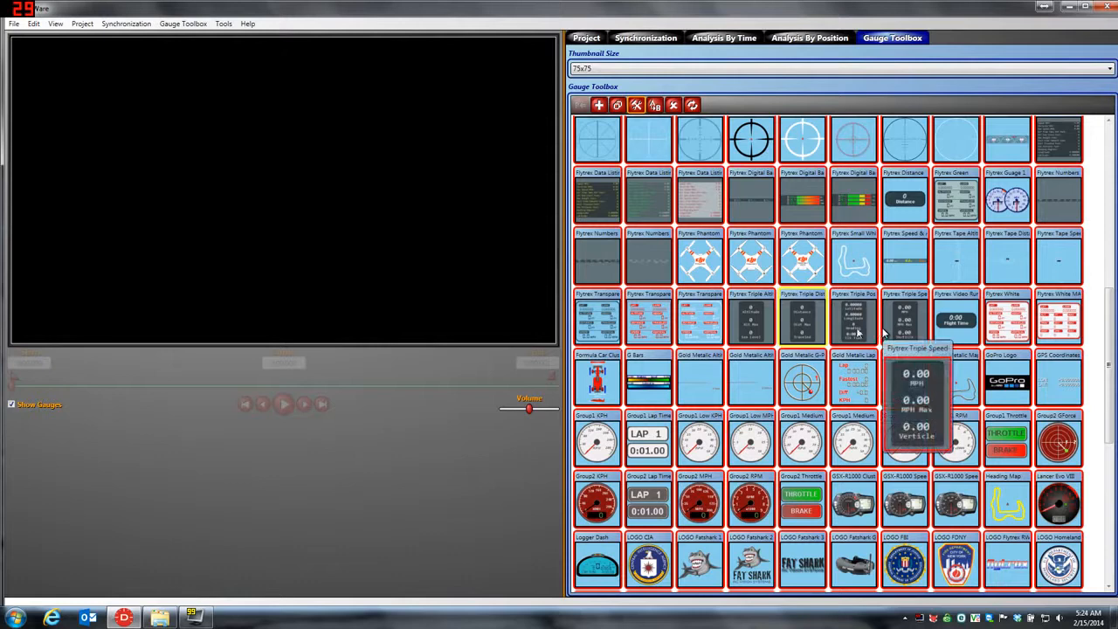
mouse_move(510, 335)
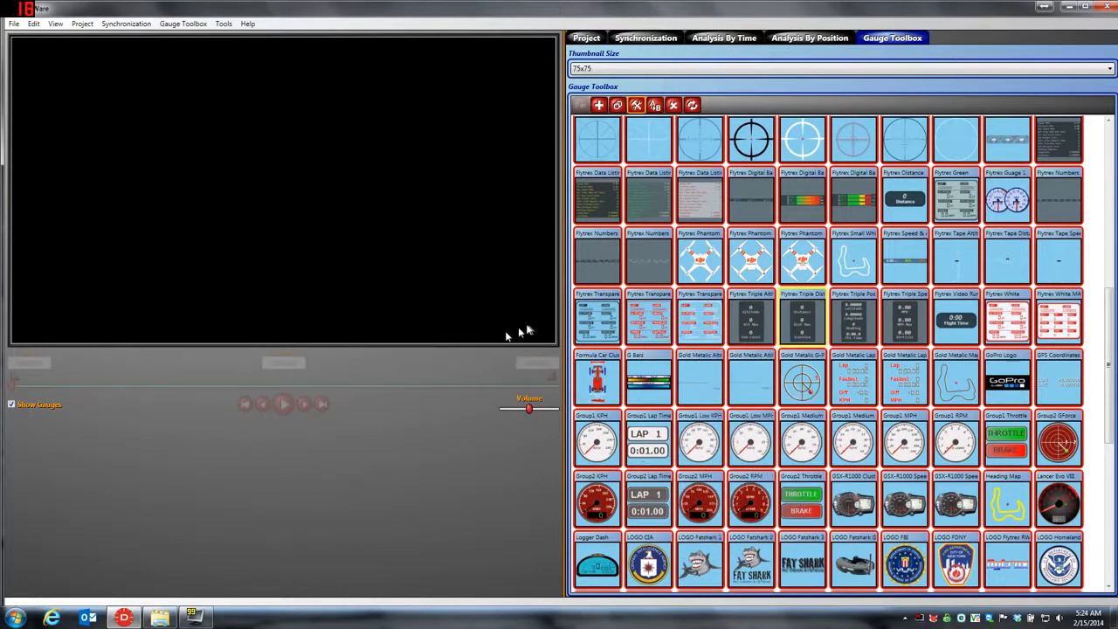
mouse_move(503, 306)
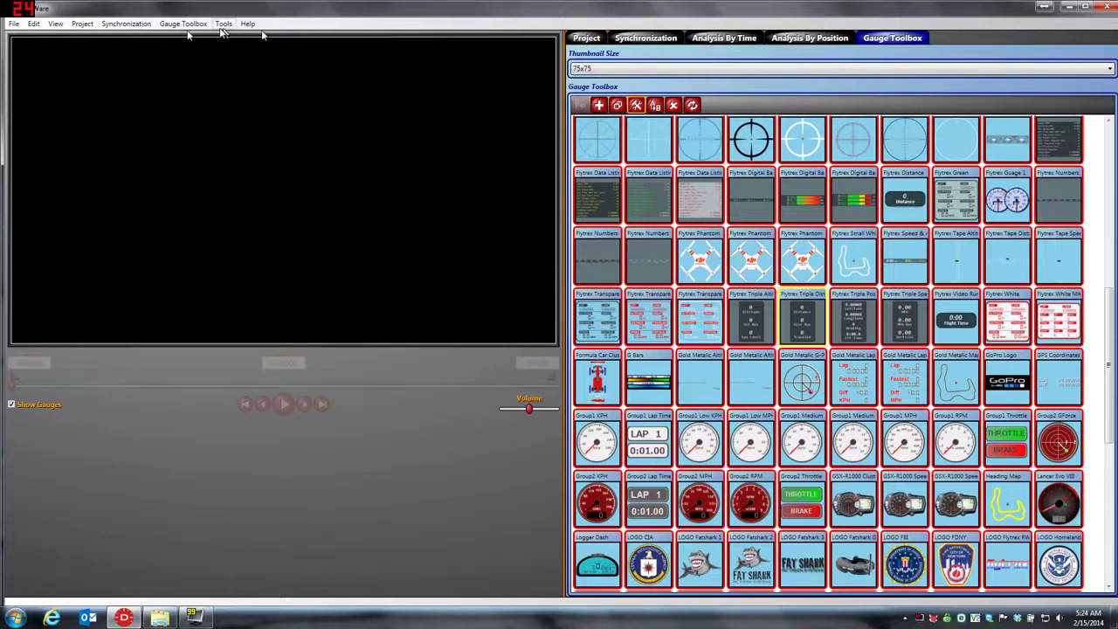
- Start a new project and load the skid-steer video as its video file
click(14, 24)
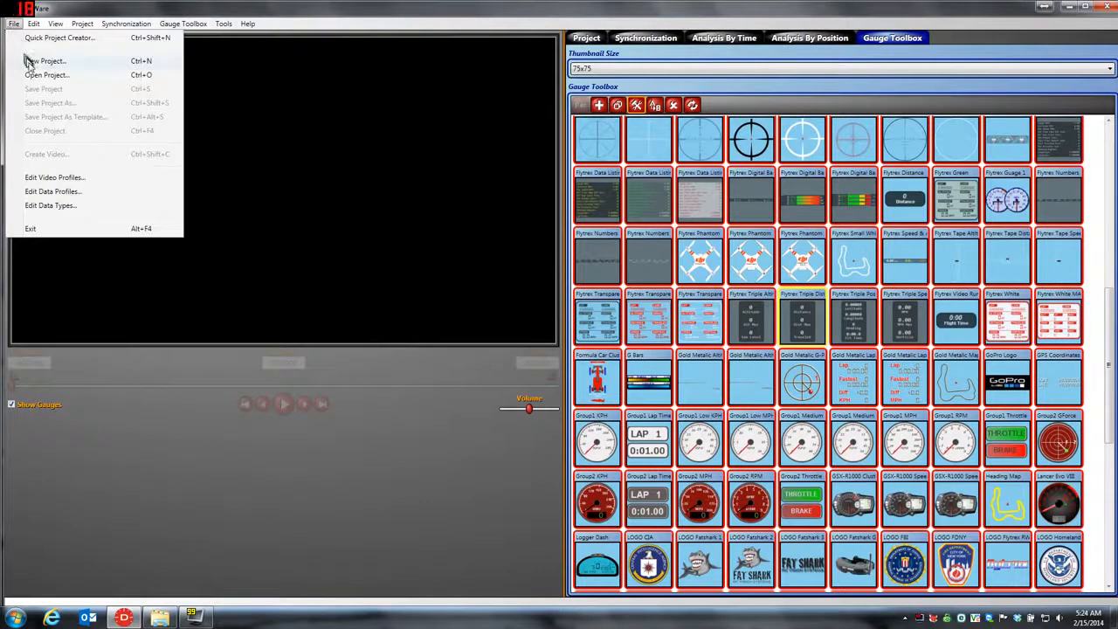
click(46, 60)
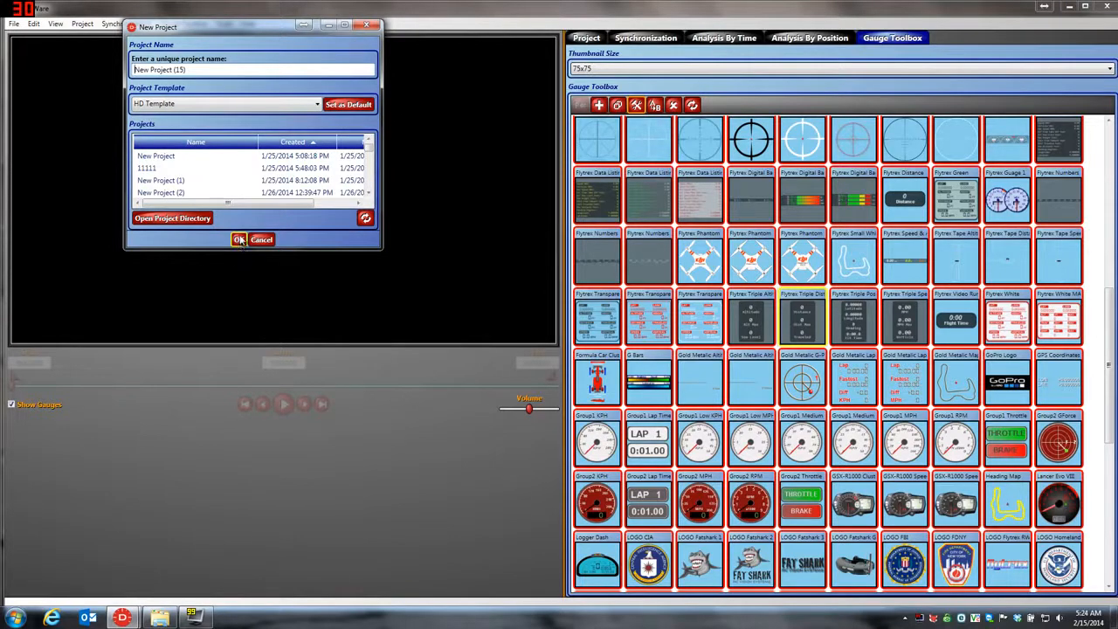
click(237, 239)
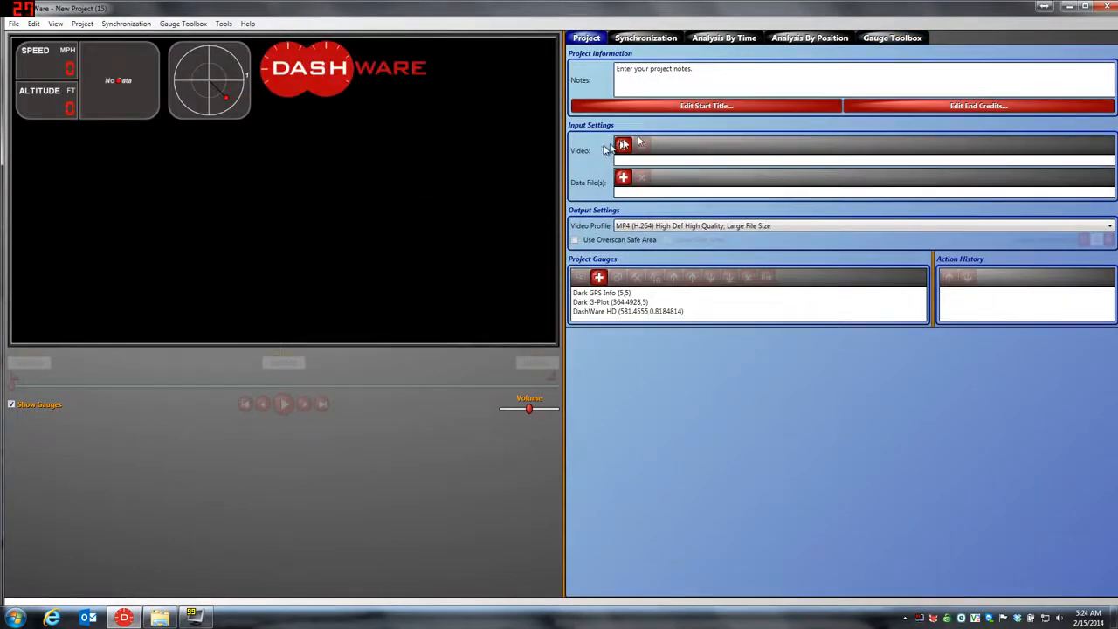
click(622, 143)
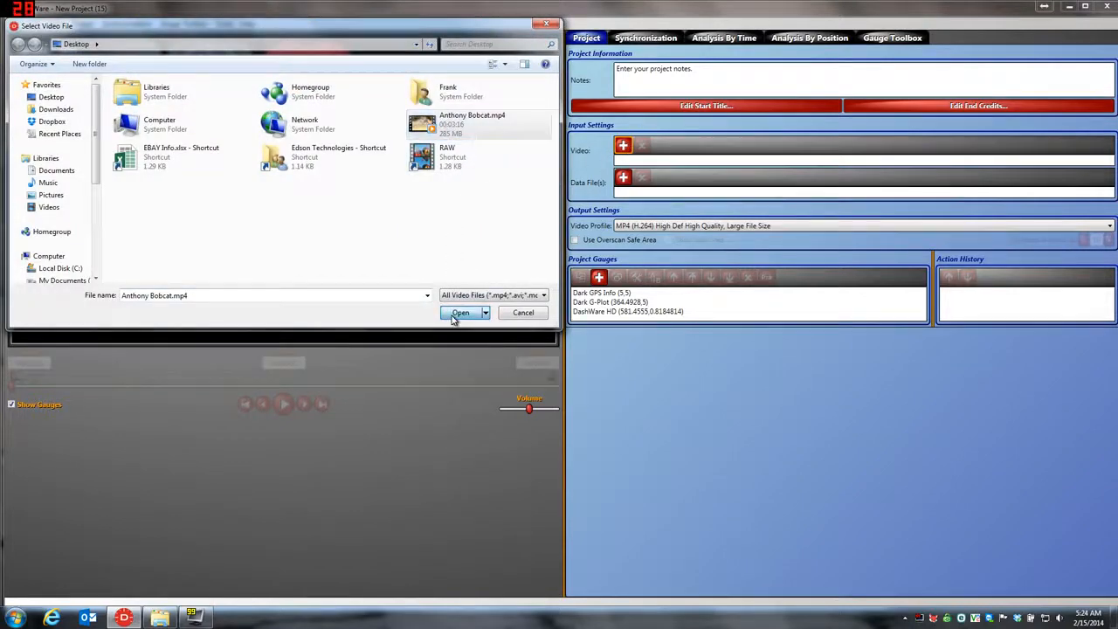
click(459, 312)
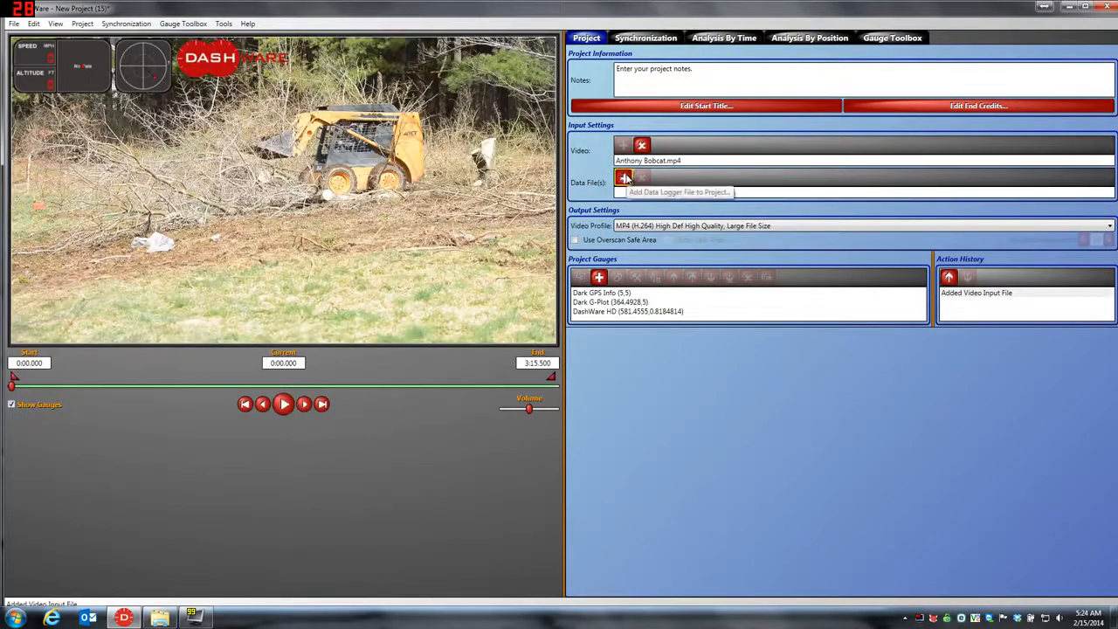
- Add the Flytrex quadcopter mission CSV as a data logger file with the Flytrex Max profile
click(621, 179)
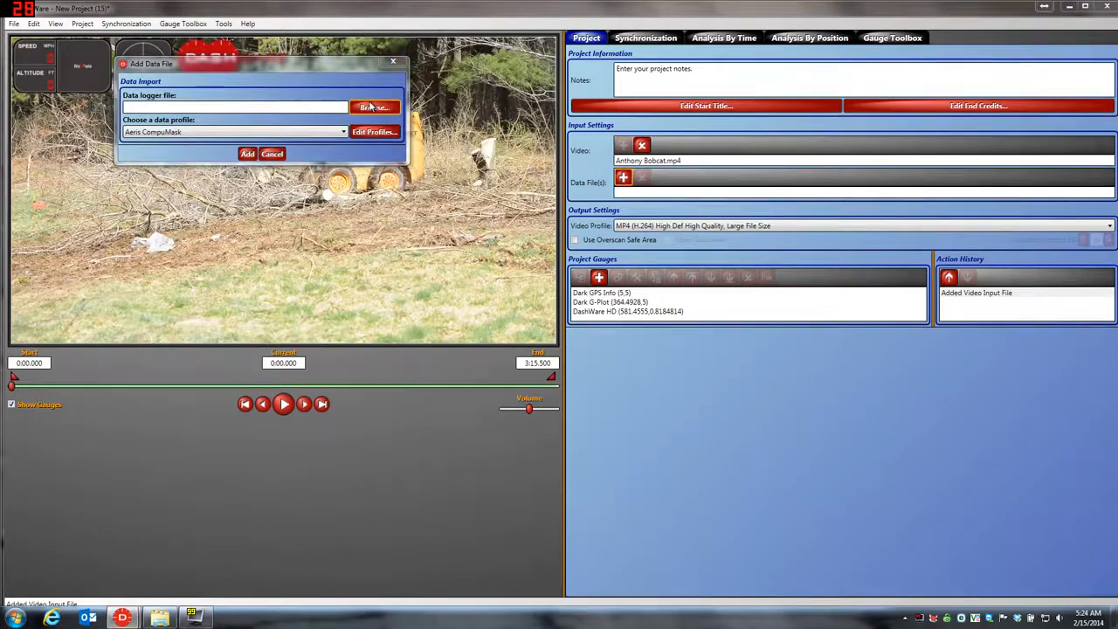
click(374, 106)
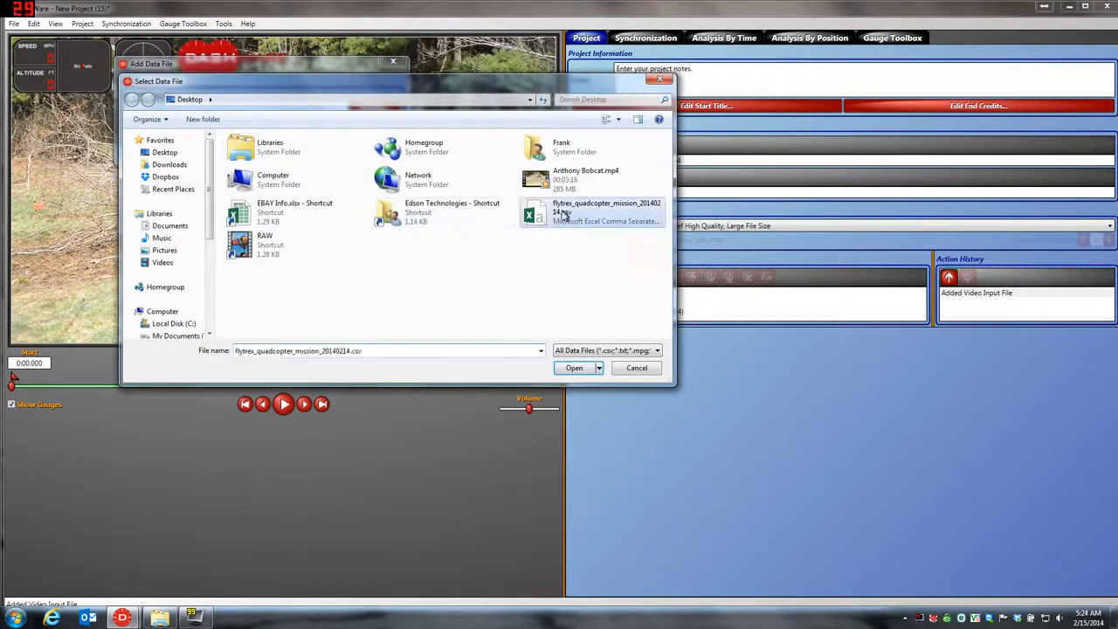
click(573, 367)
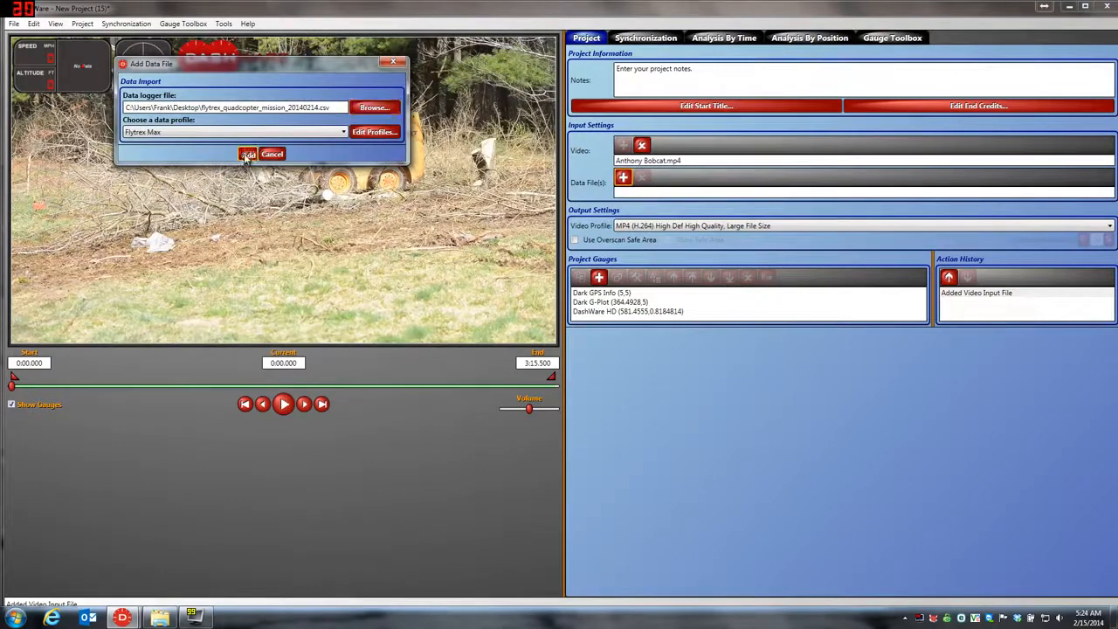
click(248, 154)
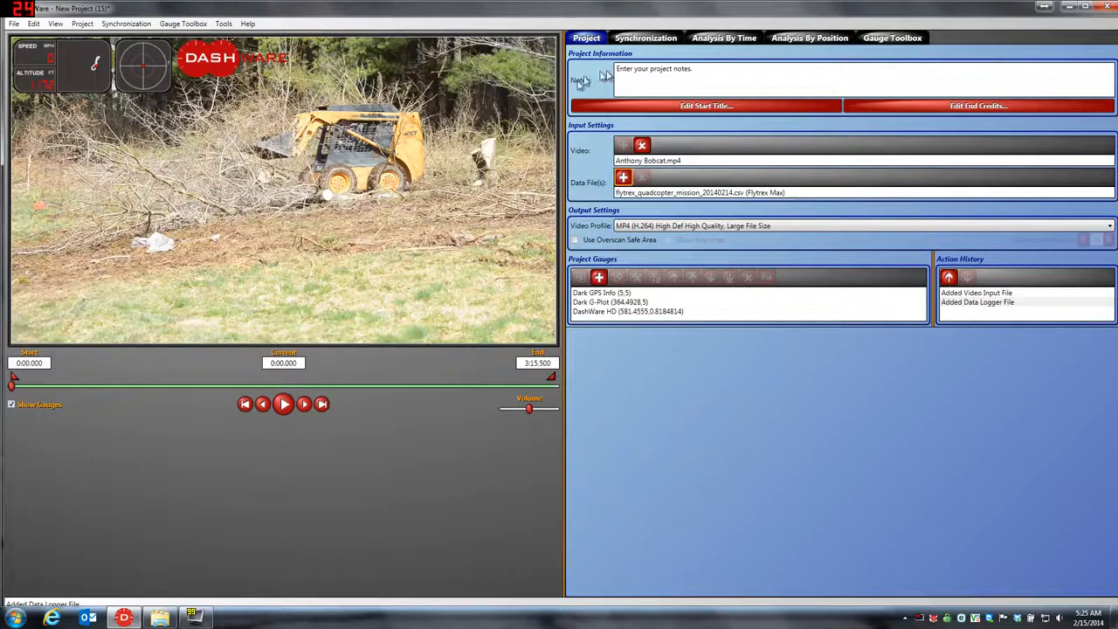
- From the Gauge Toolbox, place the Flytrex logo in the video's top-left corner
click(891, 39)
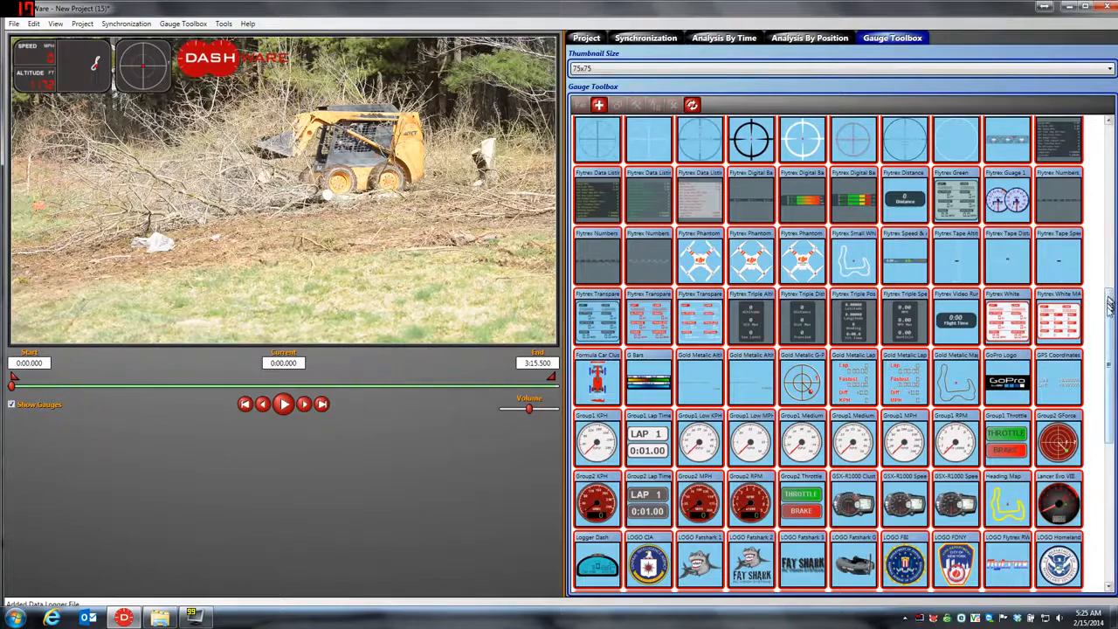
scroll(down, 3)
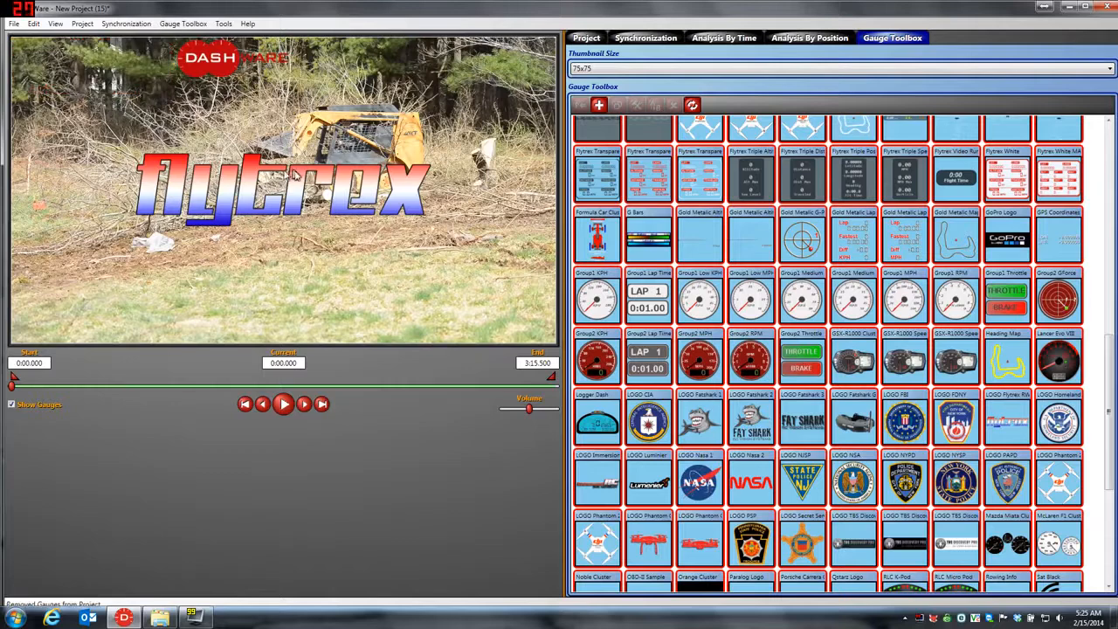
click(283, 189)
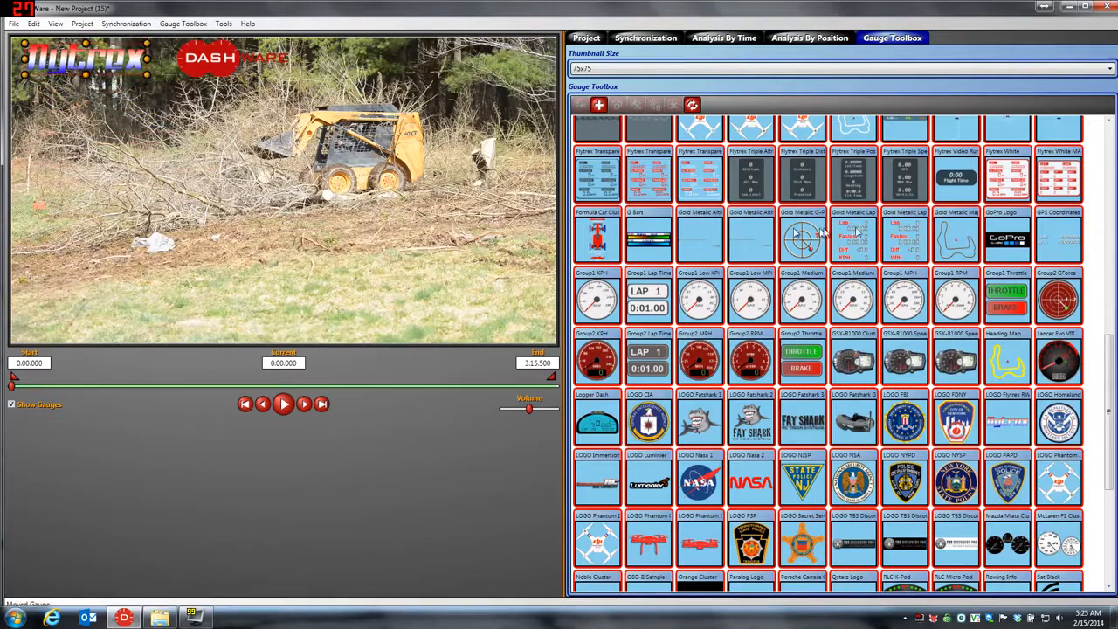
mouse_move(987, 253)
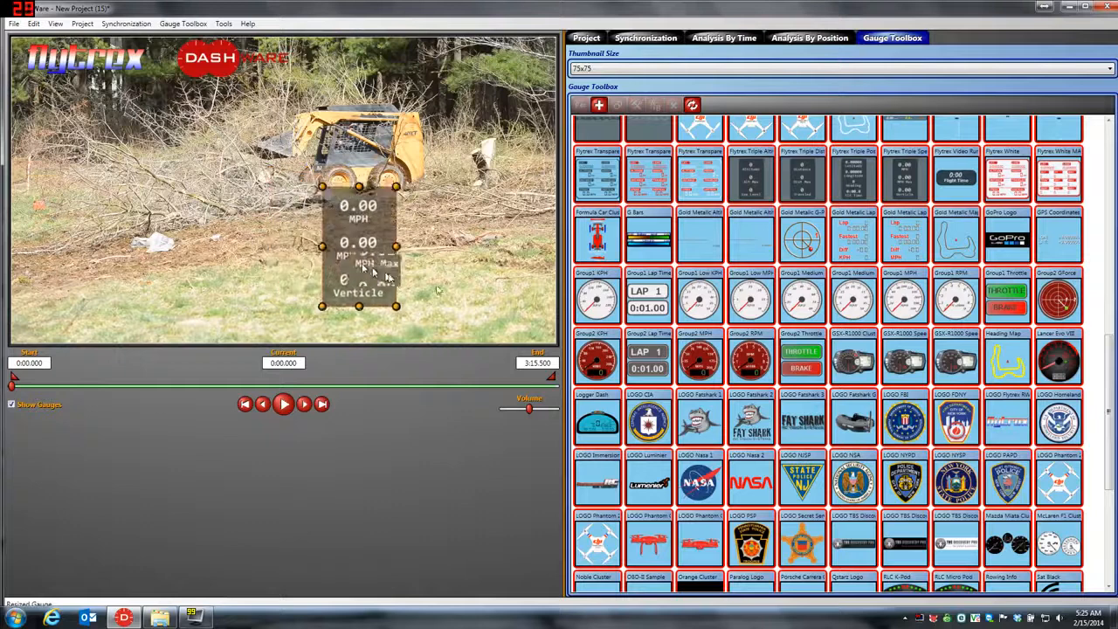
- Stack the Triple Altitude gauge above the Triple Speed gauge on the video's right edge
drag(358, 253, 503, 254)
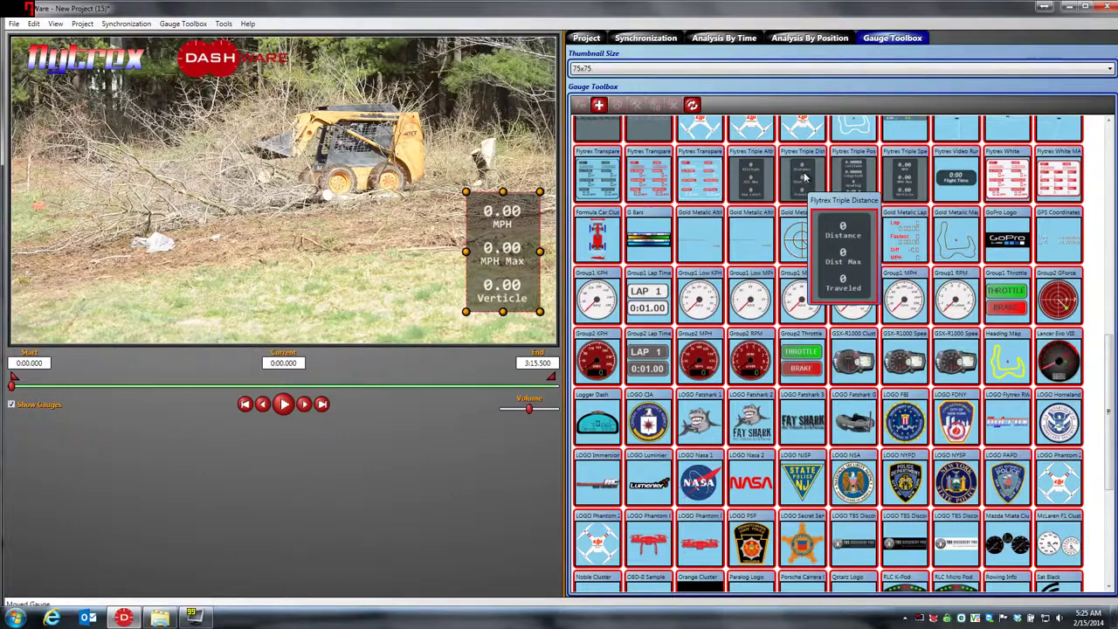
mouse_move(751, 178)
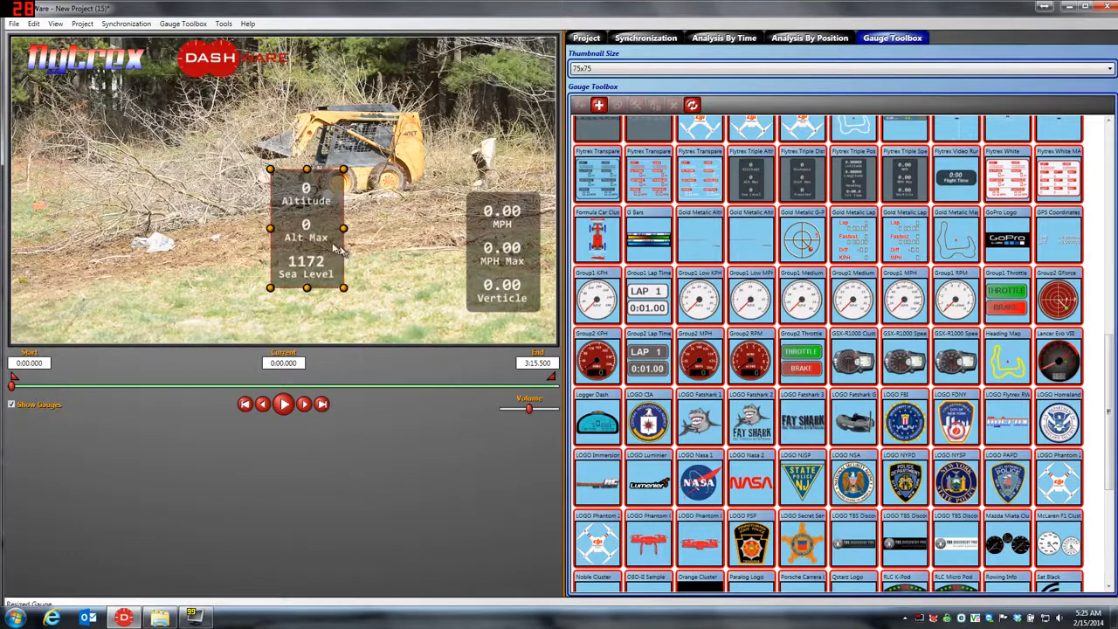
drag(306, 235, 505, 119)
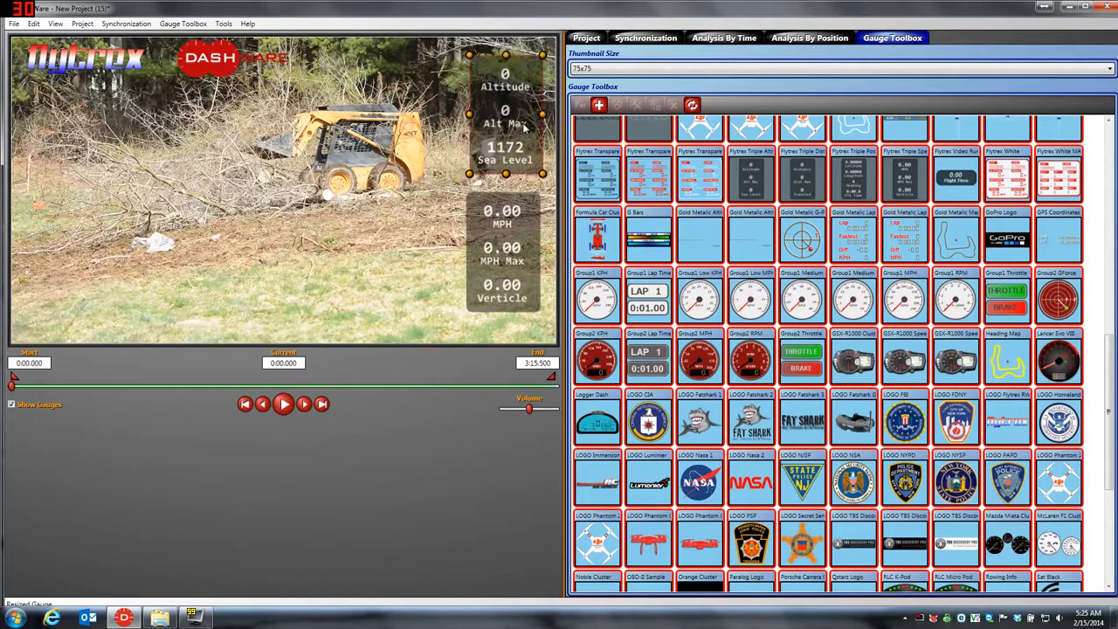
click(646, 39)
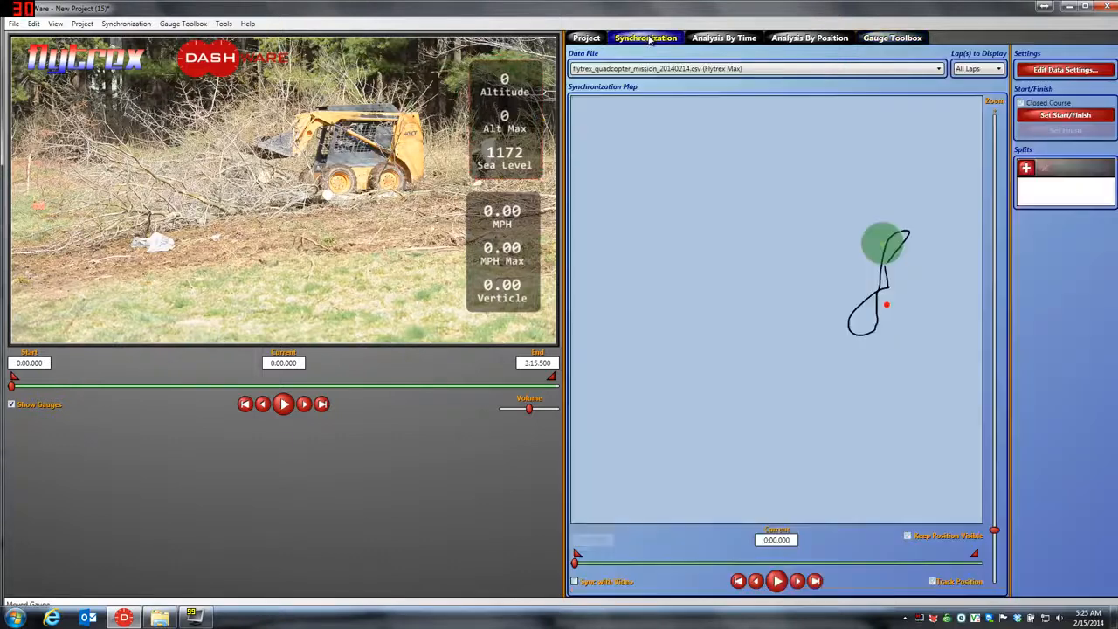
- Disable Closed Course to show the full track and scrub the timeline forward for live readings
click(1020, 103)
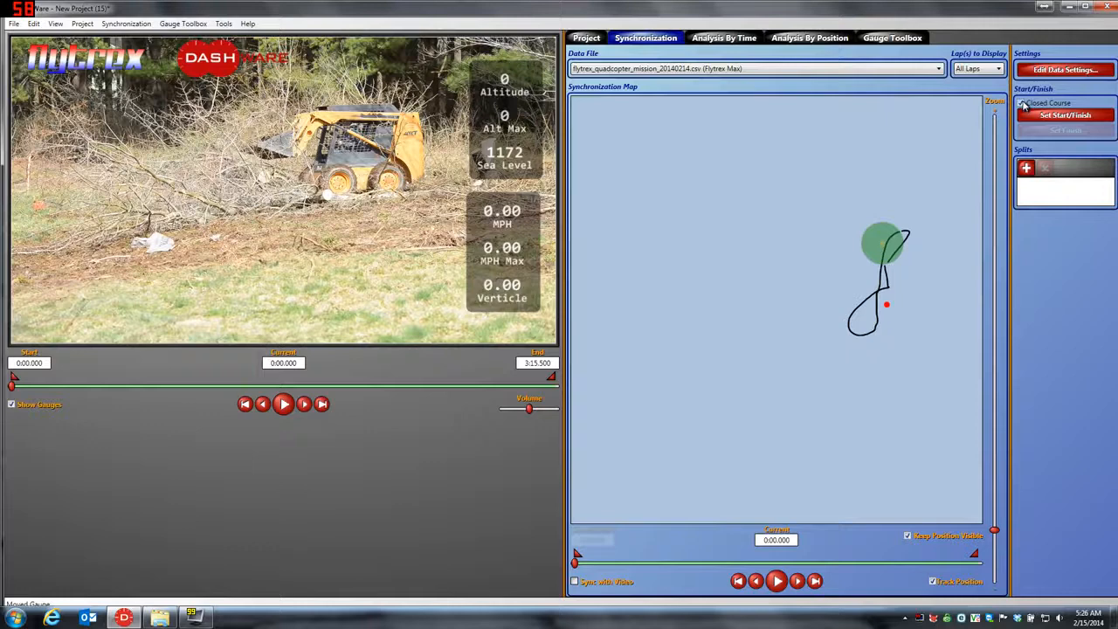
click(1022, 102)
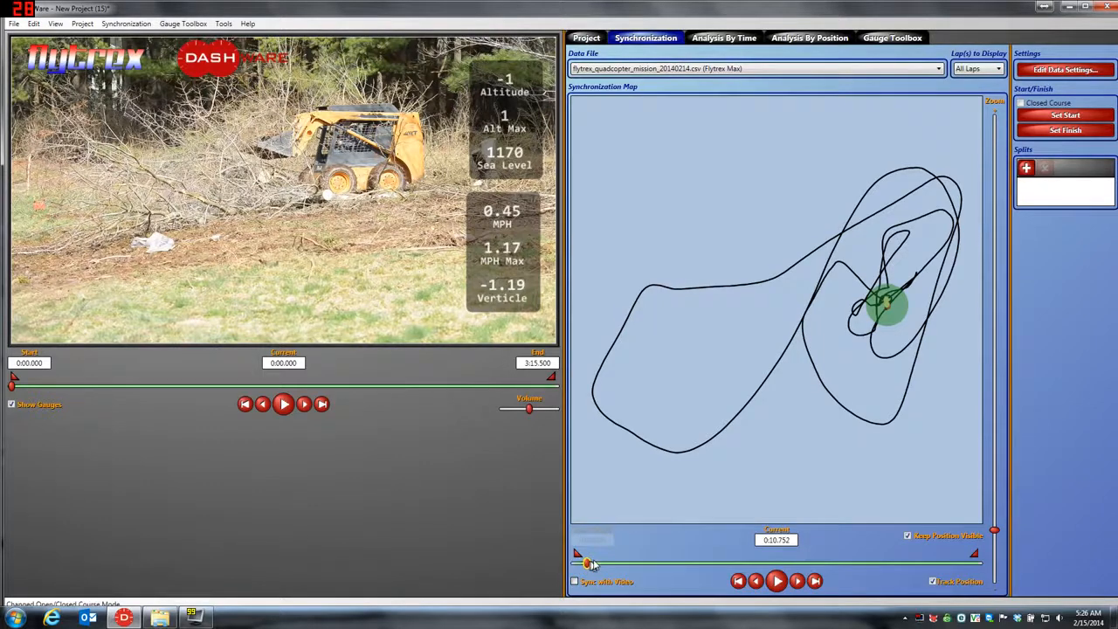
drag(590, 562, 642, 562)
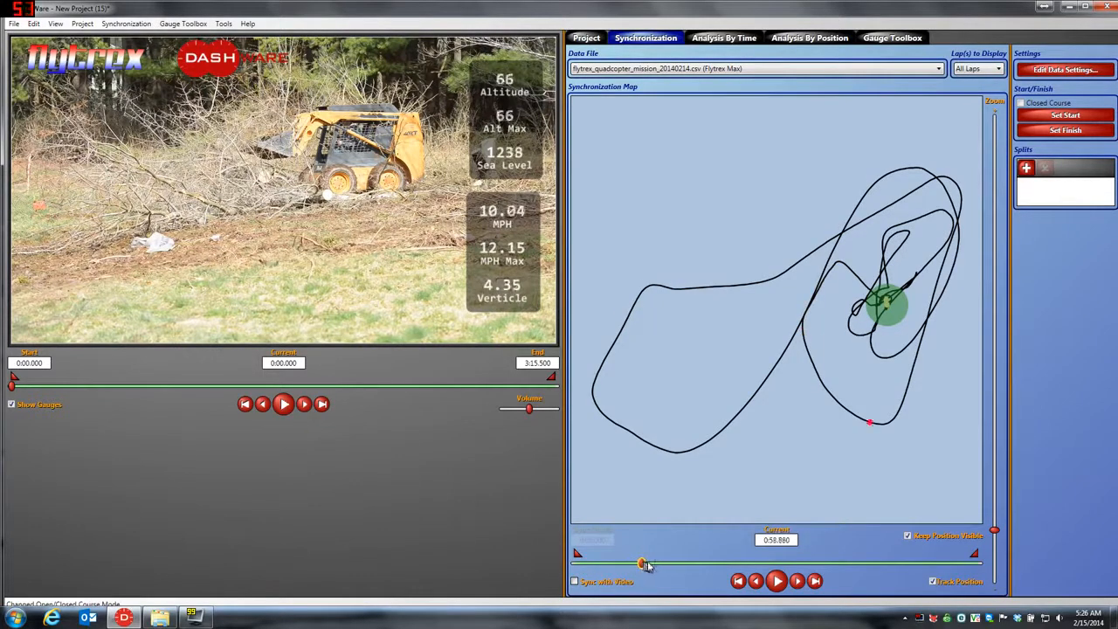
drag(643, 562, 690, 563)
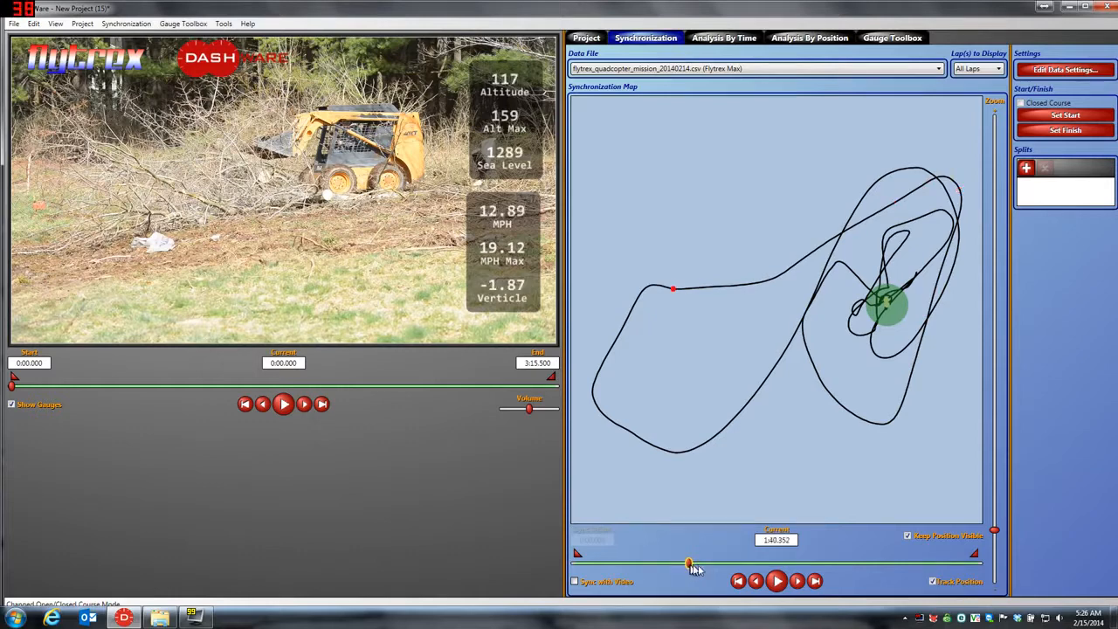
drag(690, 563, 743, 563)
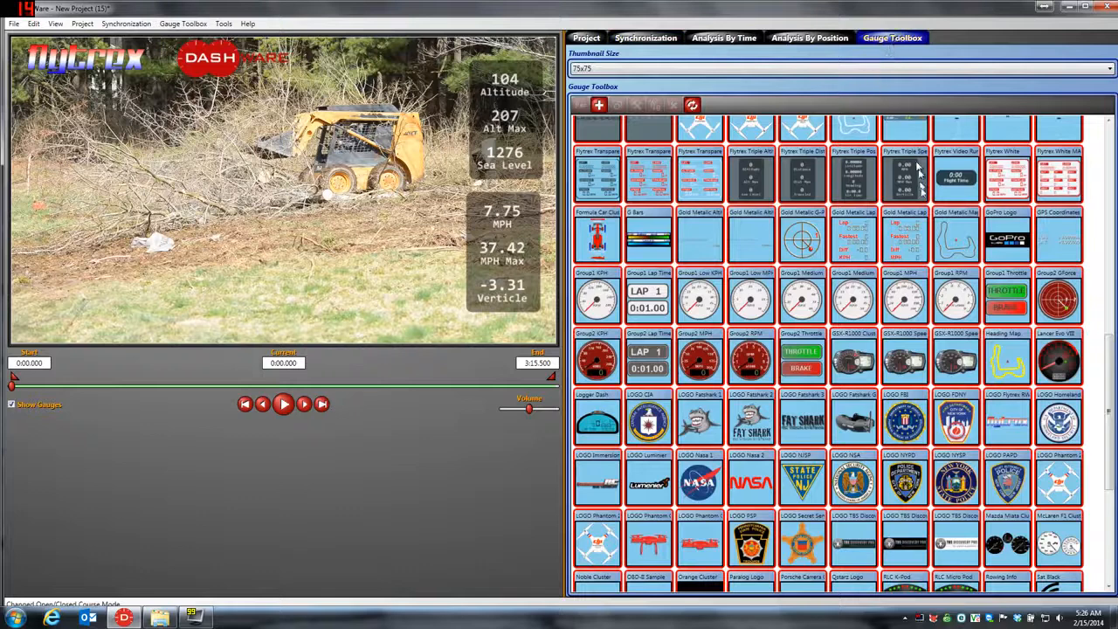
mouse_move(908, 171)
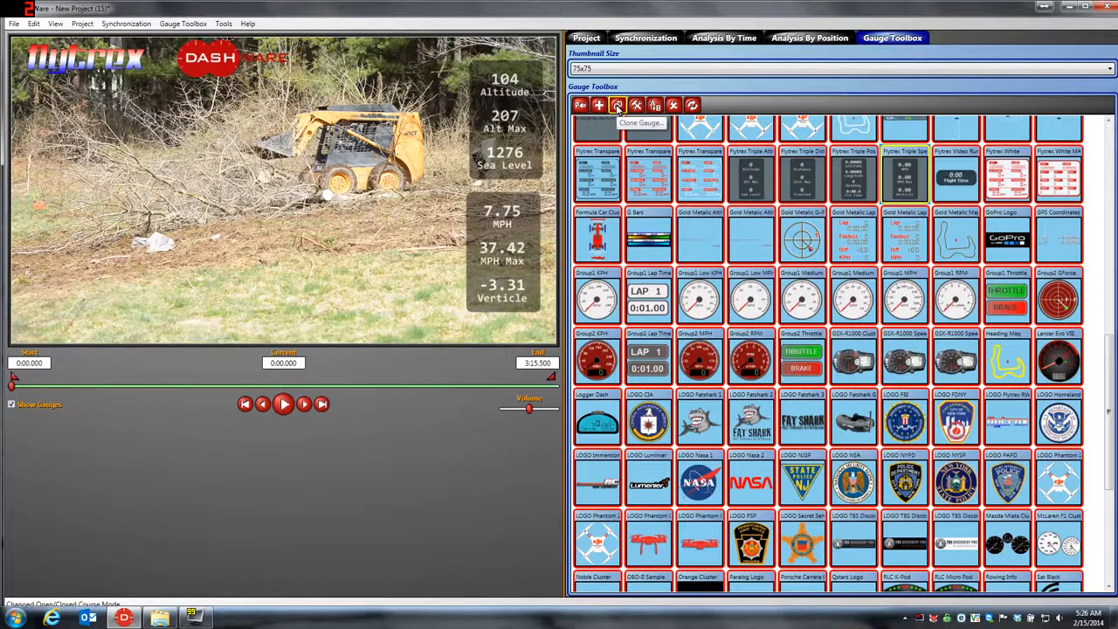
- Clone the Flytrex triple speed gauge under the name Flytrex Triple Speed KPH
click(617, 105)
text(Flytrex Triple Speed KPH)
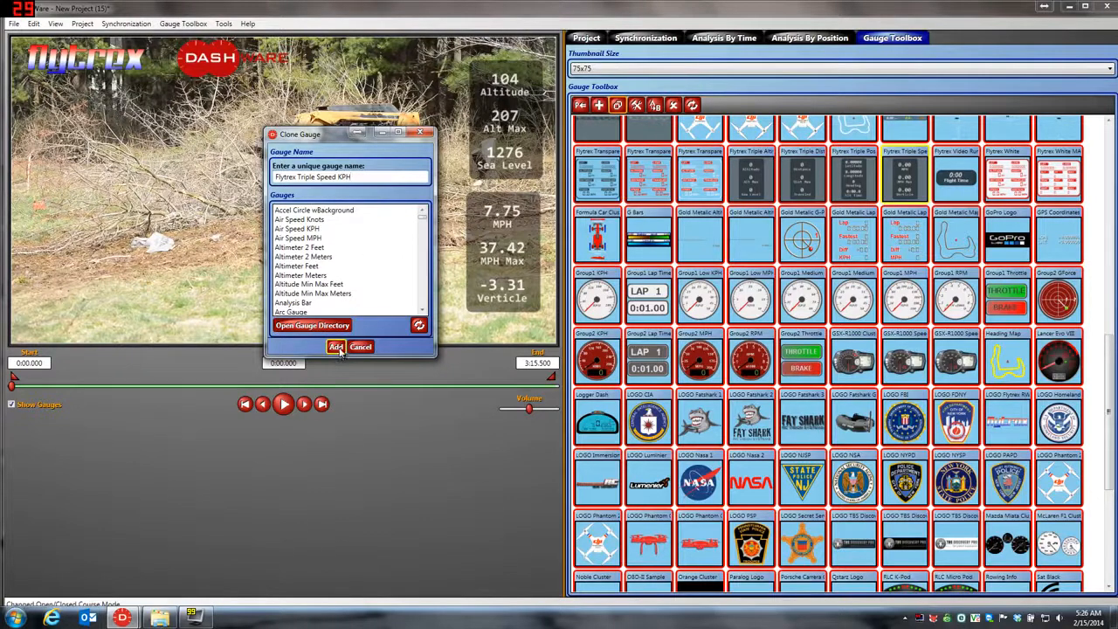
click(336, 346)
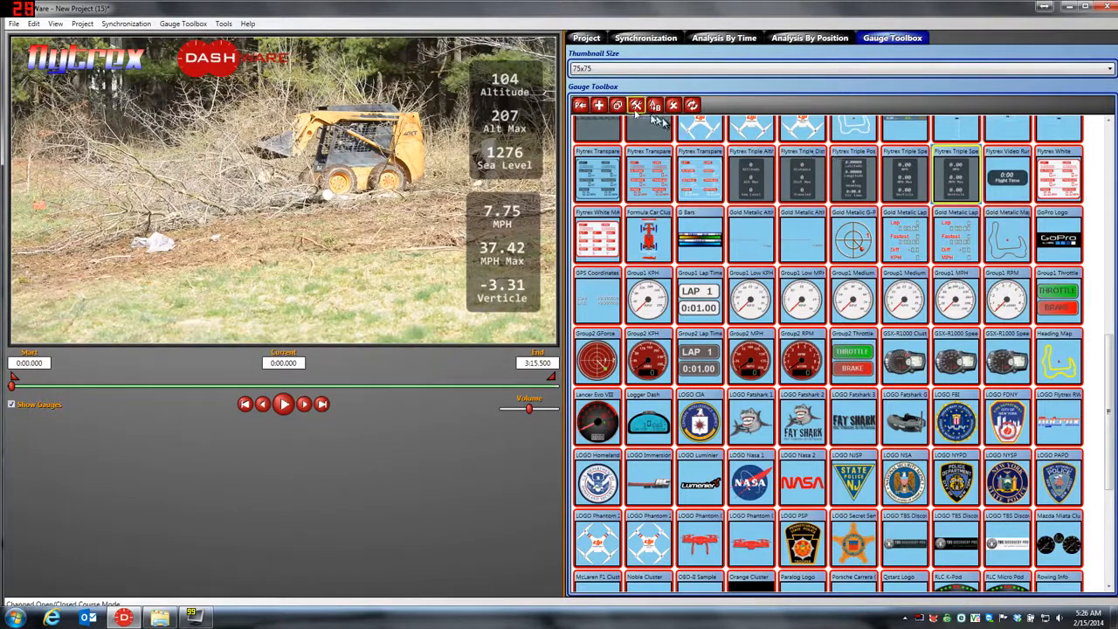
- Open the Flytrex Triple Speed KPH gauge in DashWare Designer for editing
double_click(904, 178)
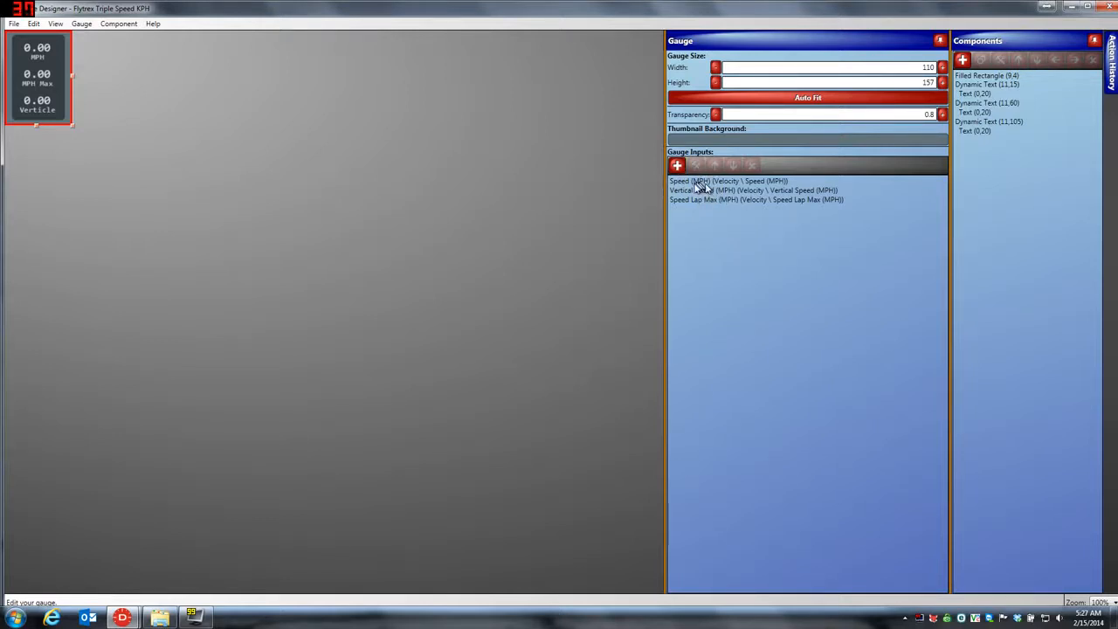
mouse_move(715, 196)
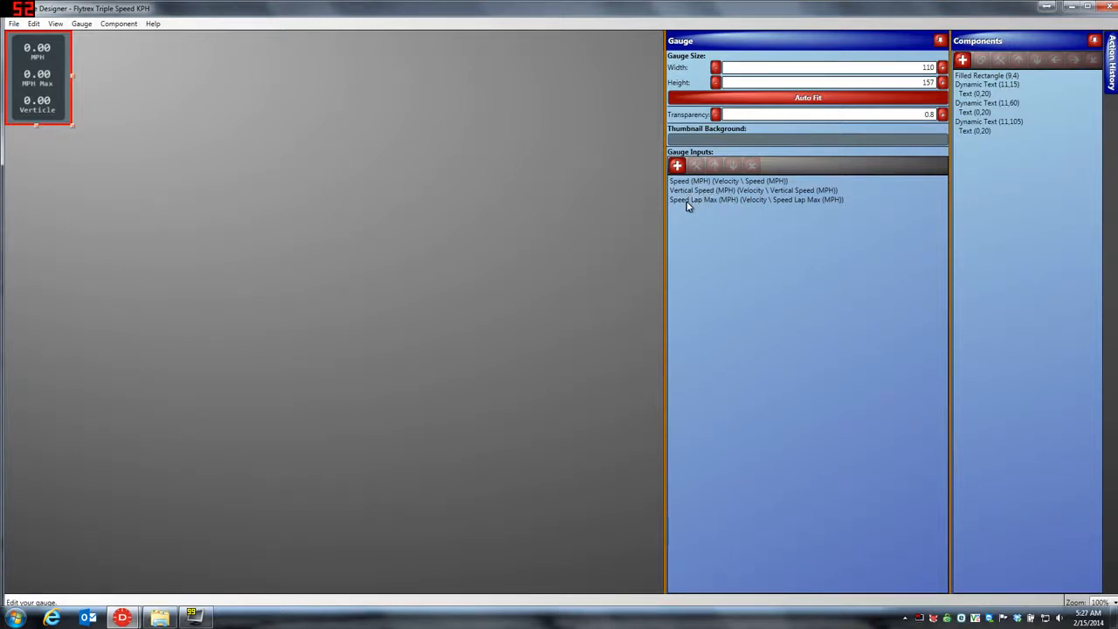
mouse_move(715, 205)
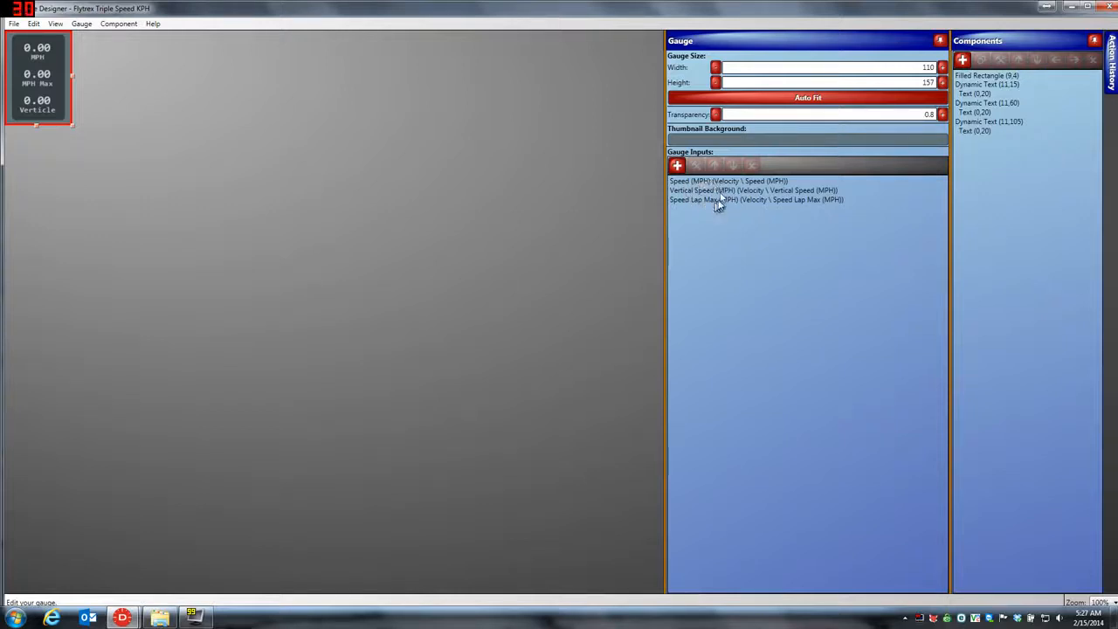
mouse_move(696, 187)
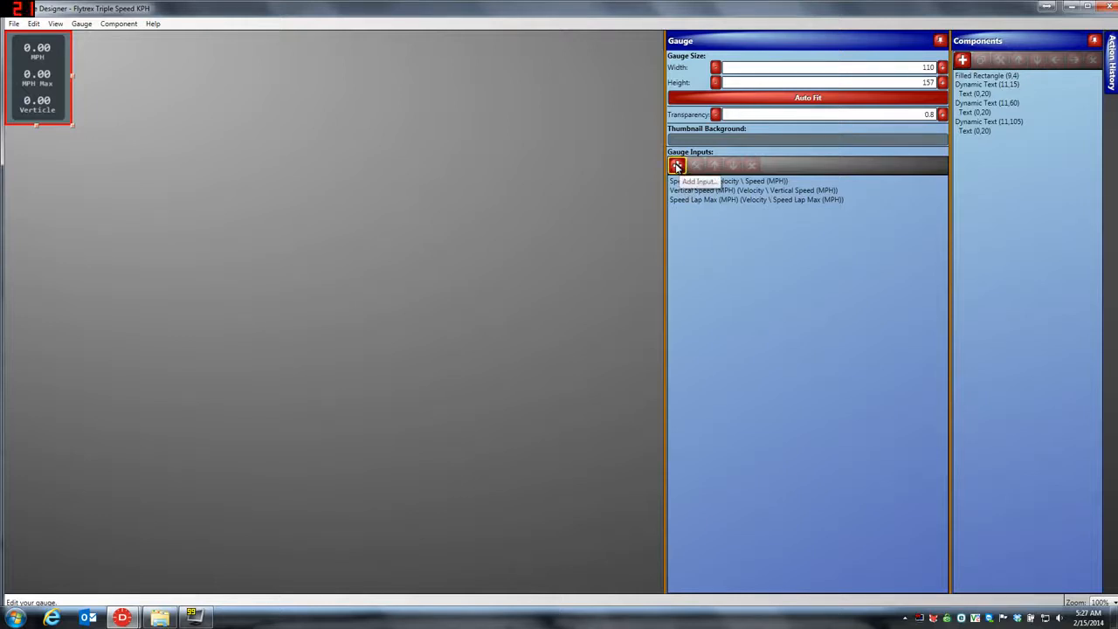
- Add a Velocity input of type Speed (KPH) to the gauge
click(678, 165)
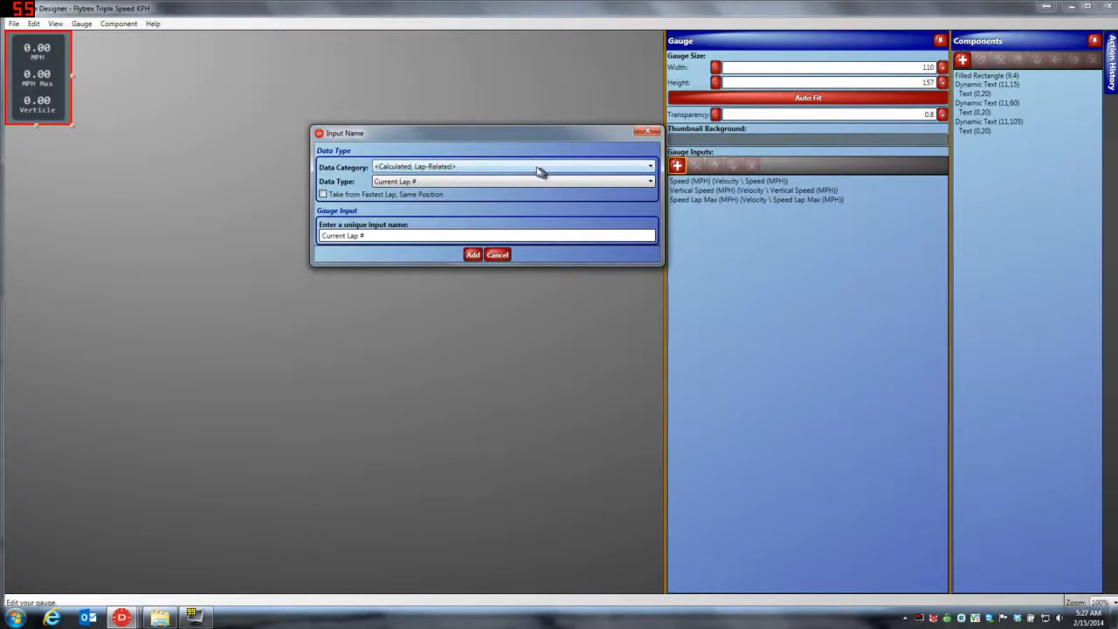
click(650, 166)
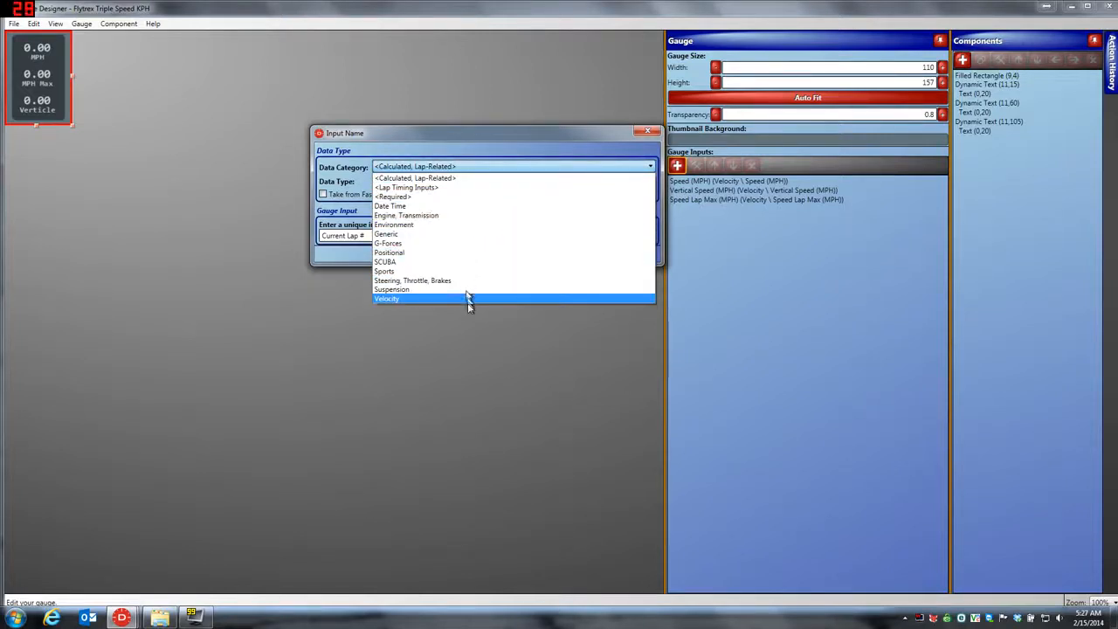
click(392, 290)
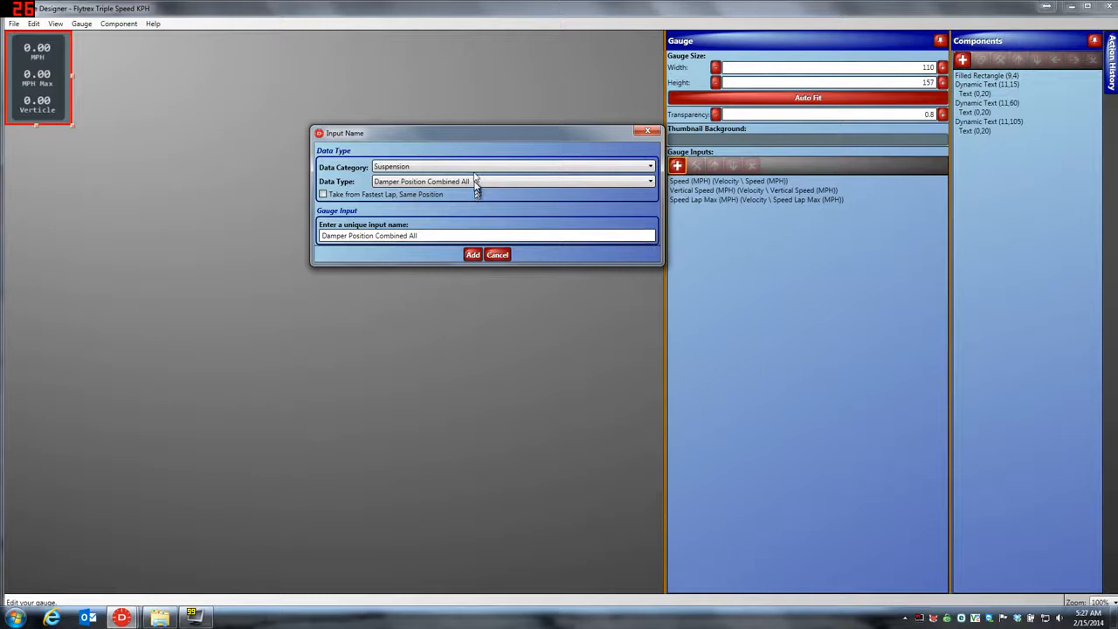
click(650, 166)
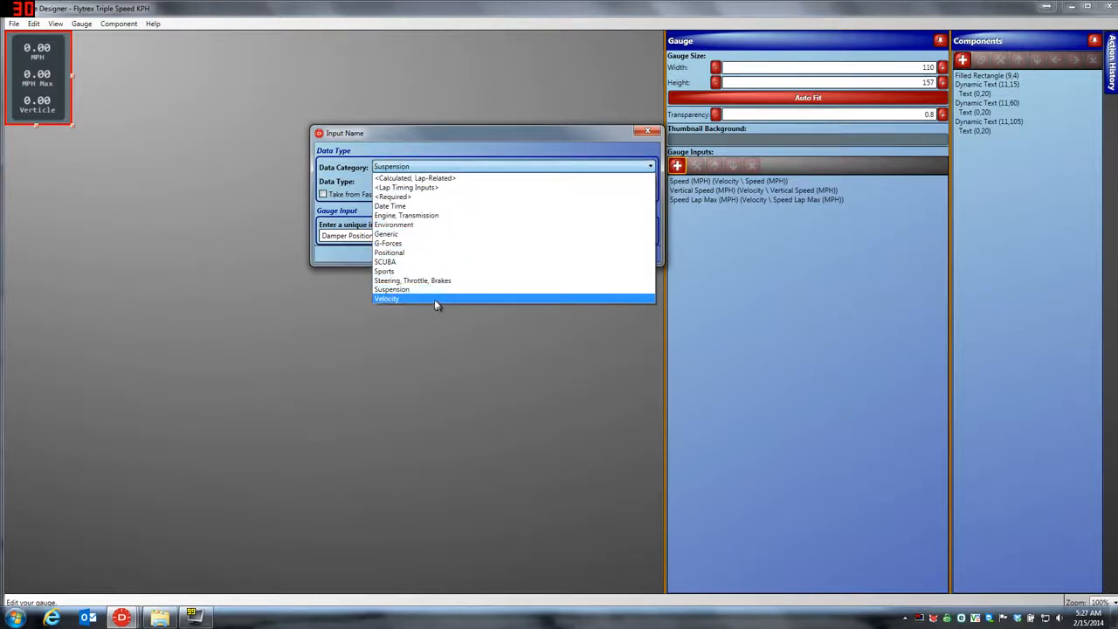
click(388, 297)
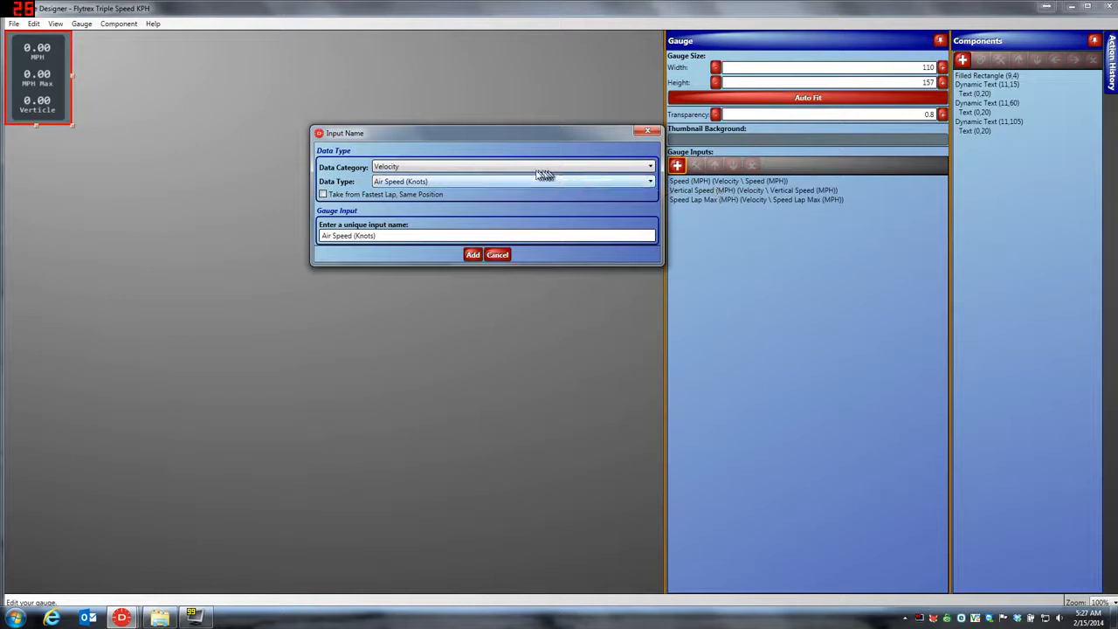
click(650, 180)
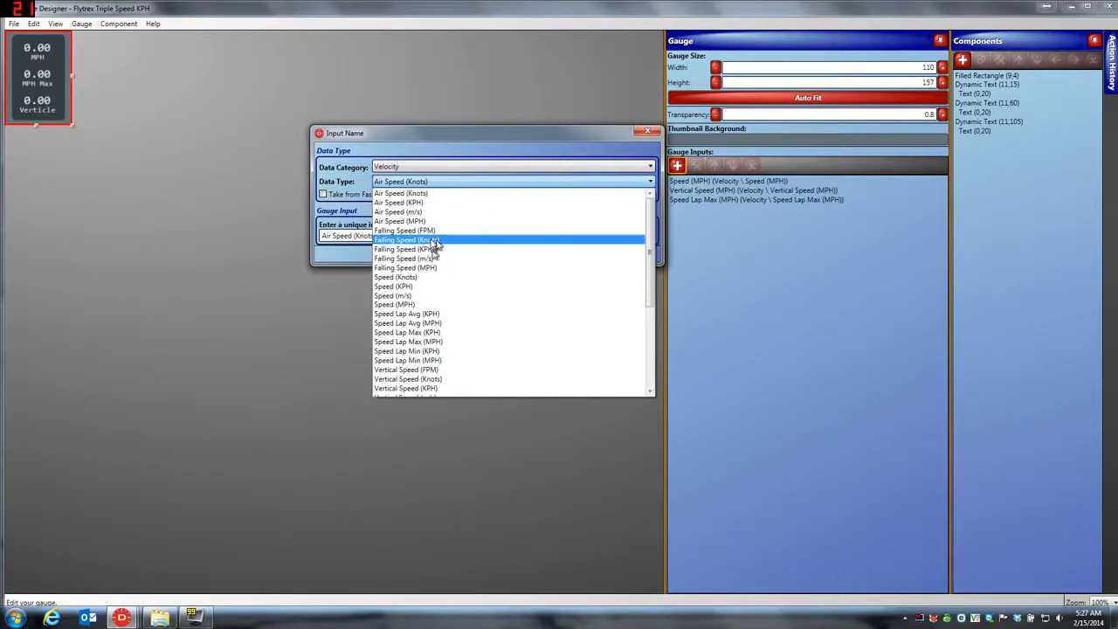
mouse_move(423, 304)
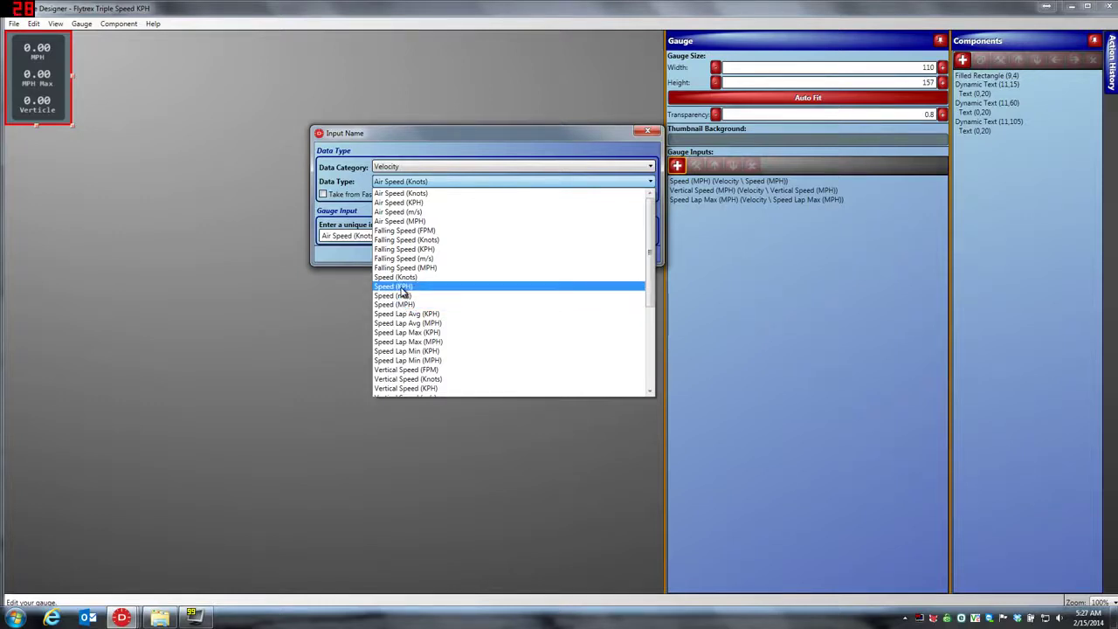
click(393, 295)
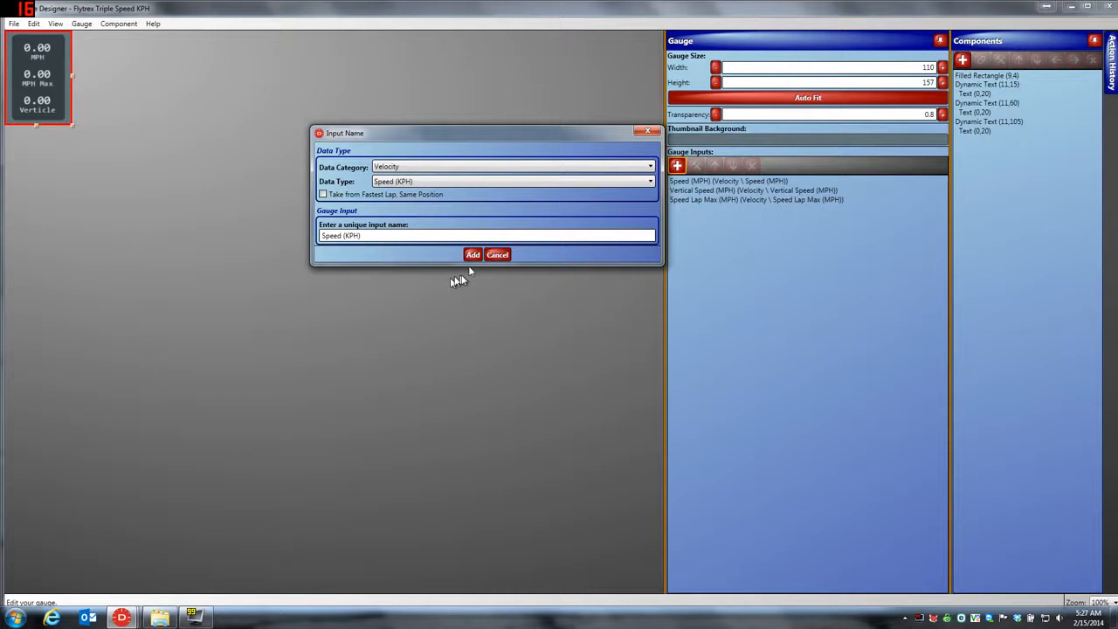
click(472, 256)
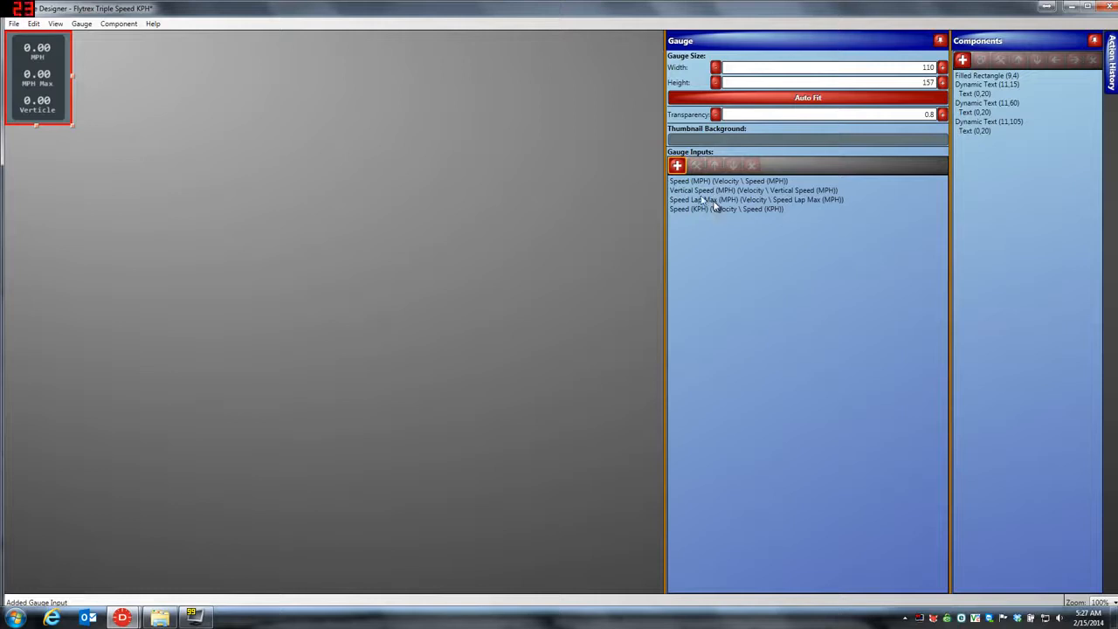
- Add a Vertical Speed (KPH) velocity input, then begin the Speed Lap Max (KPH) input
click(676, 164)
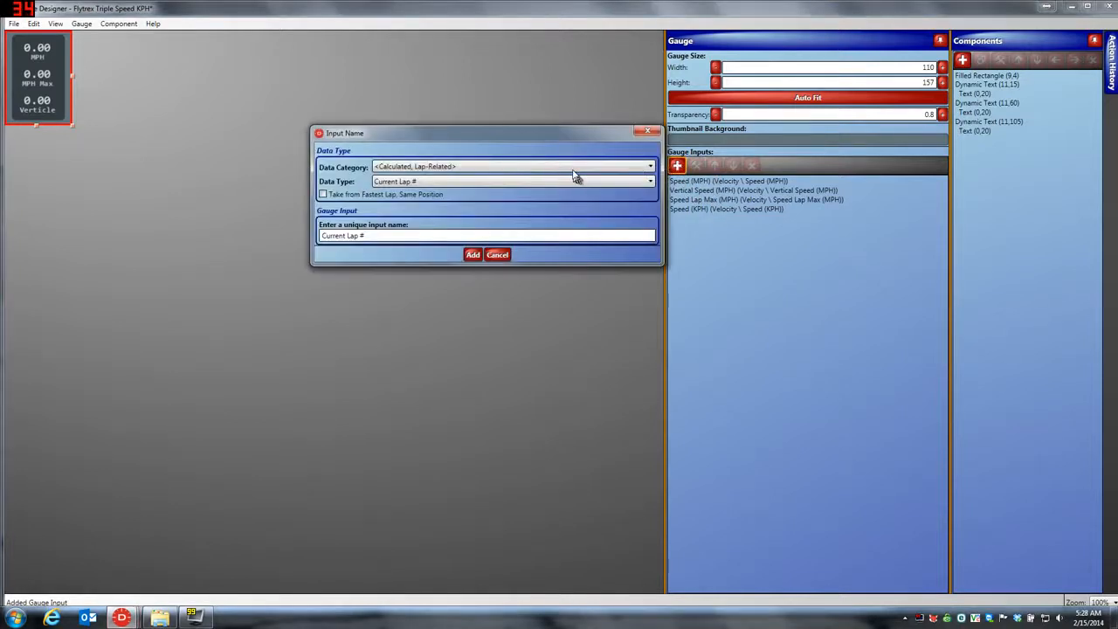
click(650, 166)
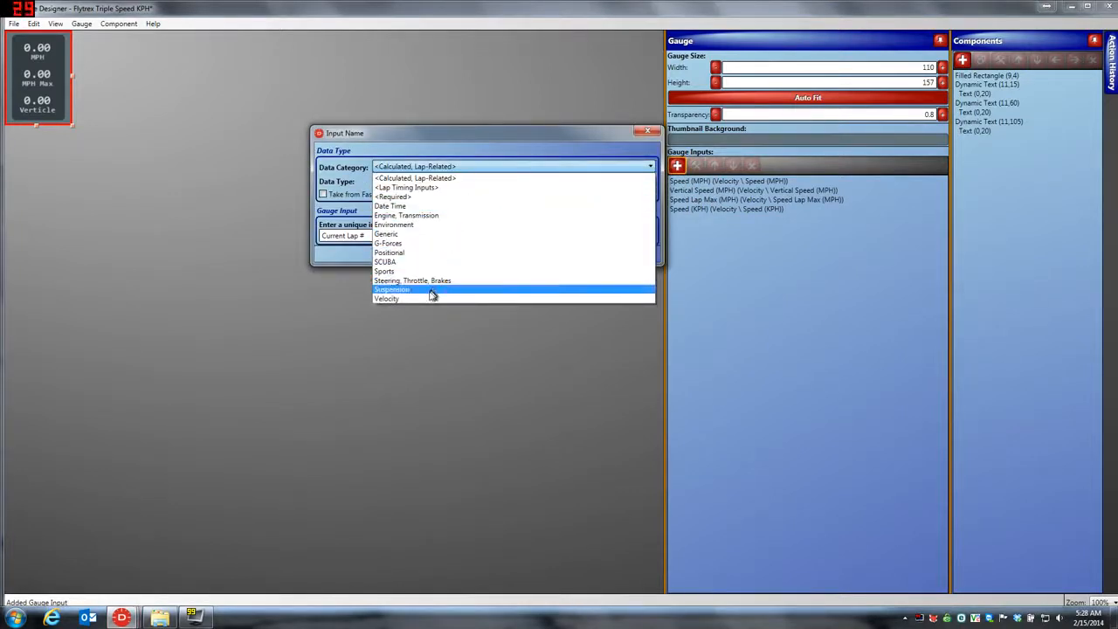
click(388, 297)
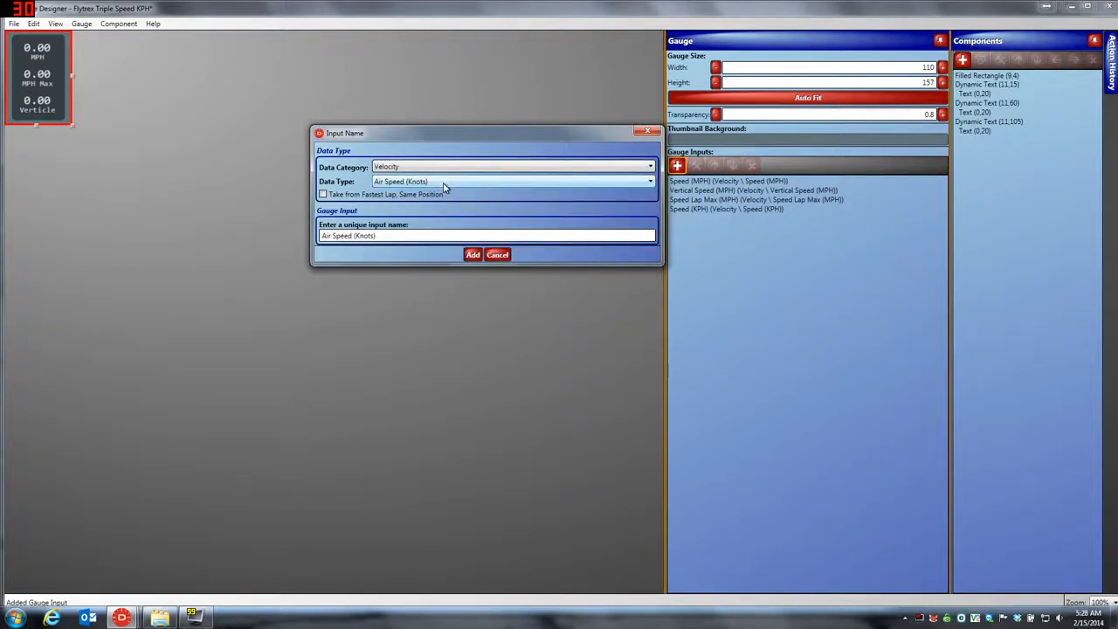
click(650, 180)
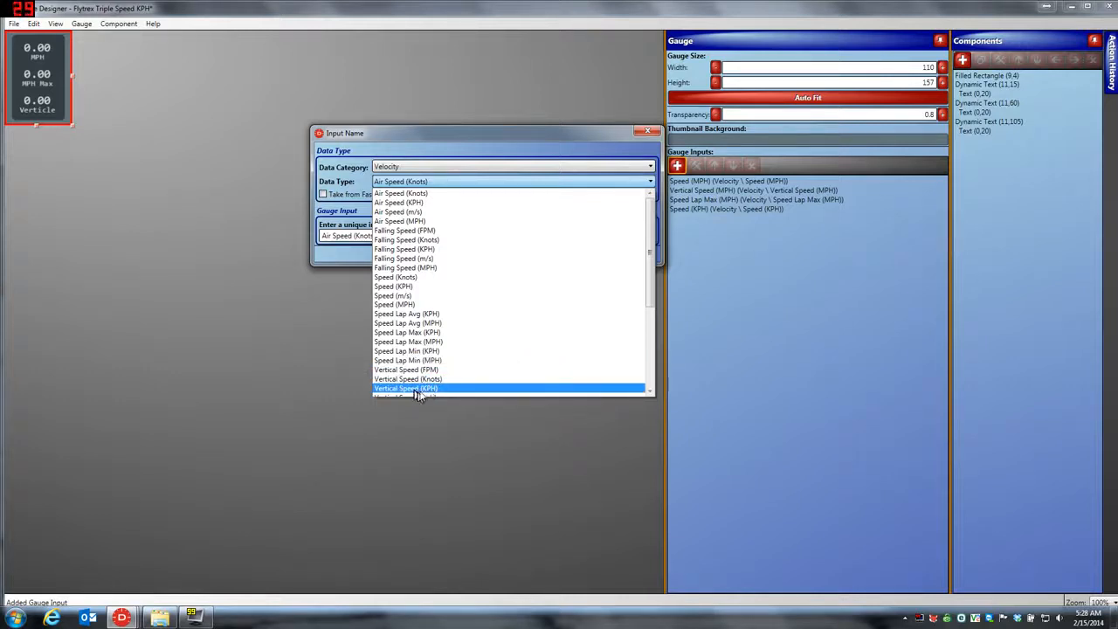
click(405, 388)
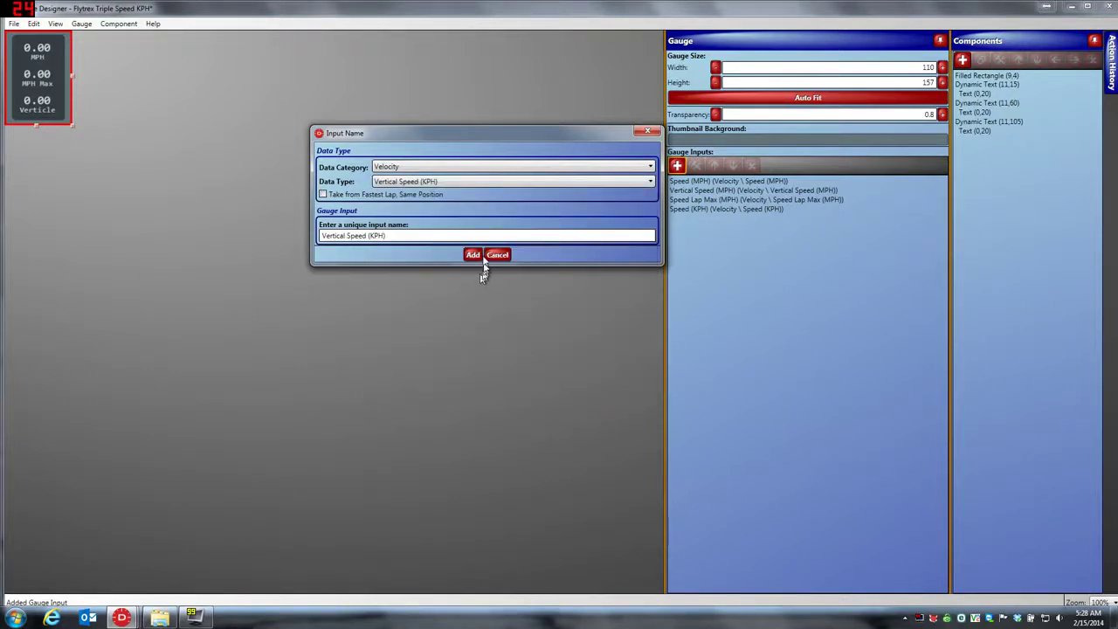
click(471, 255)
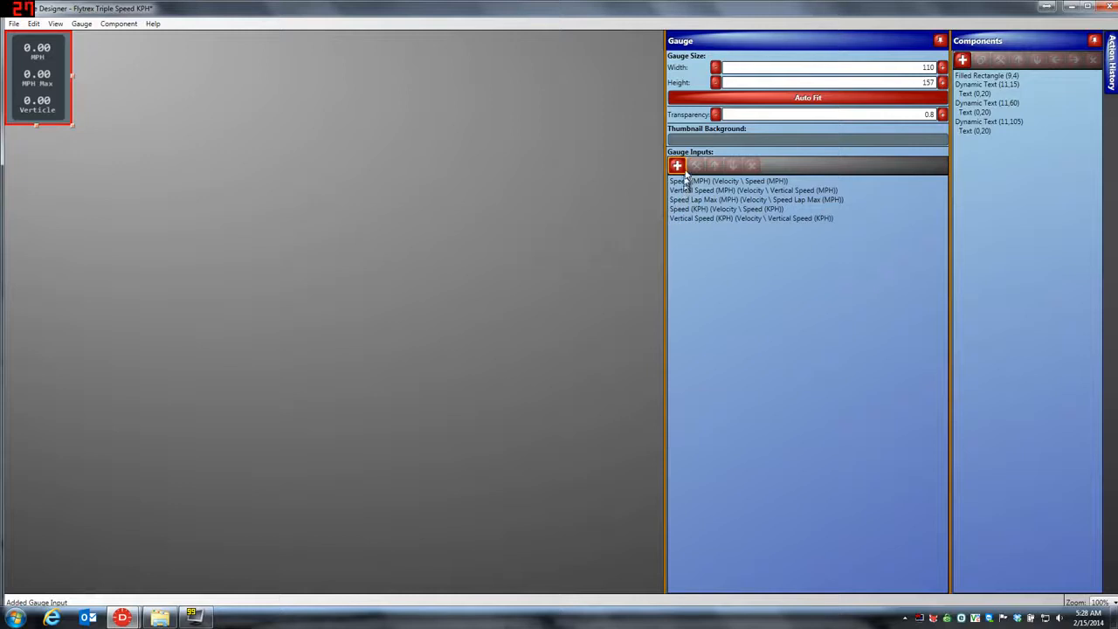
click(676, 164)
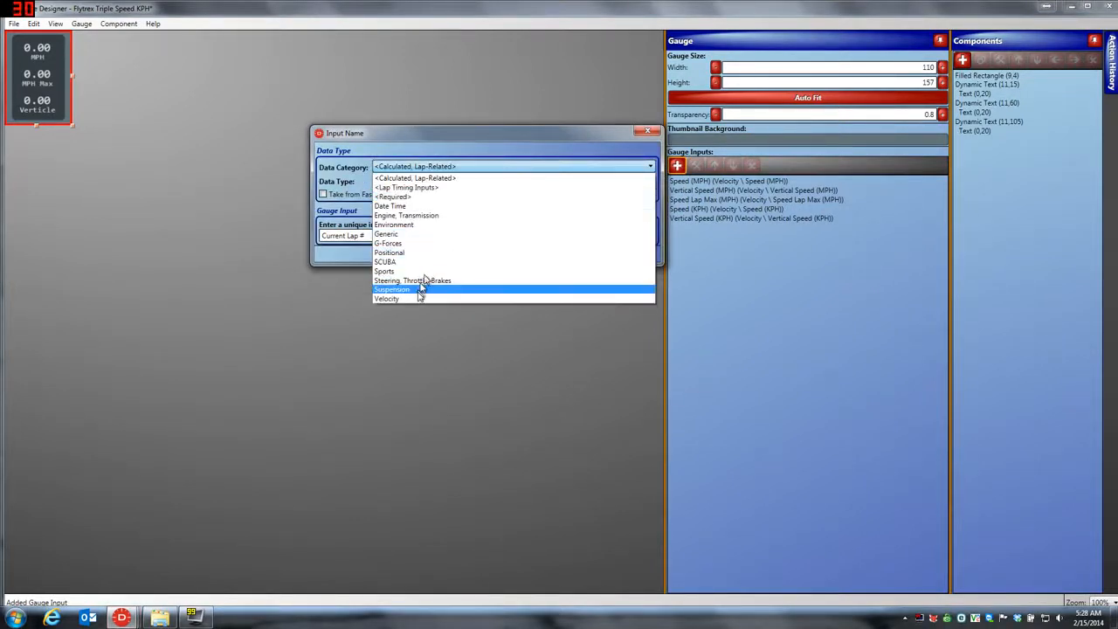
click(386, 297)
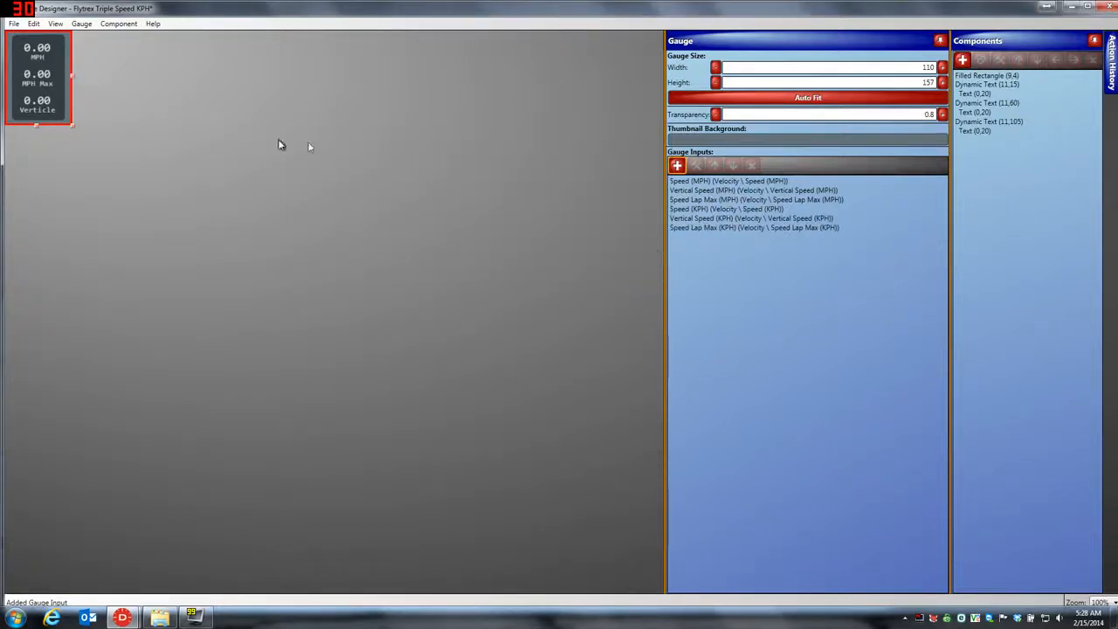
mouse_move(339, 180)
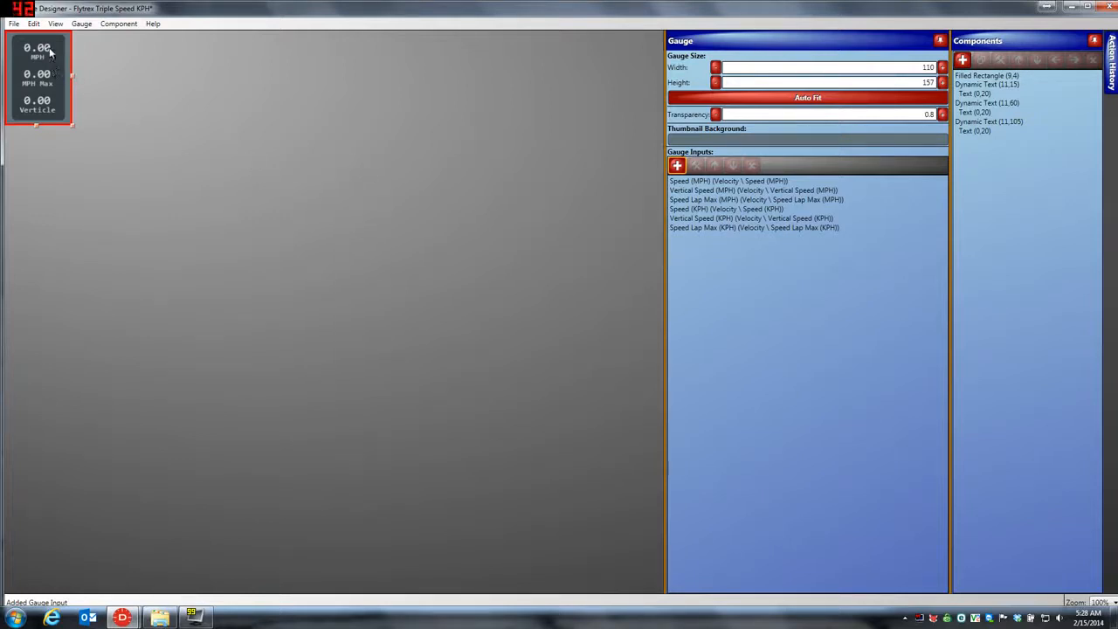
- Select the top MPH readout and enlarge the gauge preview twice via the View menu
click(985, 84)
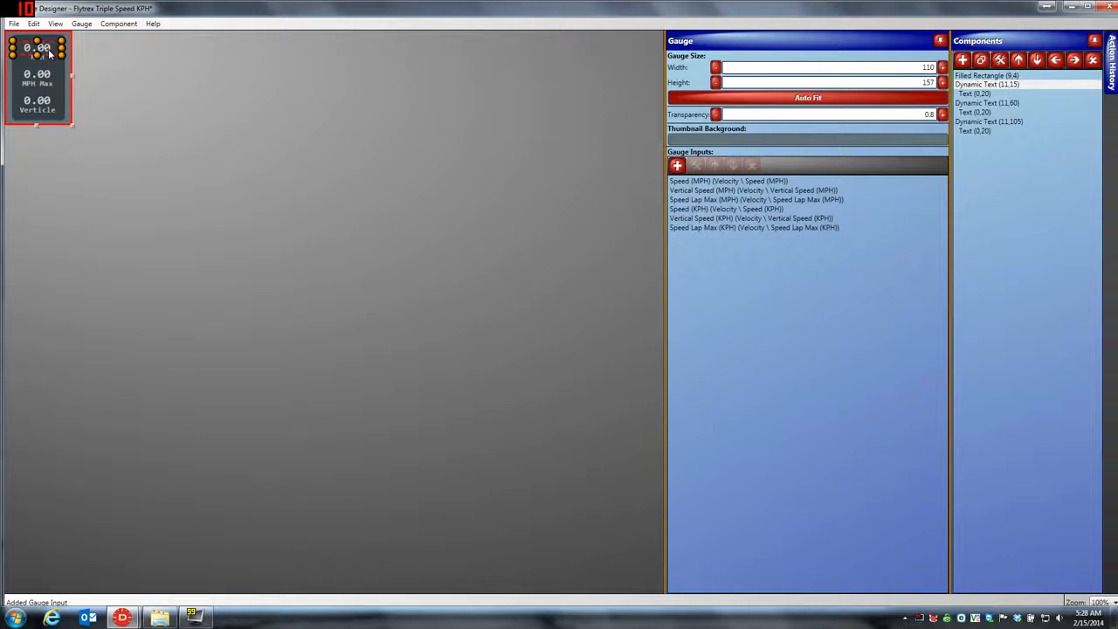
click(56, 25)
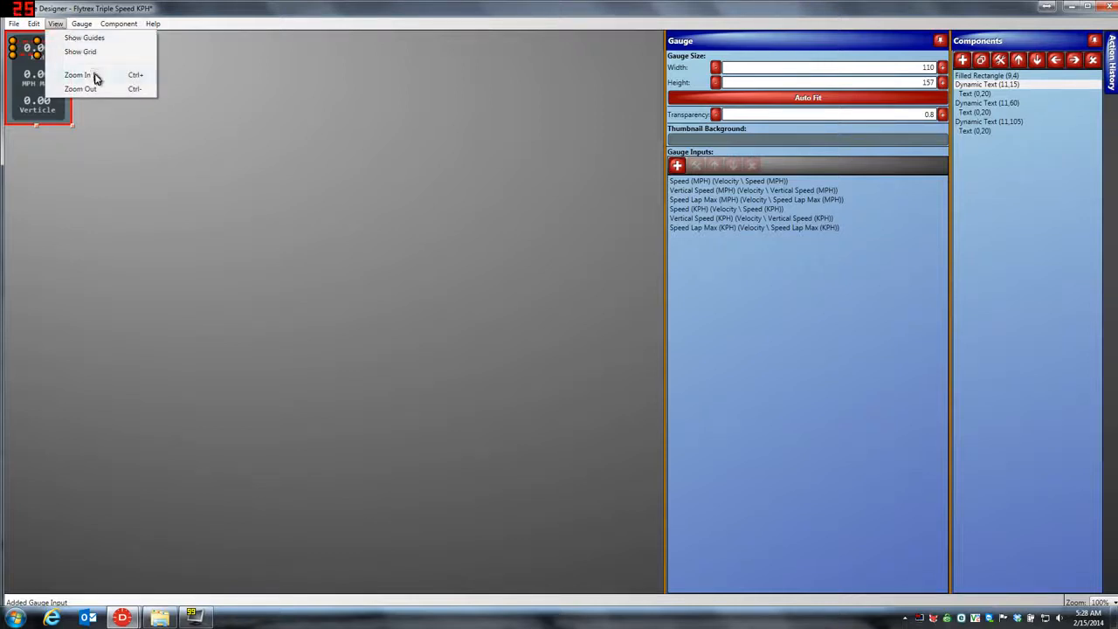
click(77, 74)
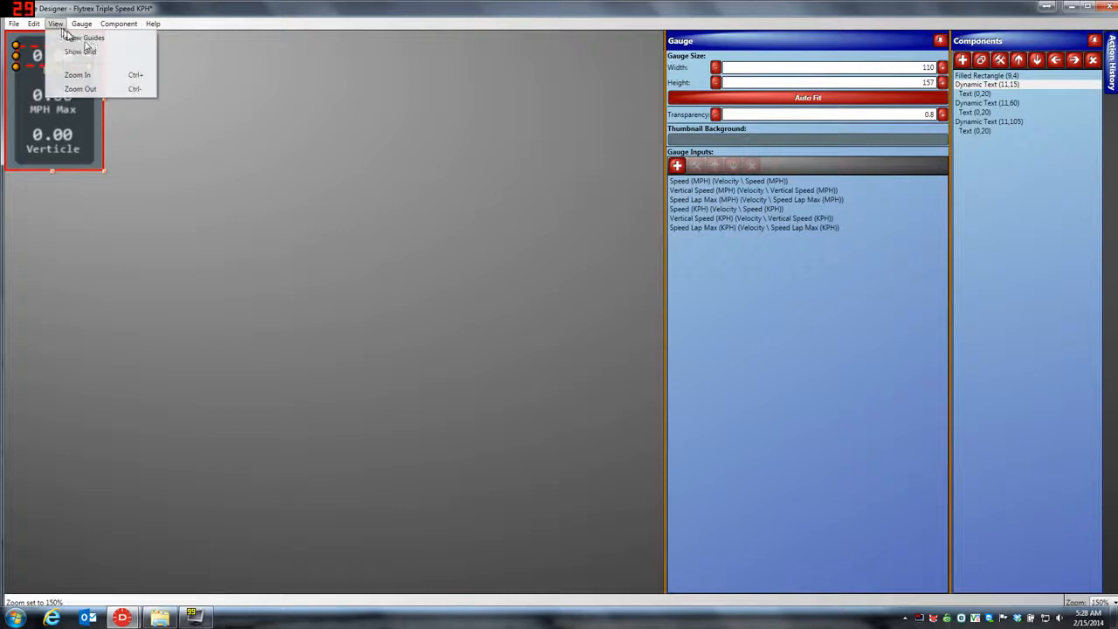
click(77, 74)
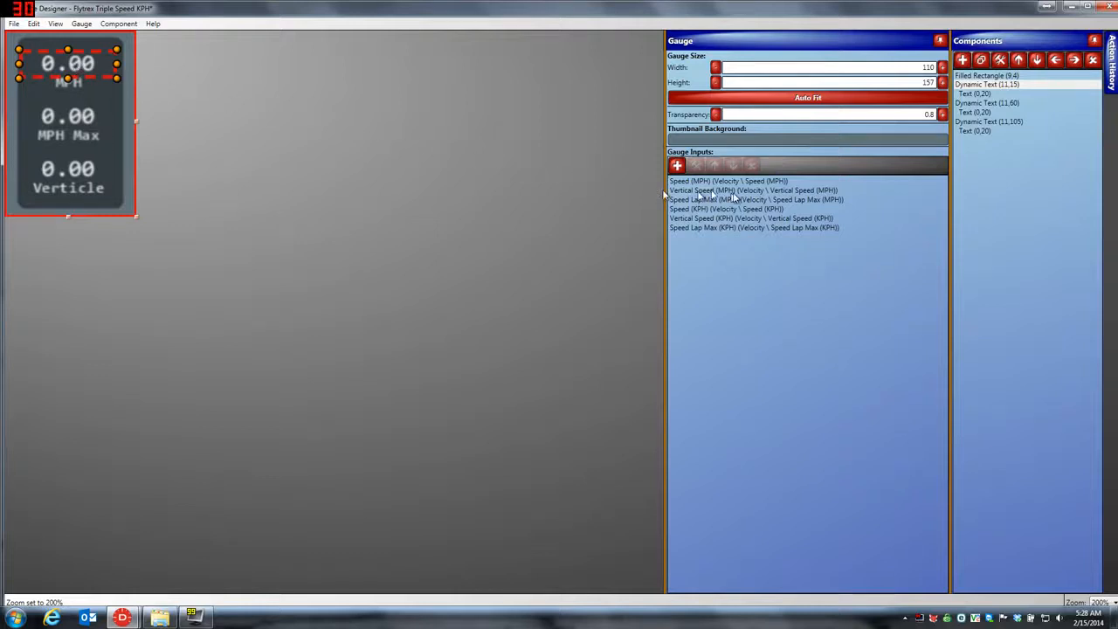
mouse_move(421, 157)
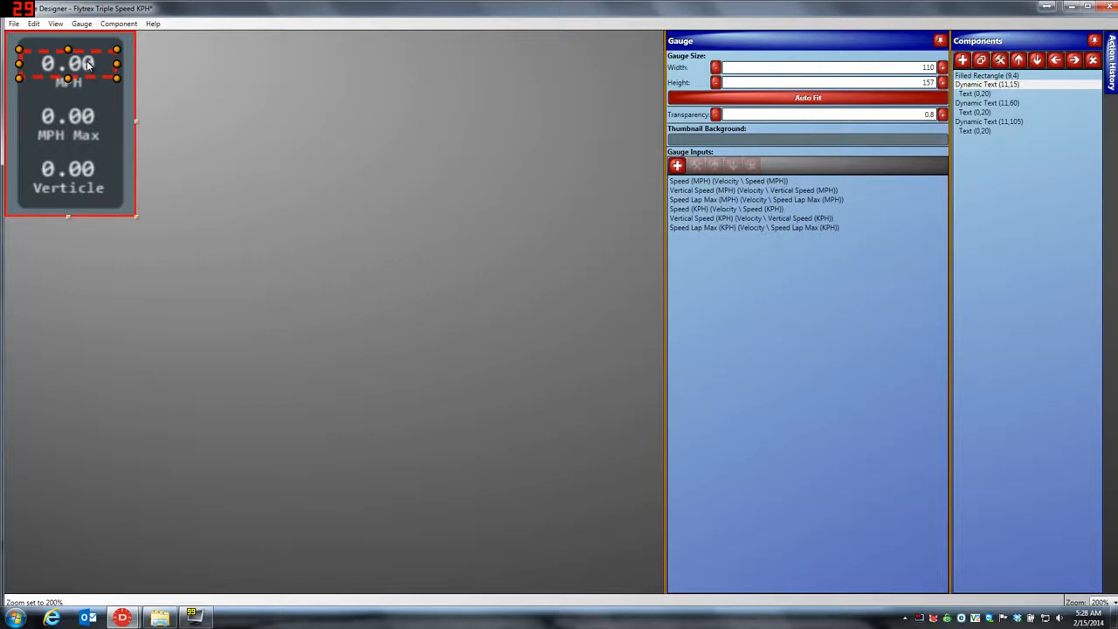
- Set the top dynamic text's Value Input to Speed (KPH)
double_click(987, 84)
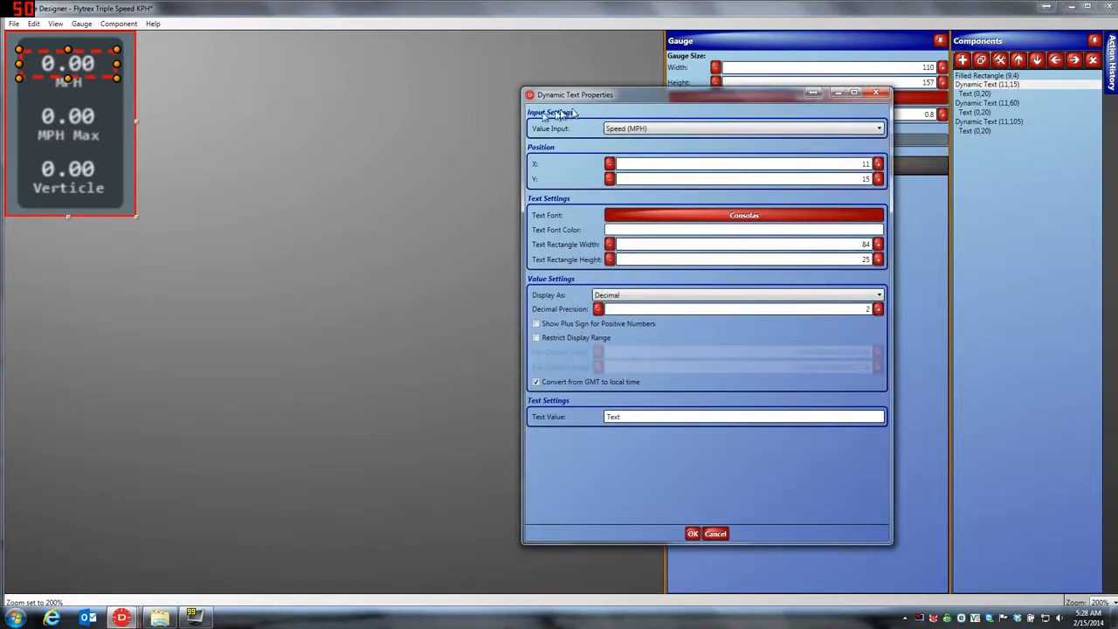
drag(575, 95, 332, 74)
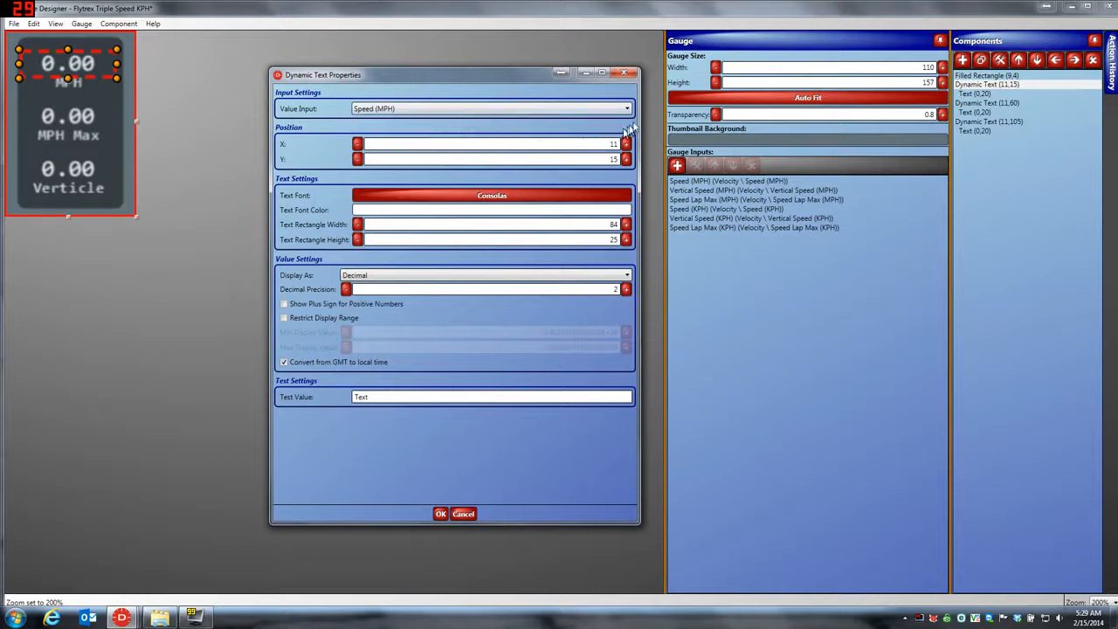
click(627, 108)
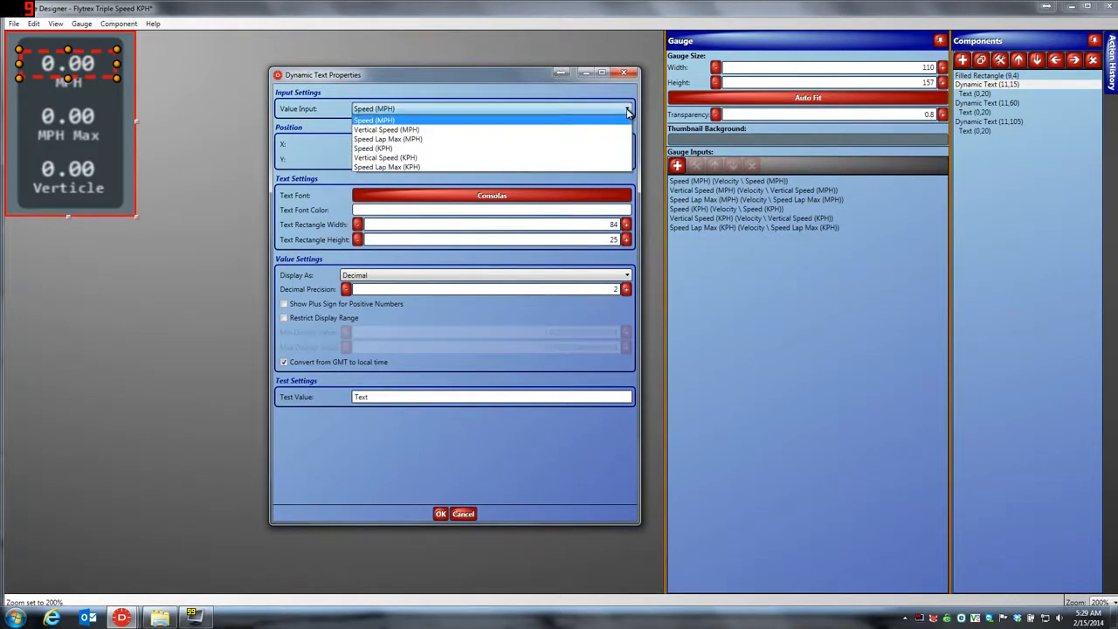
mouse_move(405, 144)
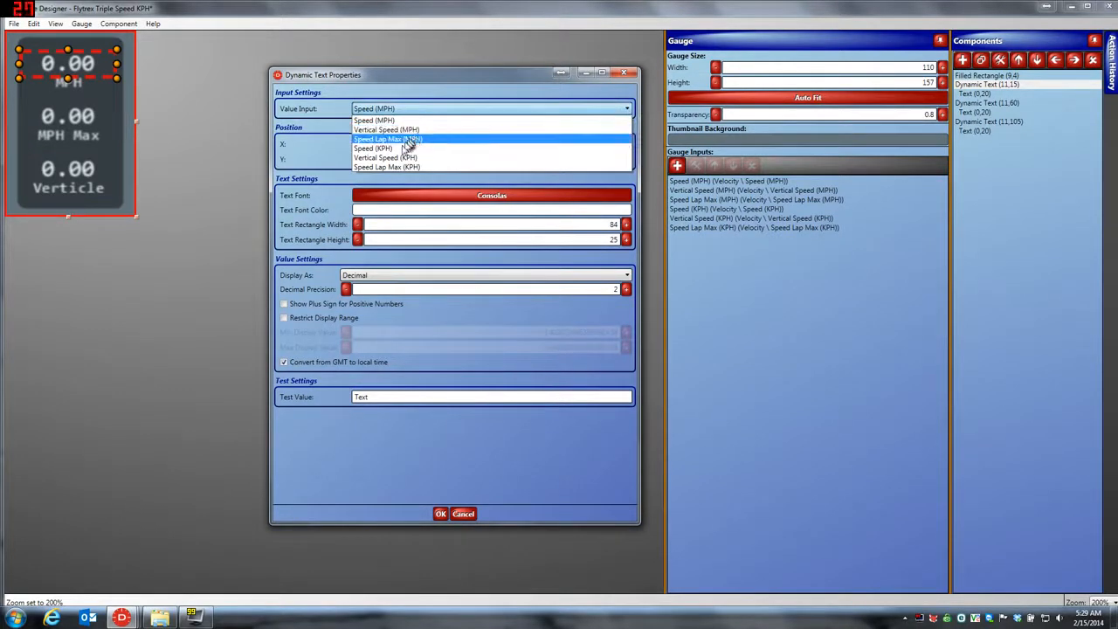
click(372, 146)
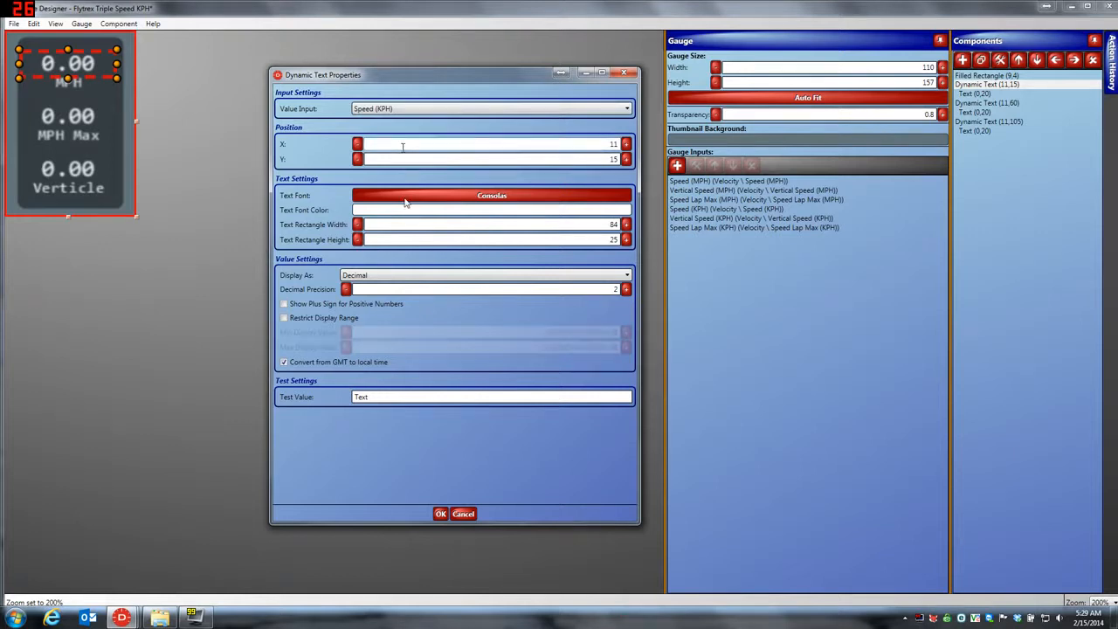
click(440, 513)
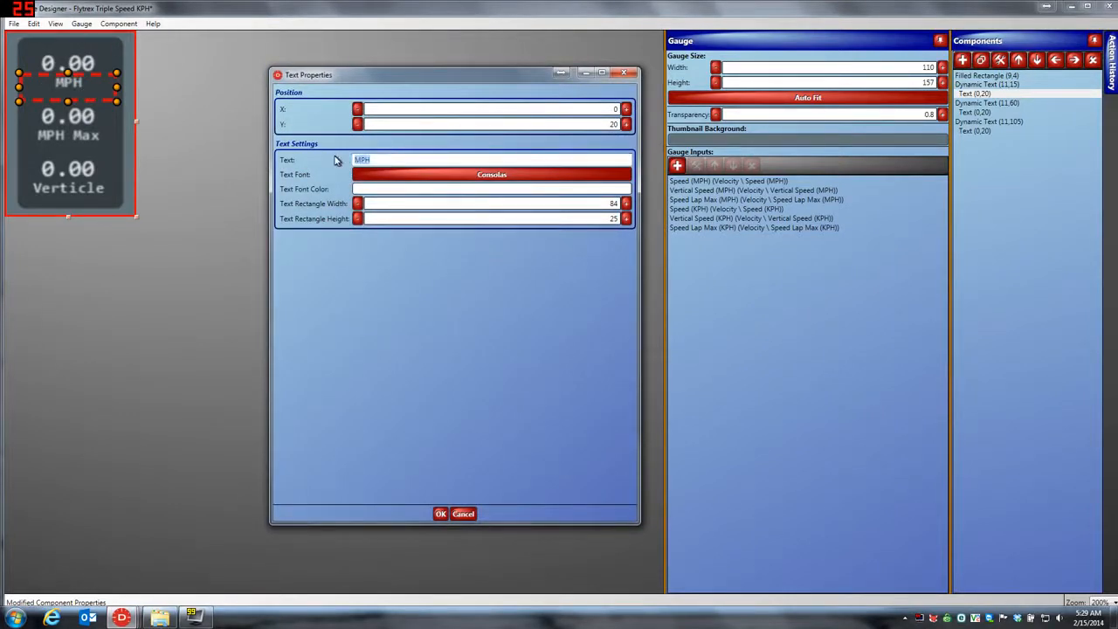
- Change the top readout's label text from MPH to KPH
text(x)
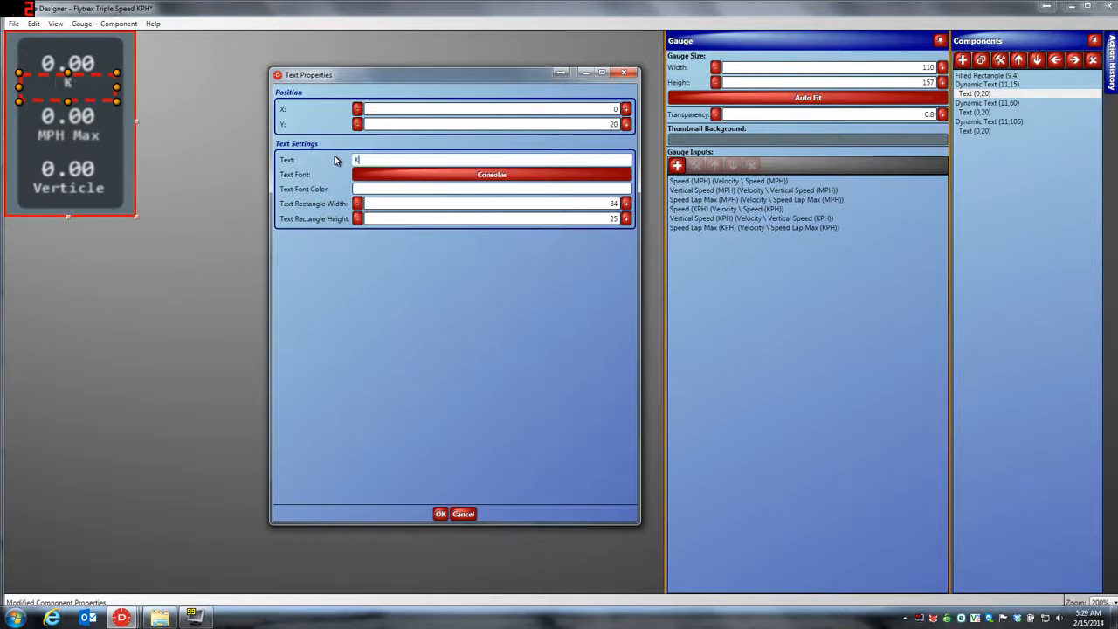
text(PH)
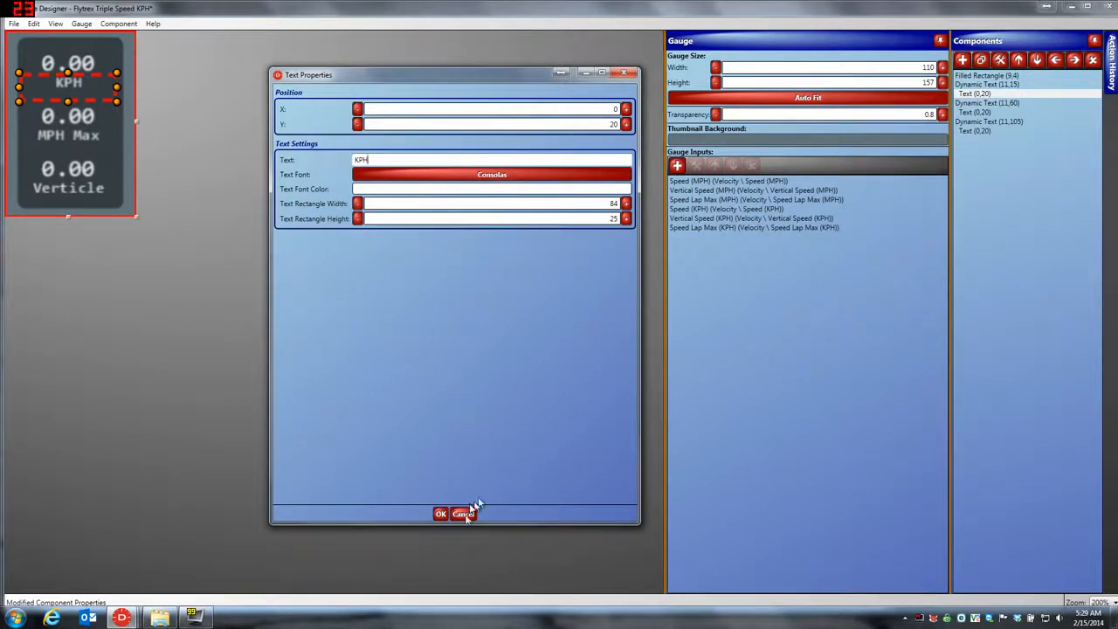
click(463, 514)
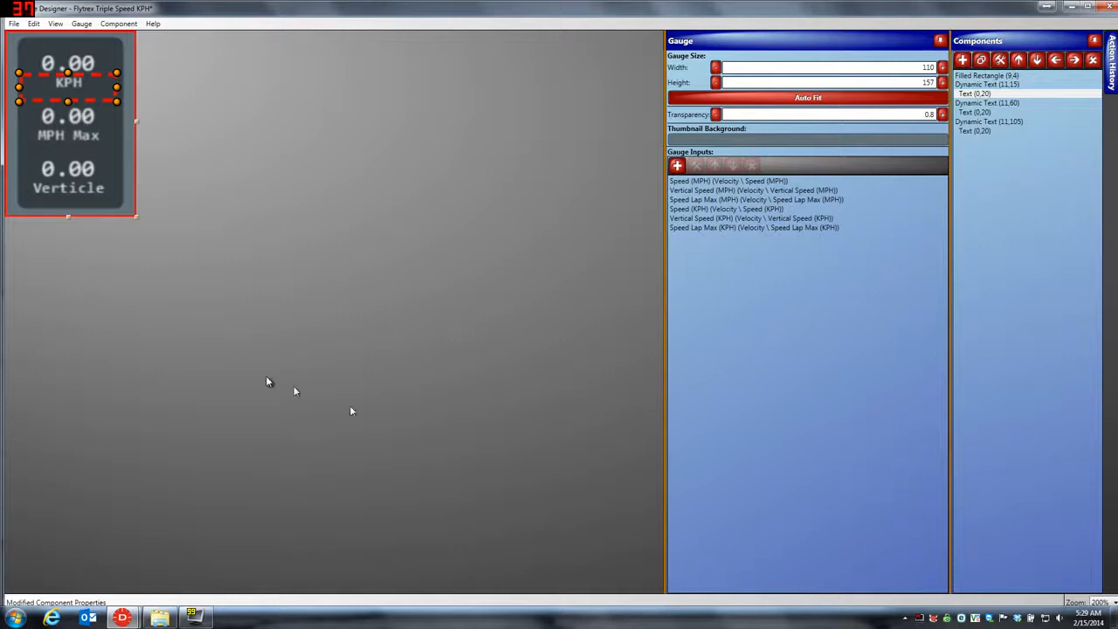
click(68, 116)
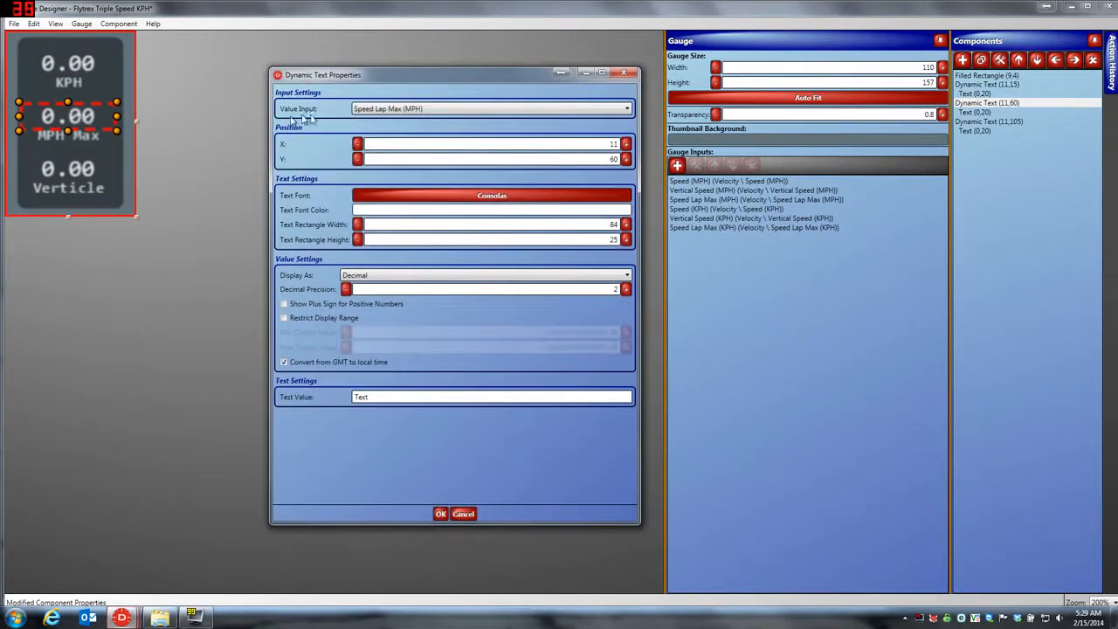
- Set the middle readout to Speed Lap Max (KPH) and relabel it KPH Max
click(625, 109)
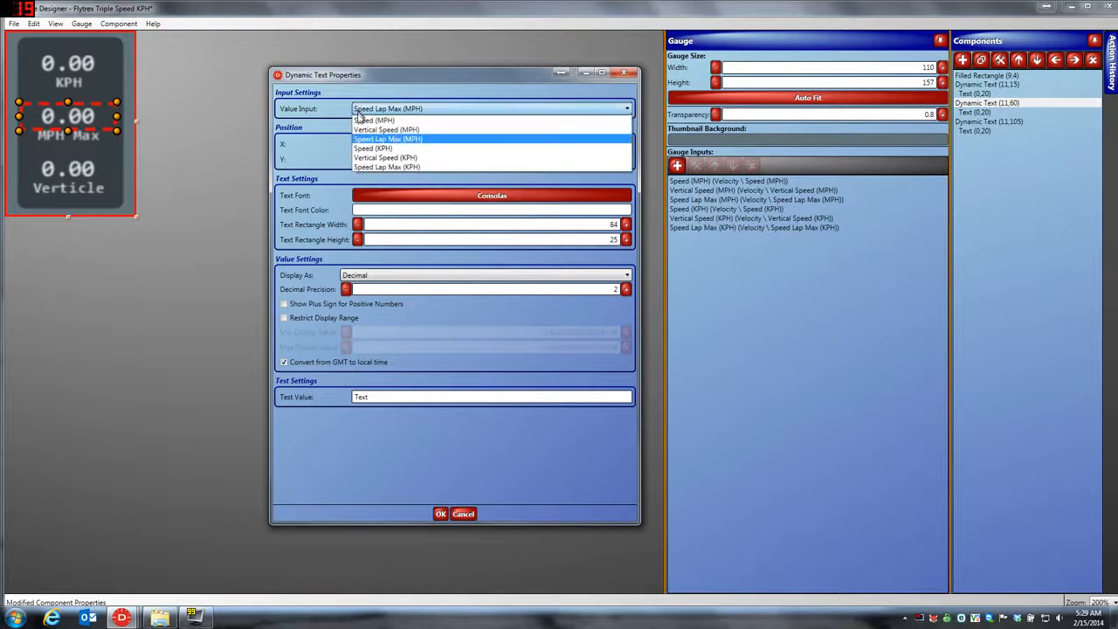
mouse_move(388, 168)
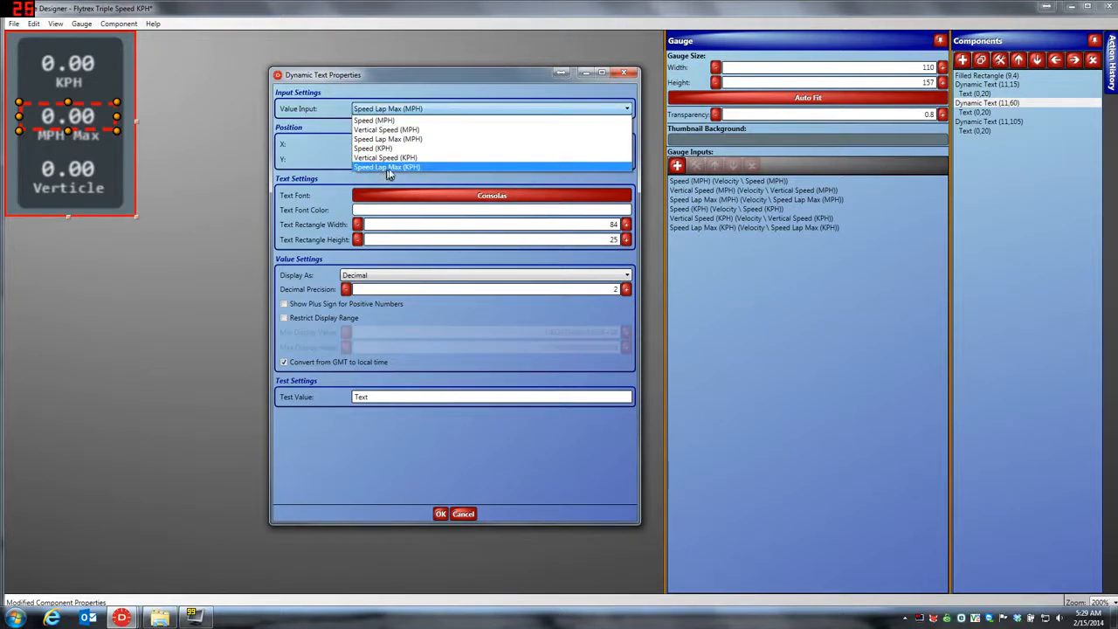
click(388, 167)
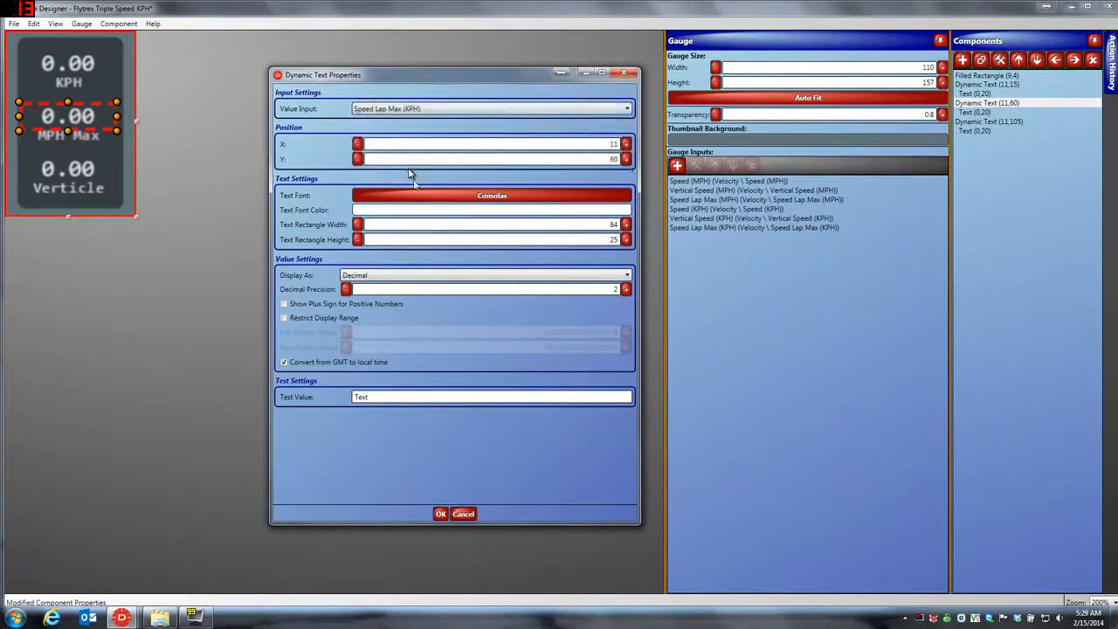
click(440, 514)
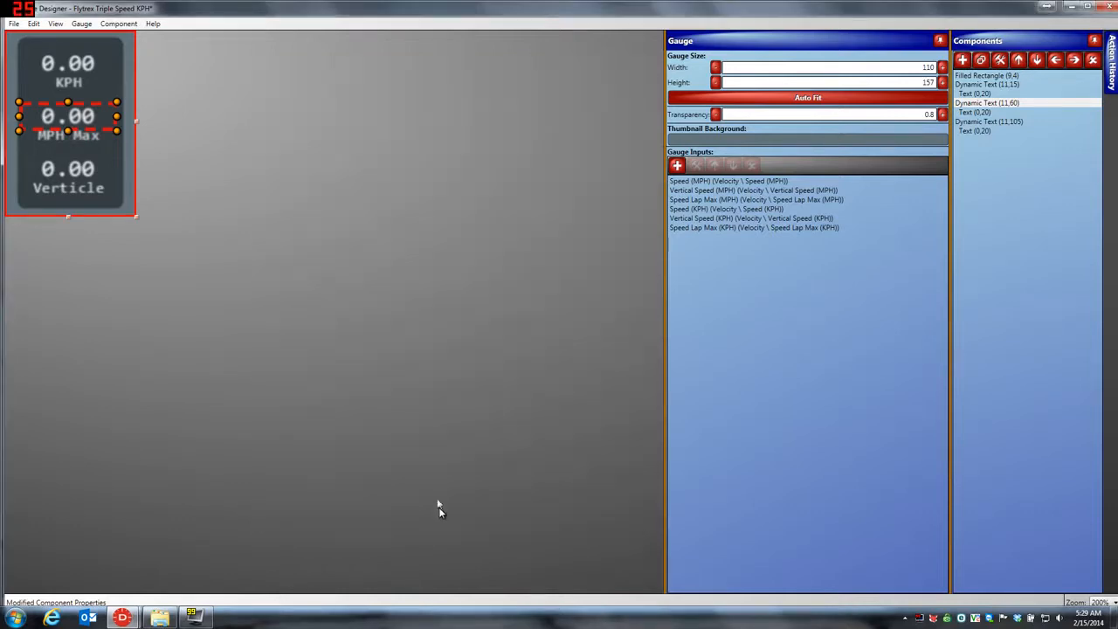
double_click(68, 135)
text(KPH Max)
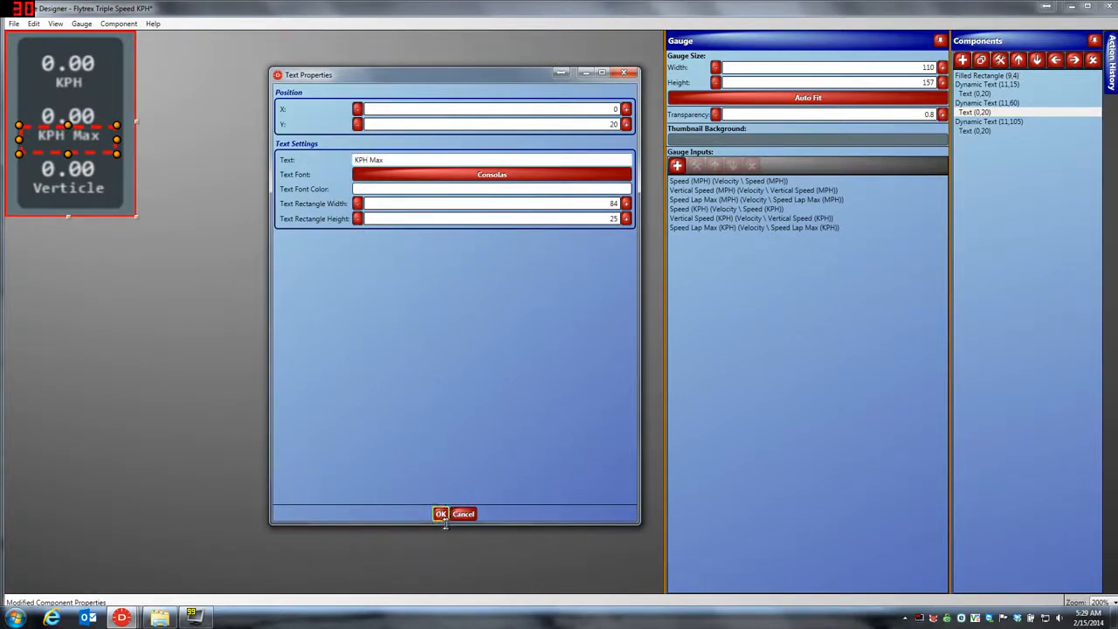
click(440, 514)
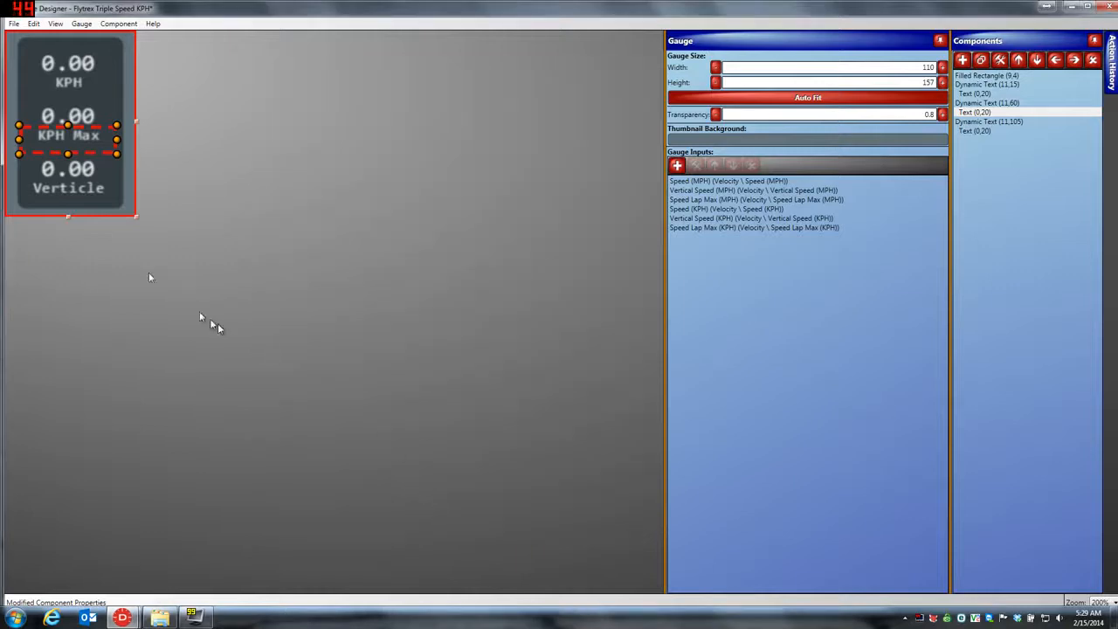
- Set the bottom readout's value input to Vertical Speed (KPH)
click(68, 168)
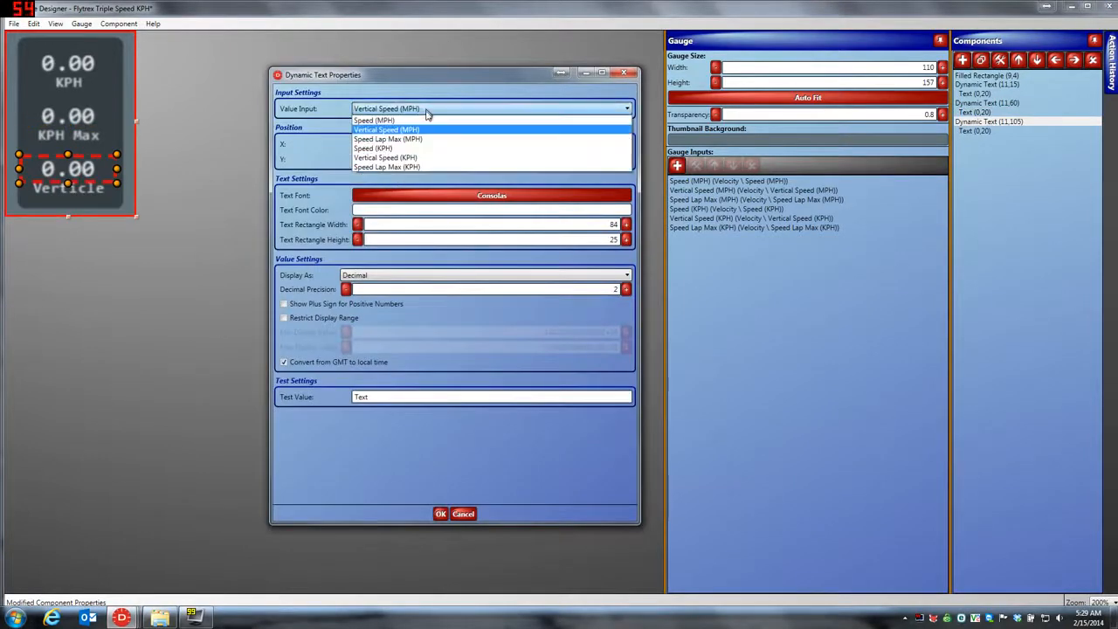
mouse_move(385, 157)
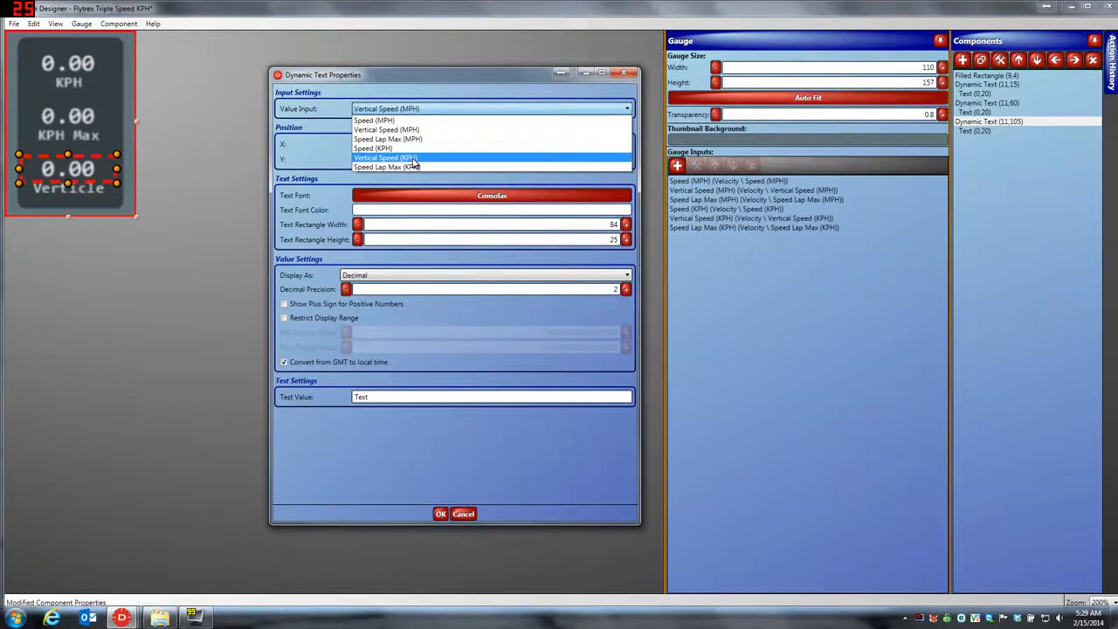
click(384, 157)
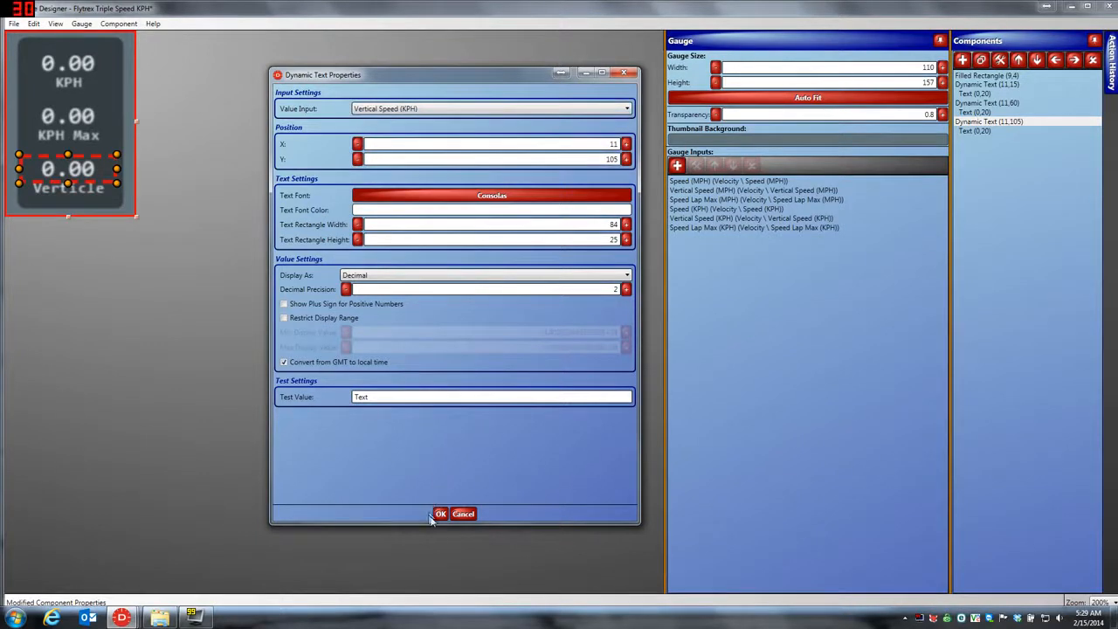
click(440, 513)
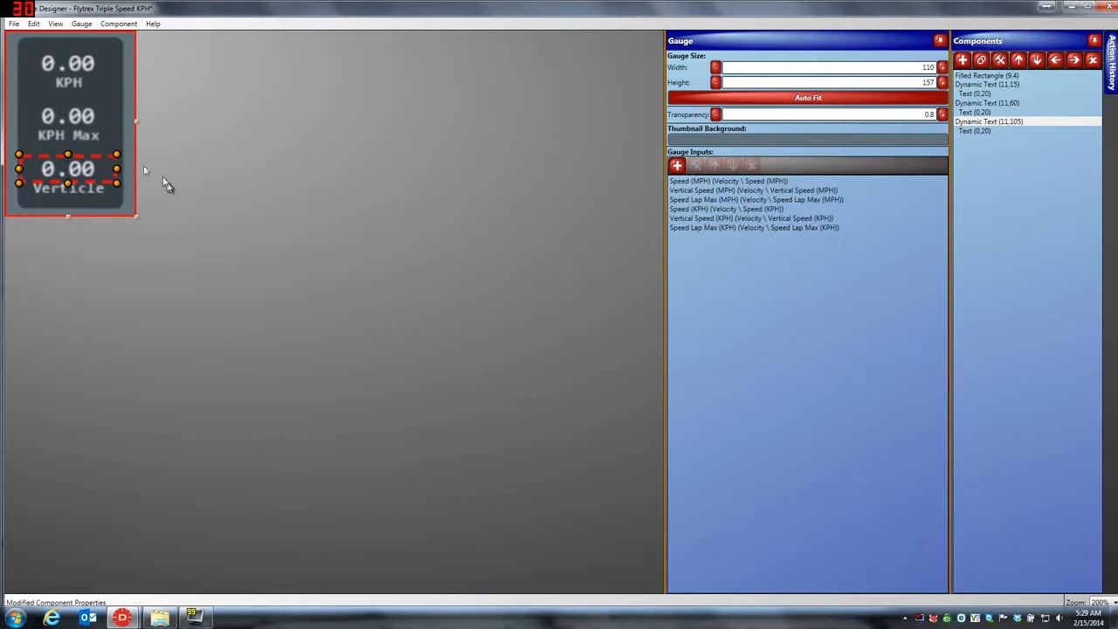
- Save the finished KPH gauge and drag it onto the video beside the MPH readouts
click(14, 24)
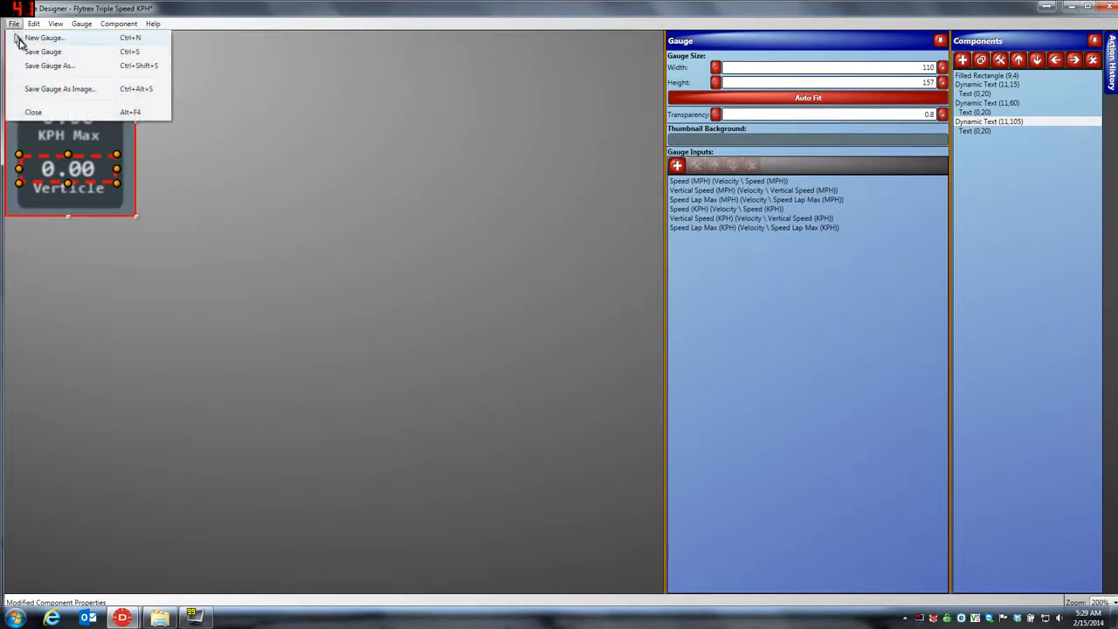
click(42, 52)
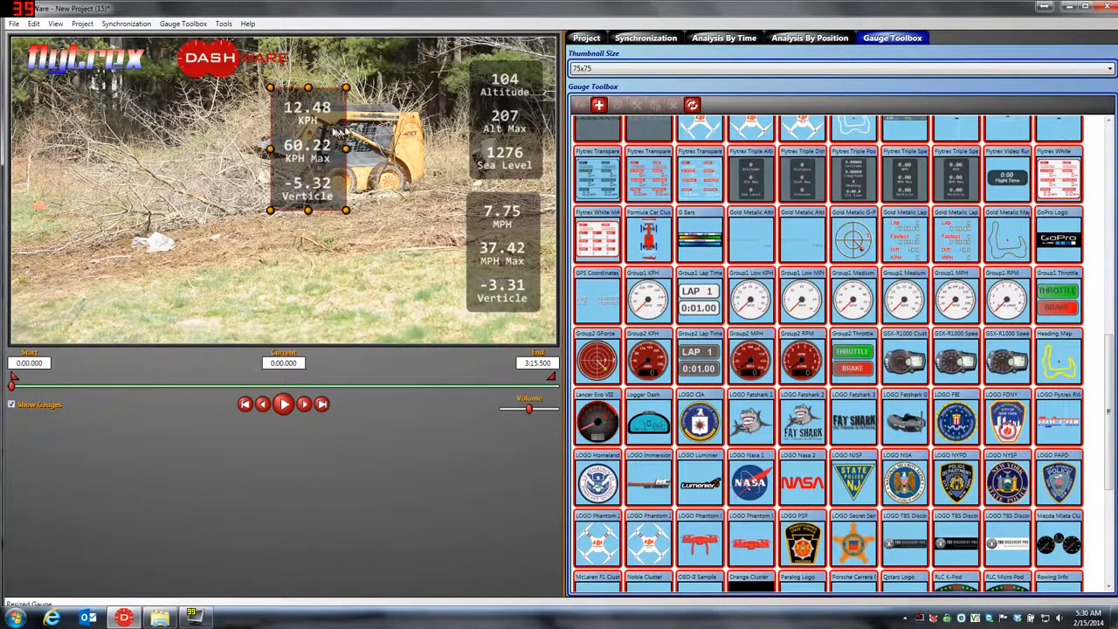
drag(308, 148, 398, 253)
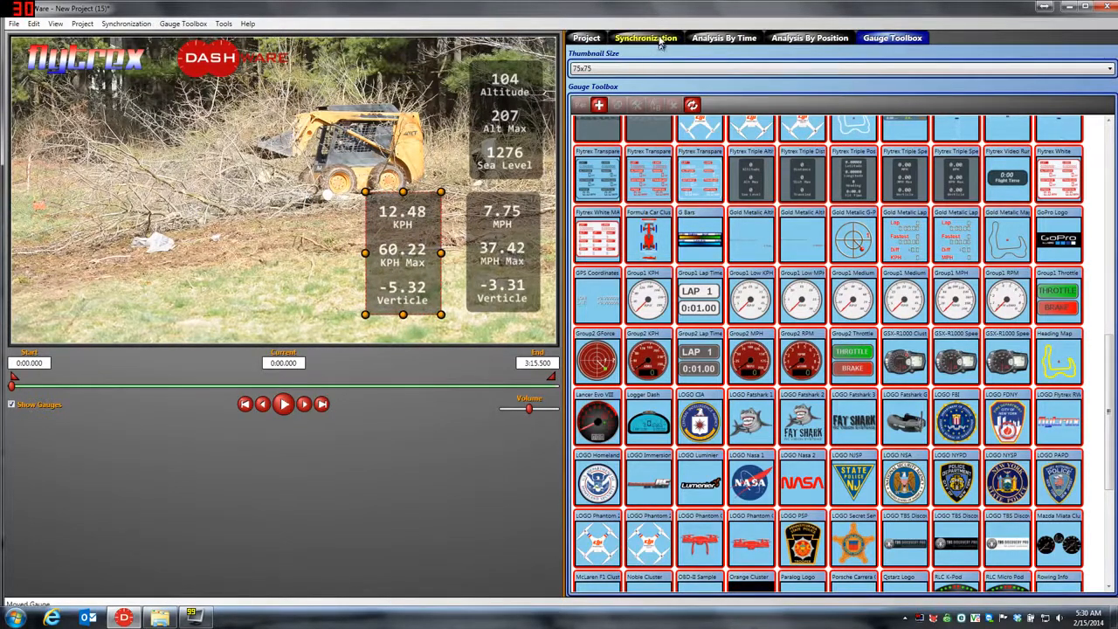
- Scrub the flight-data position slider on the Synchronization view so the KPH and MPH gauges update together
click(647, 39)
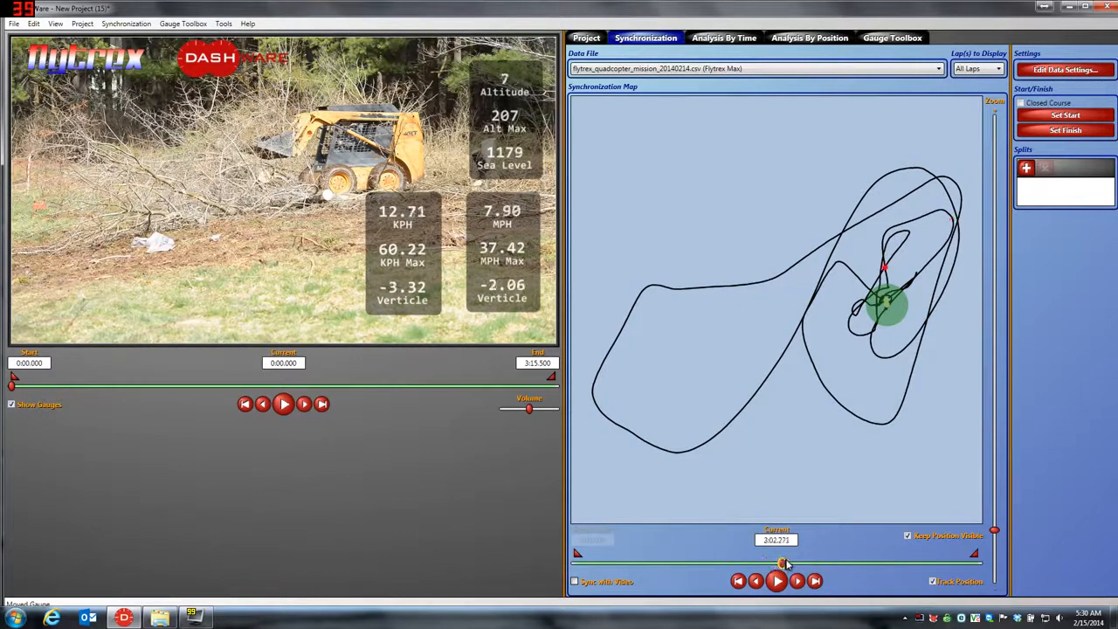
drag(783, 563, 817, 563)
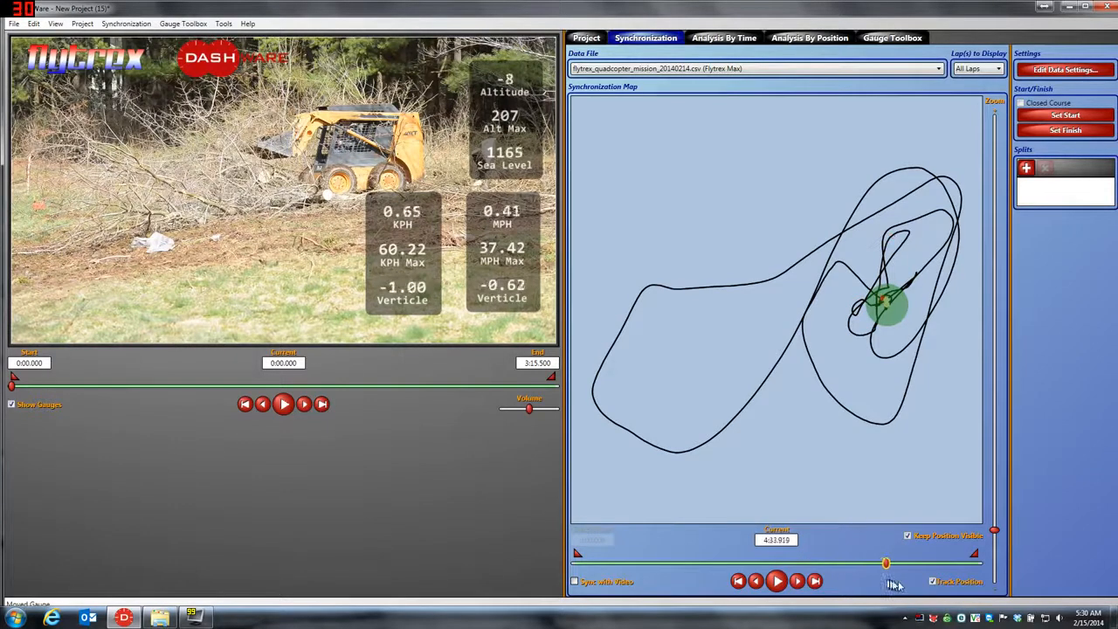
drag(888, 562, 852, 563)
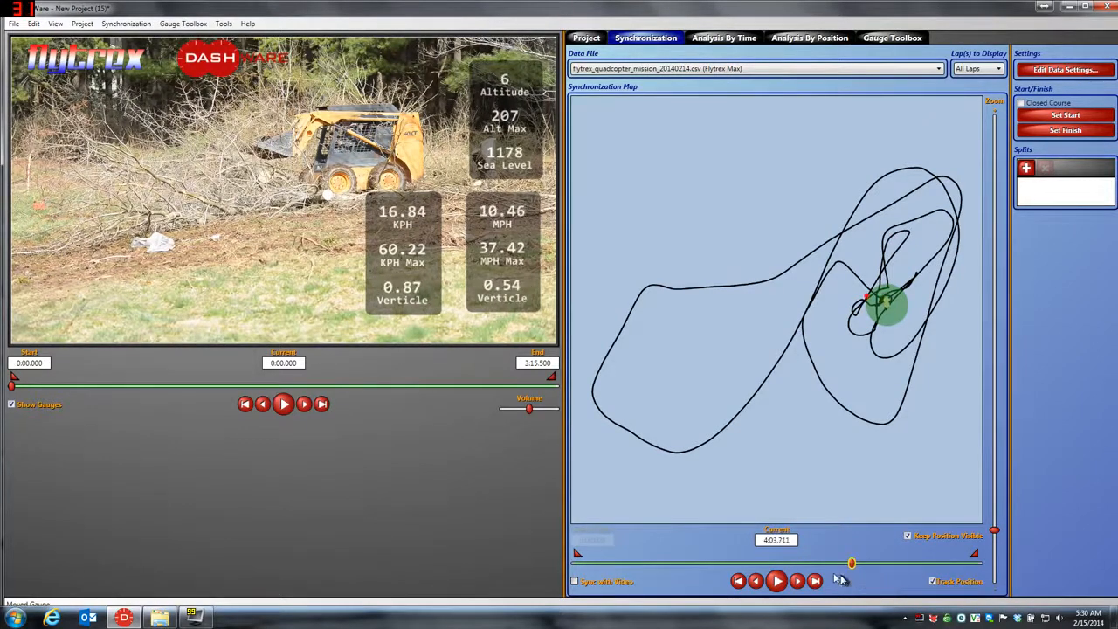
drag(853, 562, 716, 562)
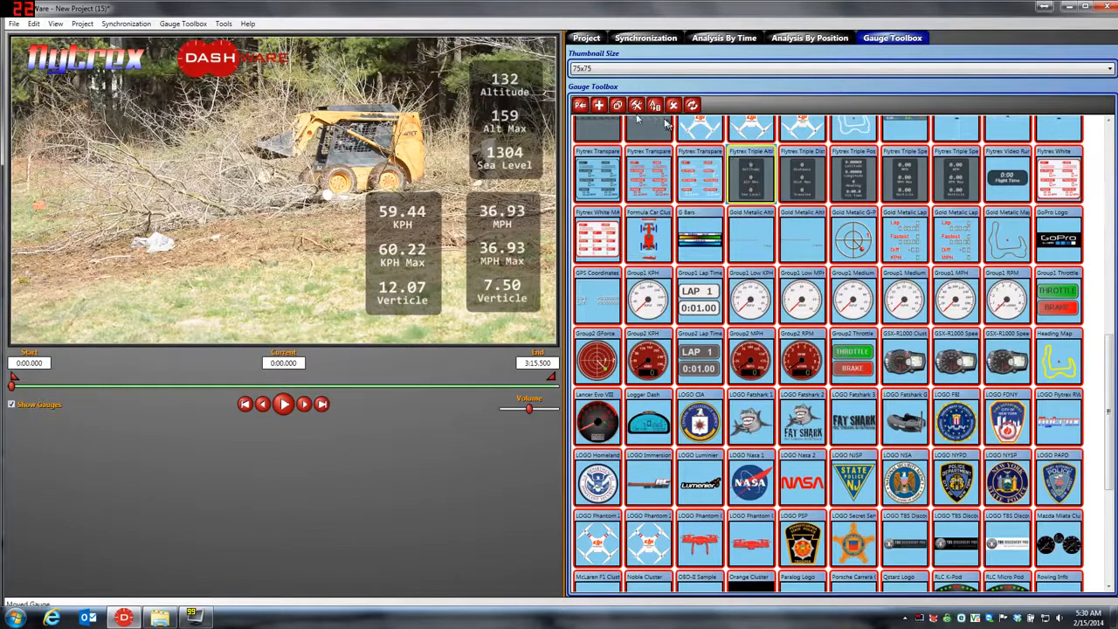
- Clone the Flytrex triple altitude gauge under the name 'Flytrex Triple Altitude Meters'
click(617, 105)
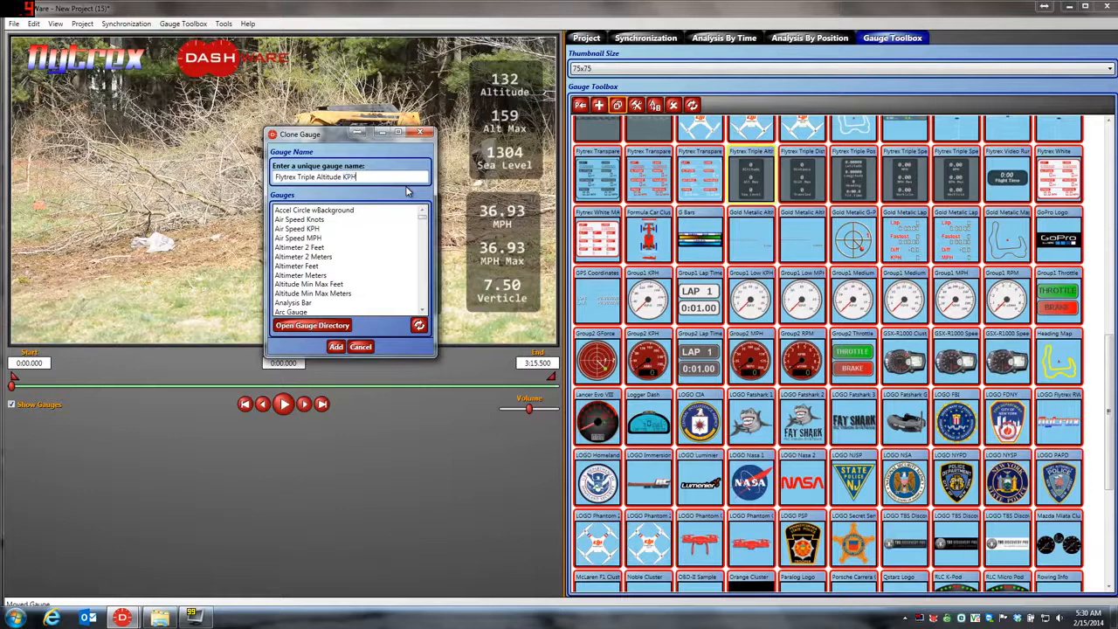
key(BackSpace)
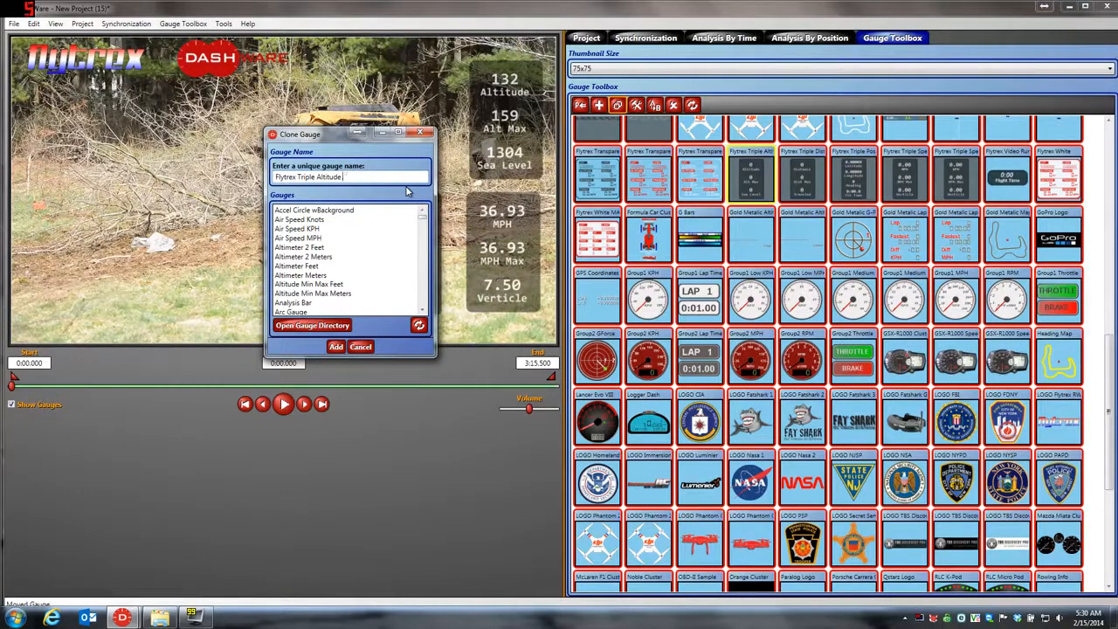
text(Meter)
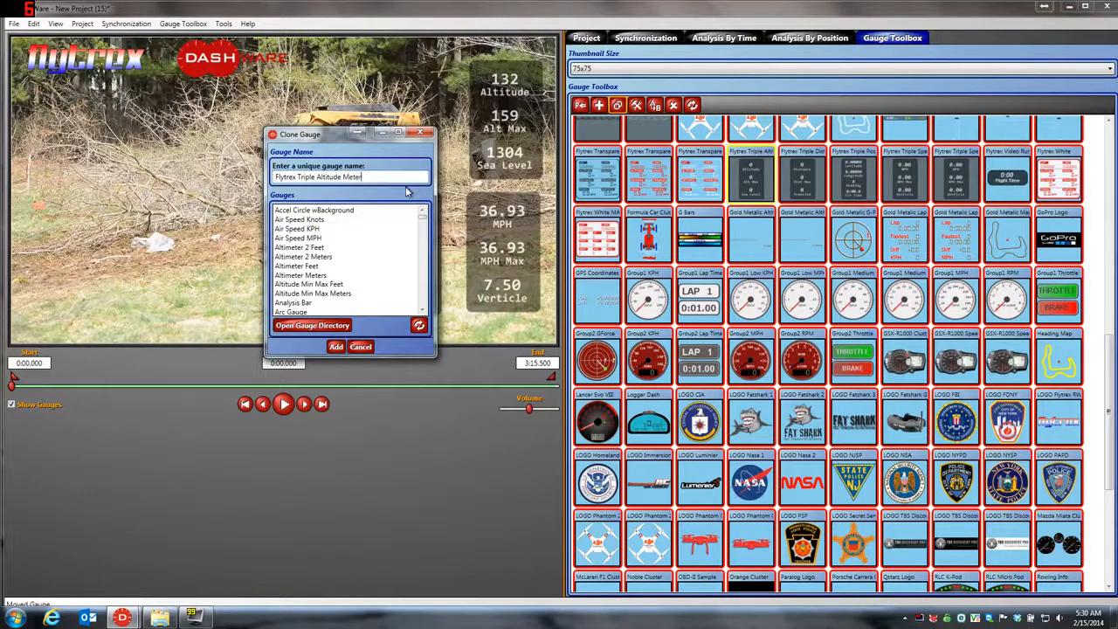
text(s)
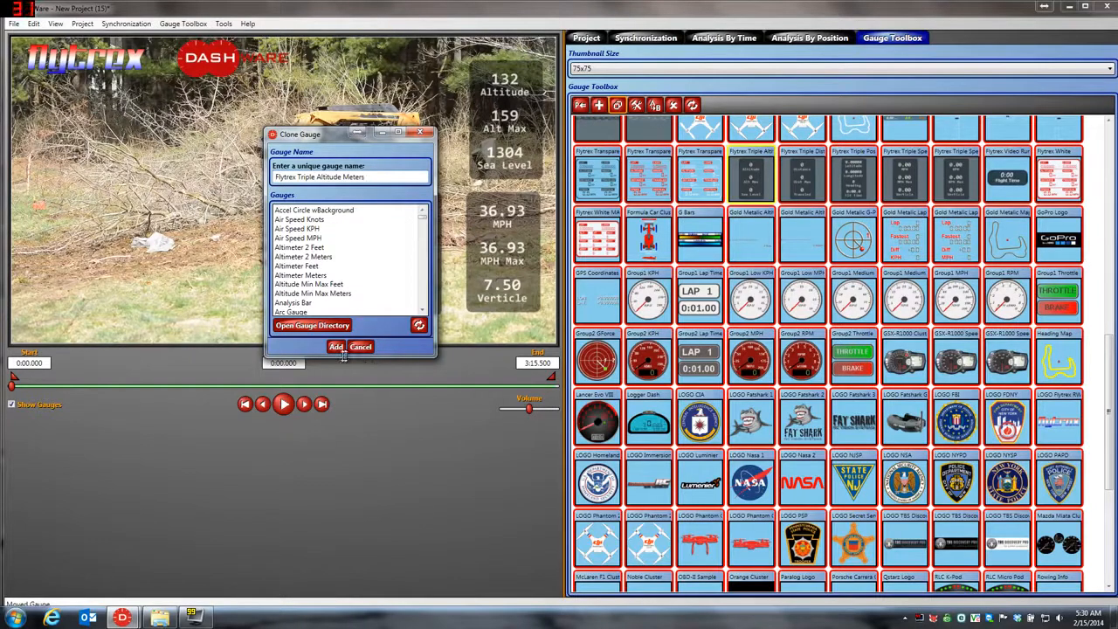
click(335, 345)
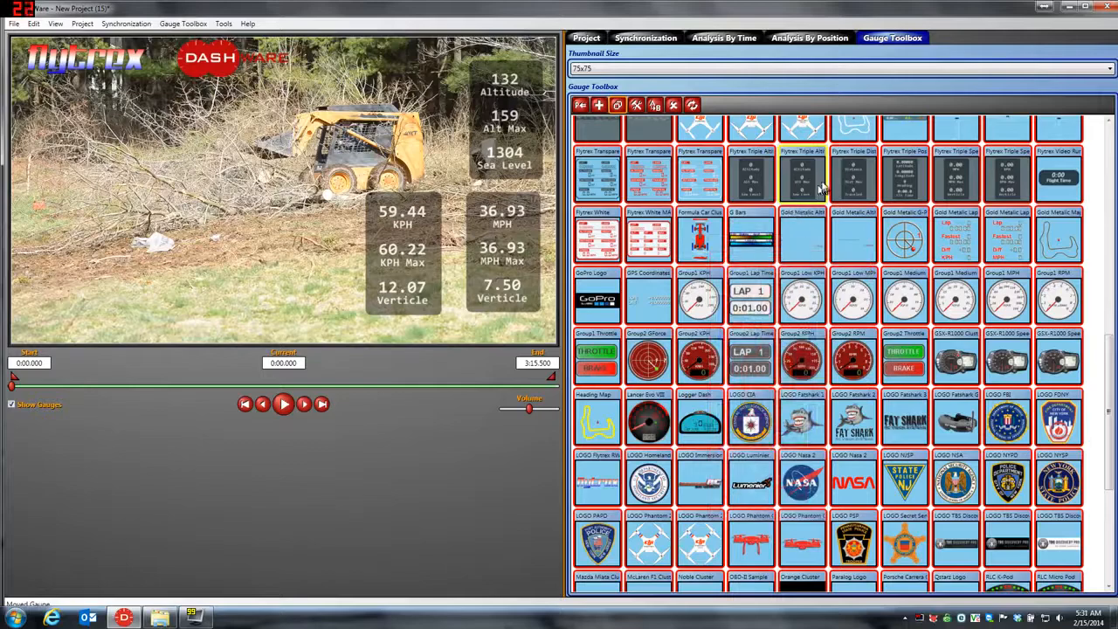
mouse_move(802, 178)
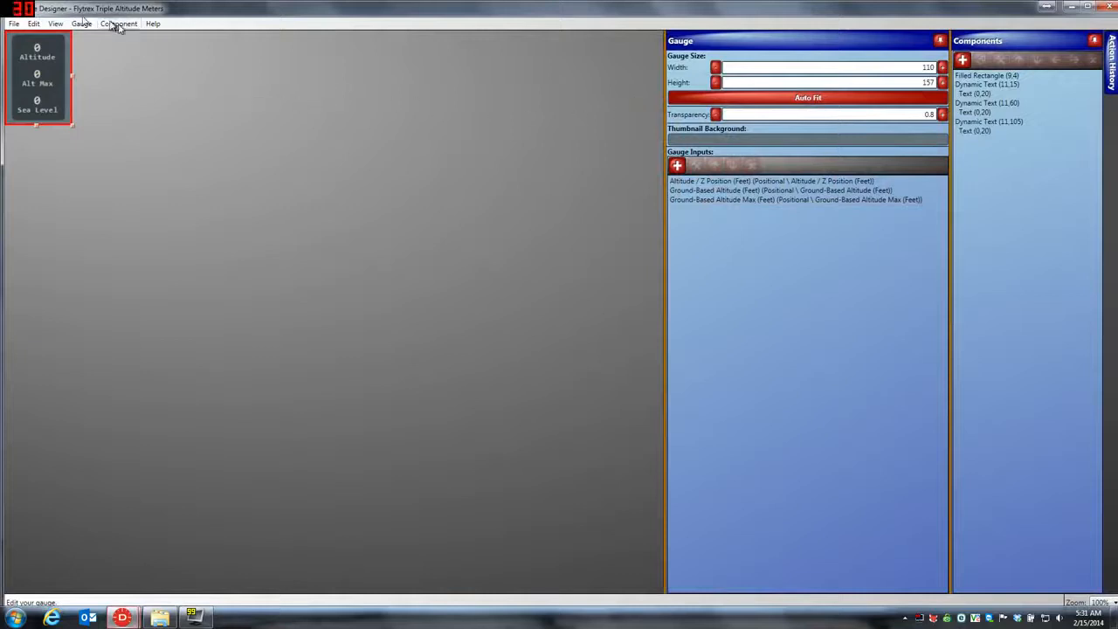
- Enlarge the cloned gauge in the Designer and review its existing feet-based altitude inputs
click(56, 24)
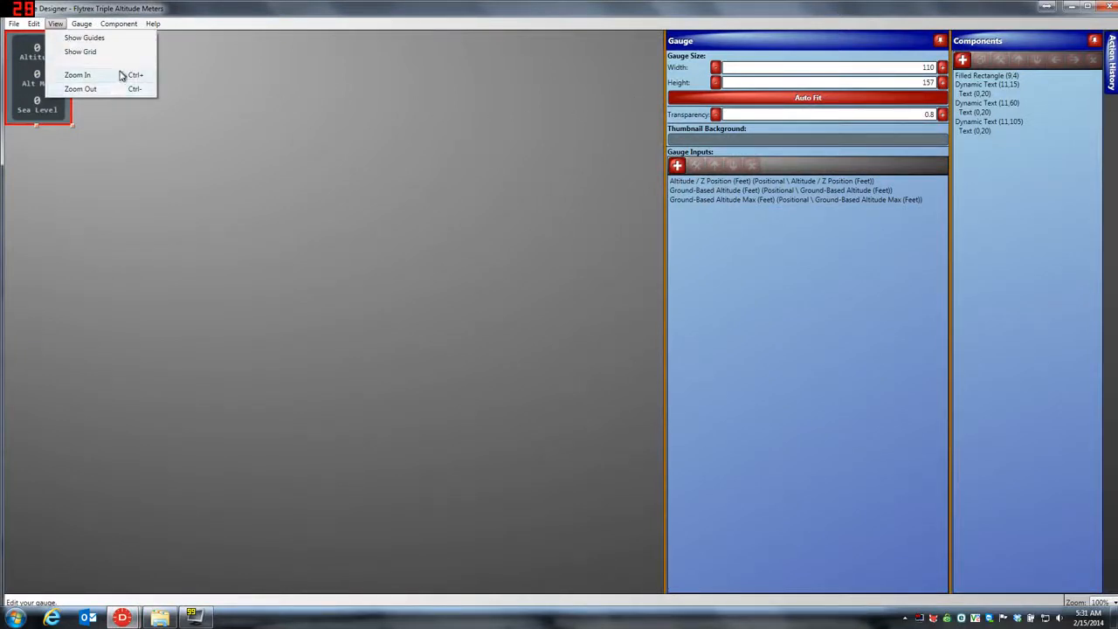
click(77, 73)
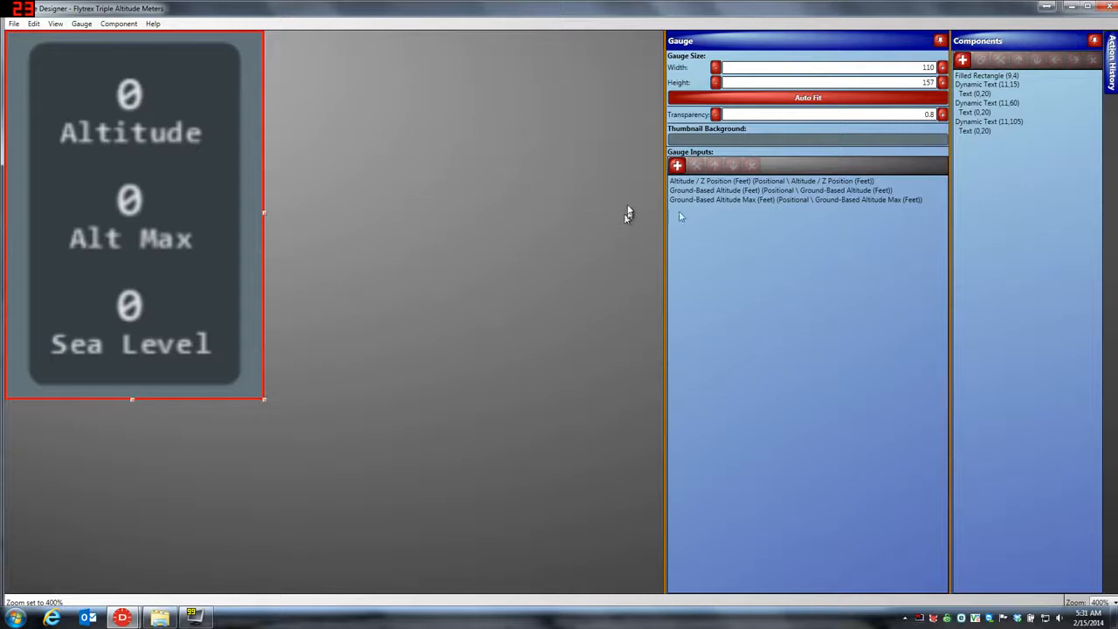
mouse_move(713, 188)
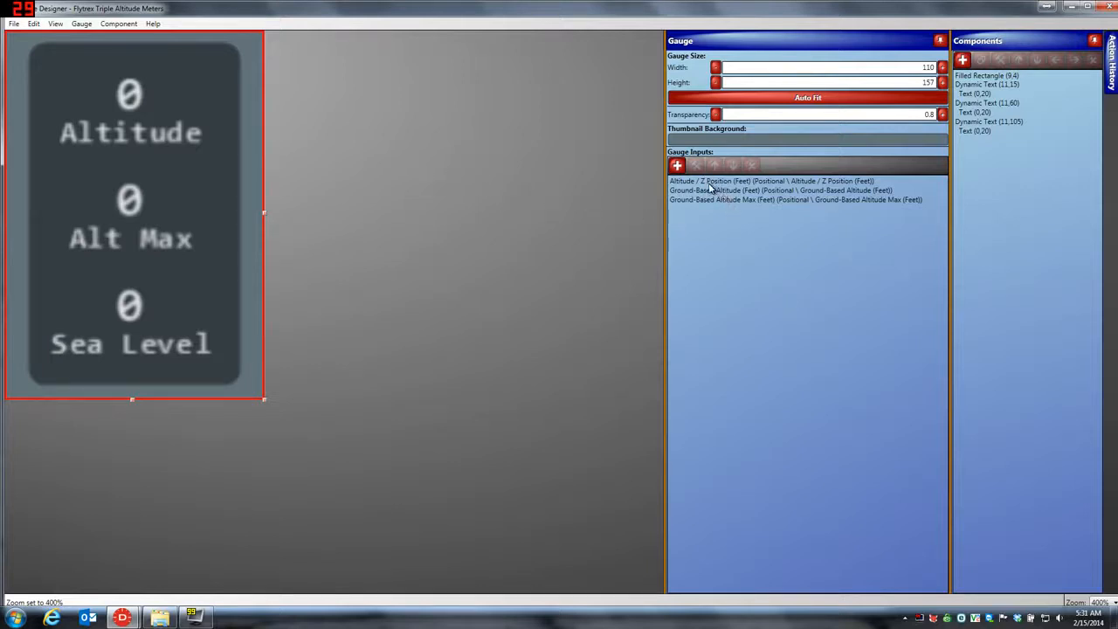
click(783, 190)
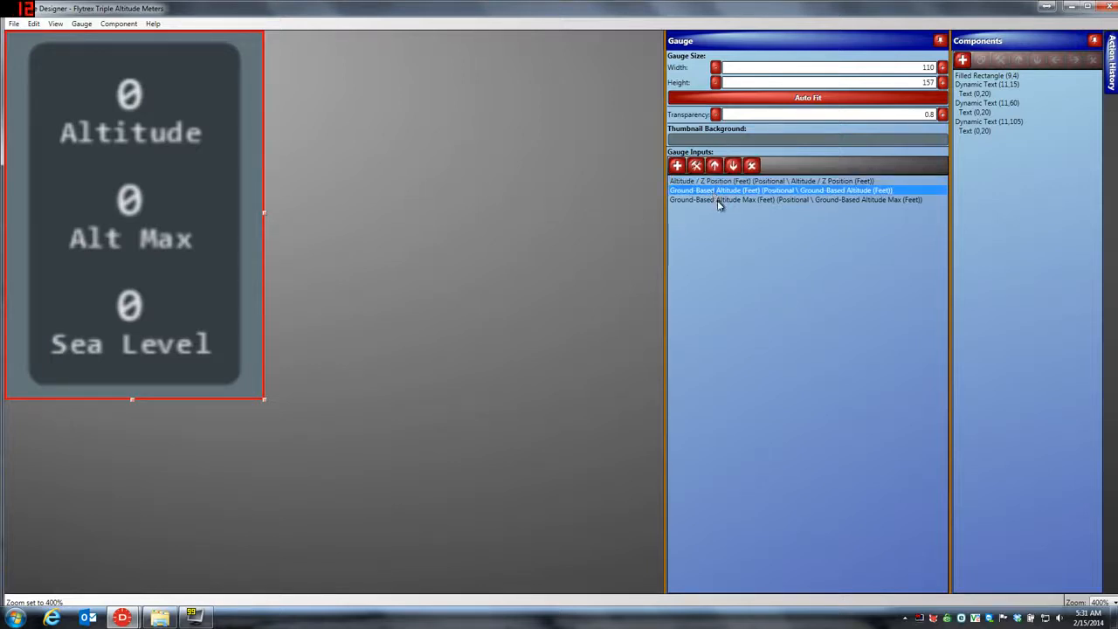
click(795, 199)
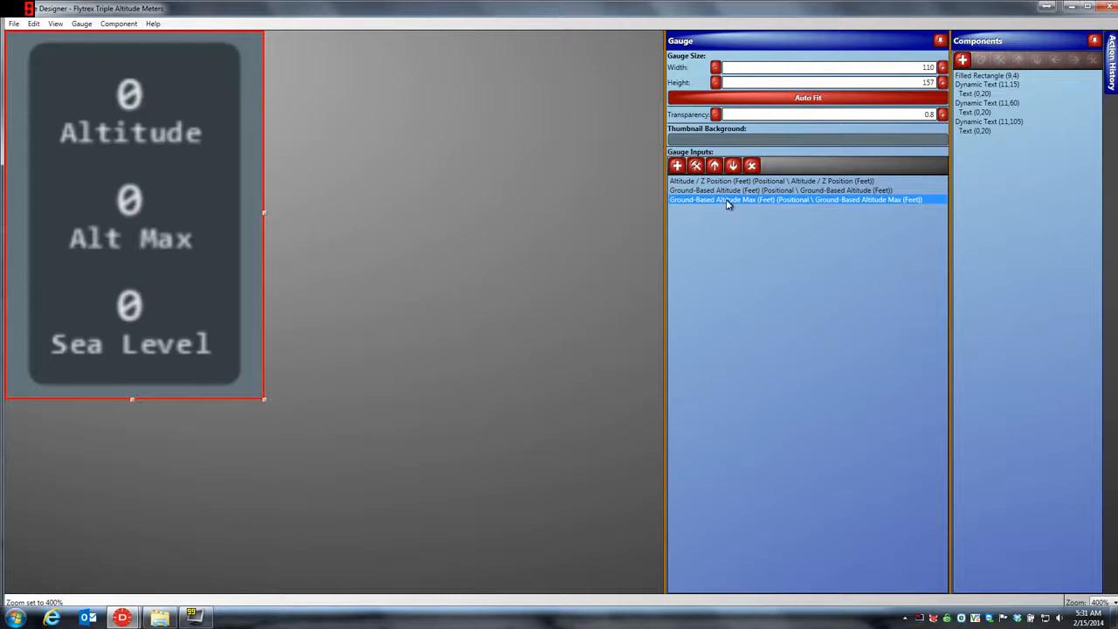
mouse_move(677, 166)
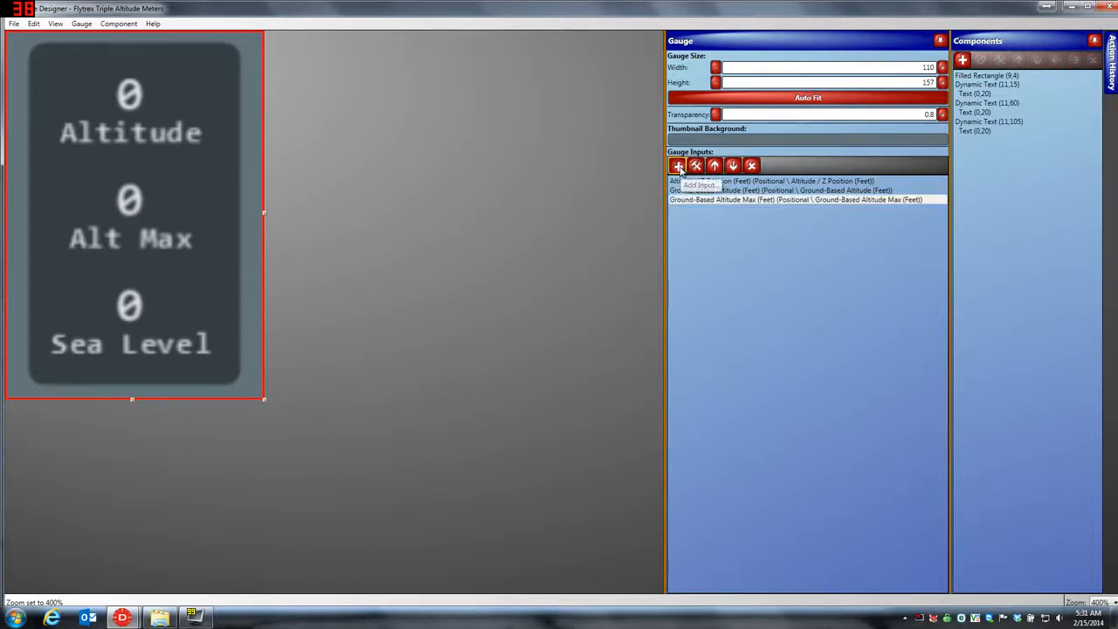
- Add a Positional altitude (Meters) input to the gauge
click(678, 166)
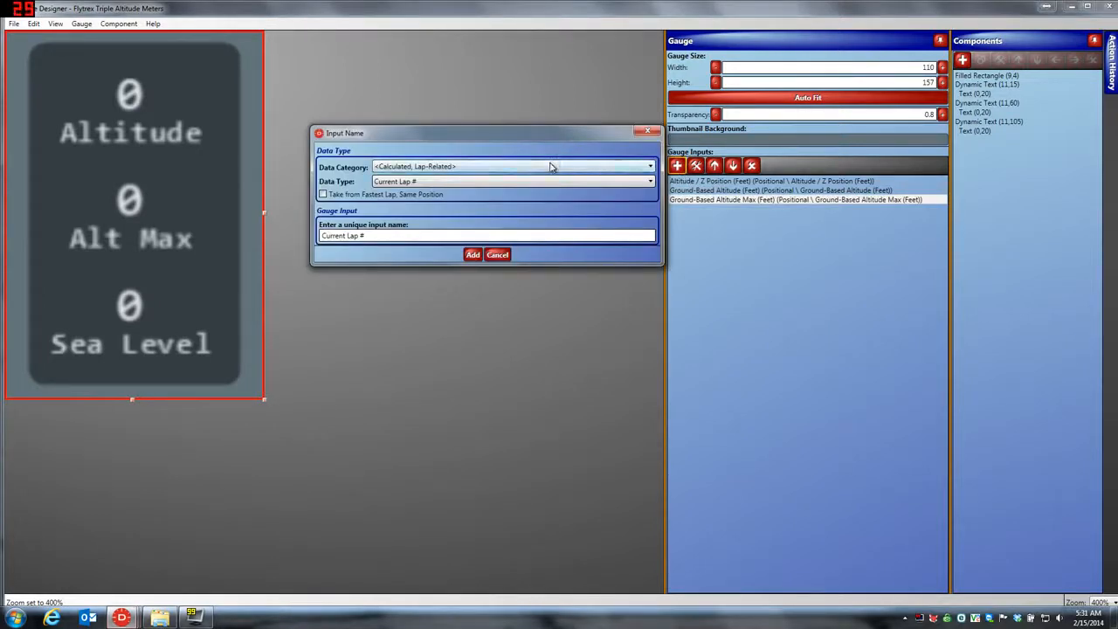
click(650, 166)
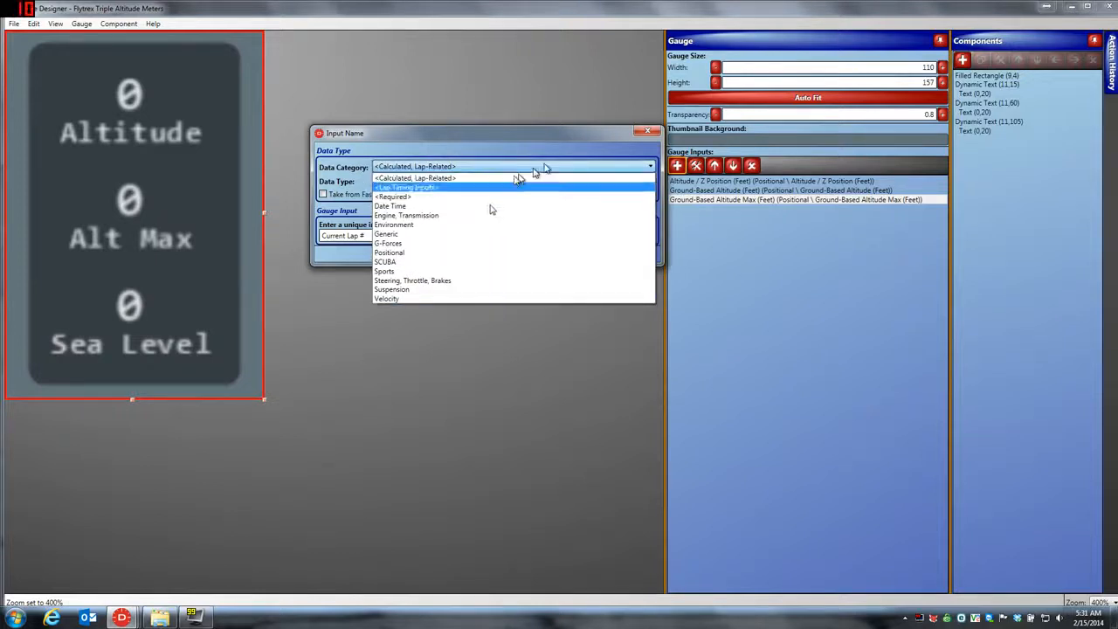
click(387, 252)
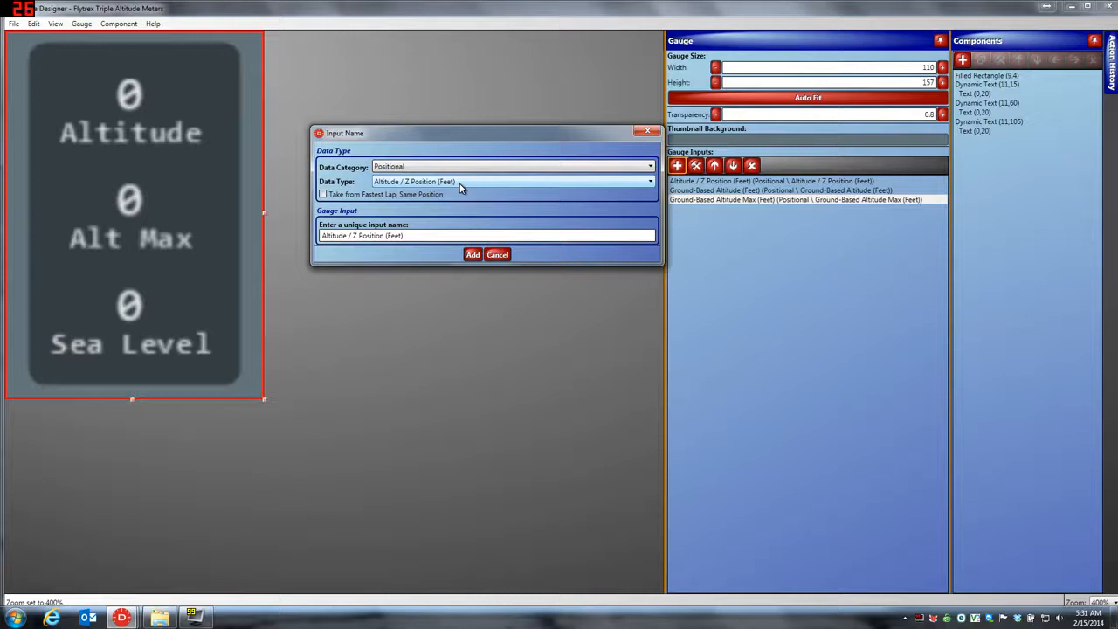
click(650, 180)
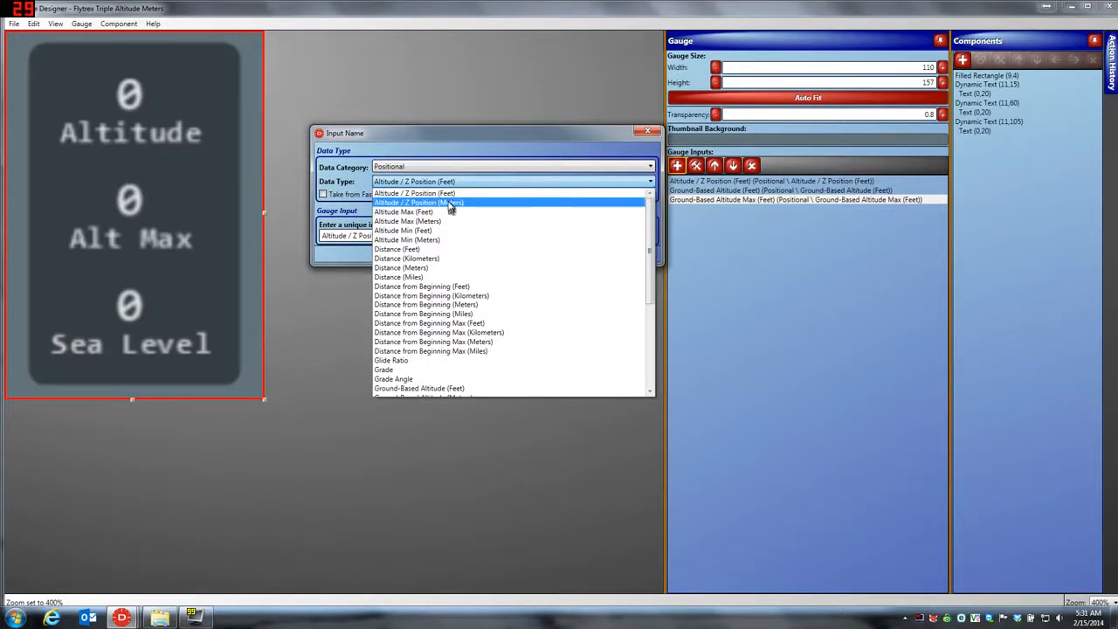
click(419, 202)
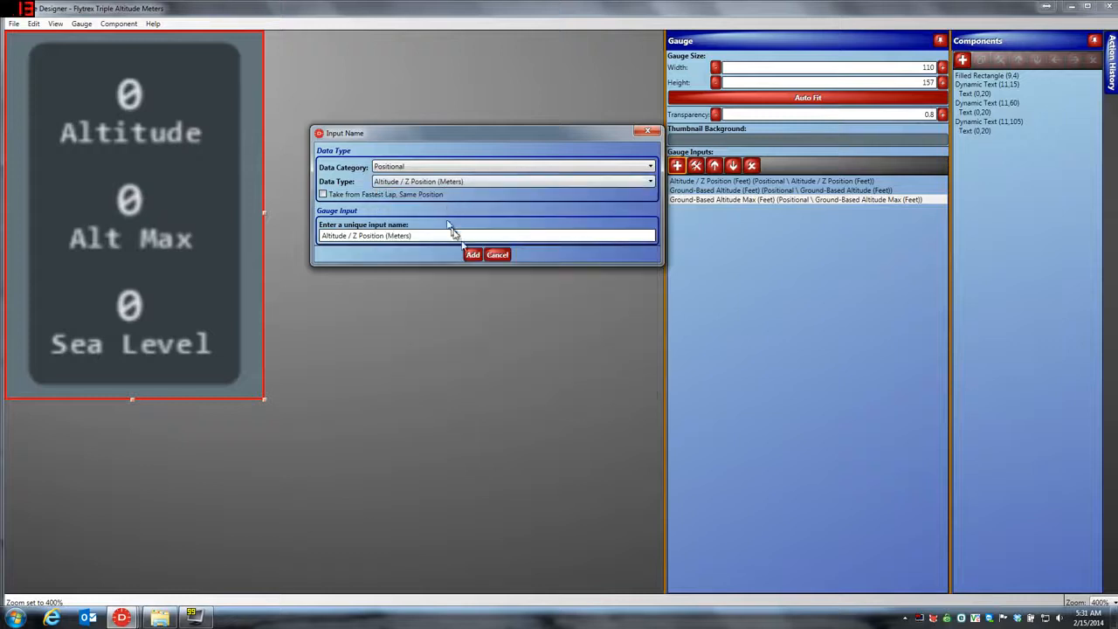
click(472, 255)
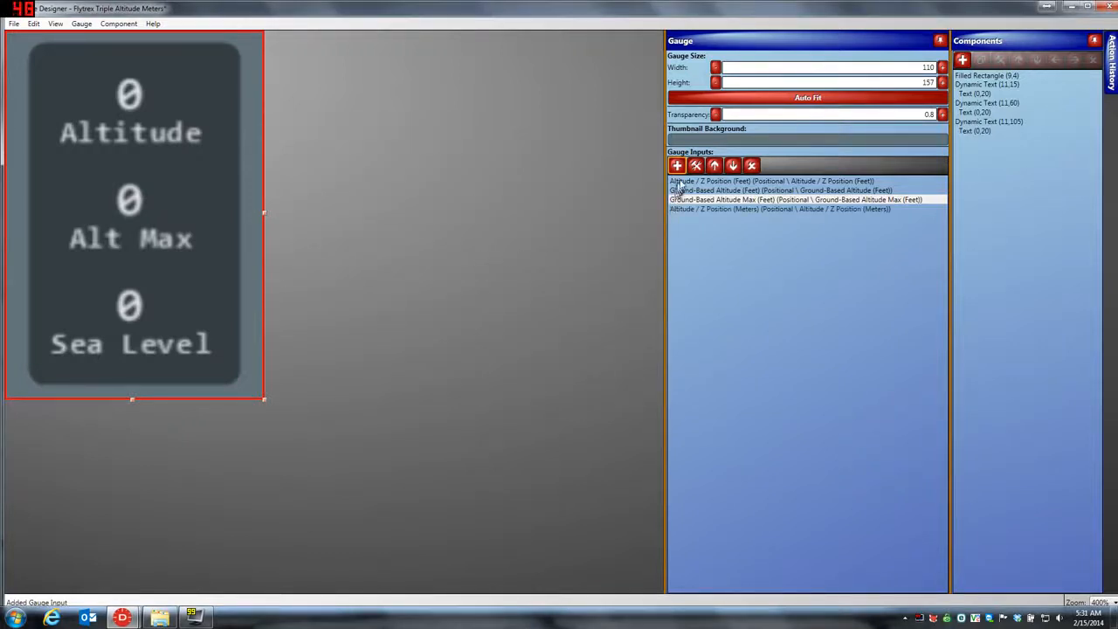
- Add a Positional Ground-Based Altitude (Meters) input
click(678, 164)
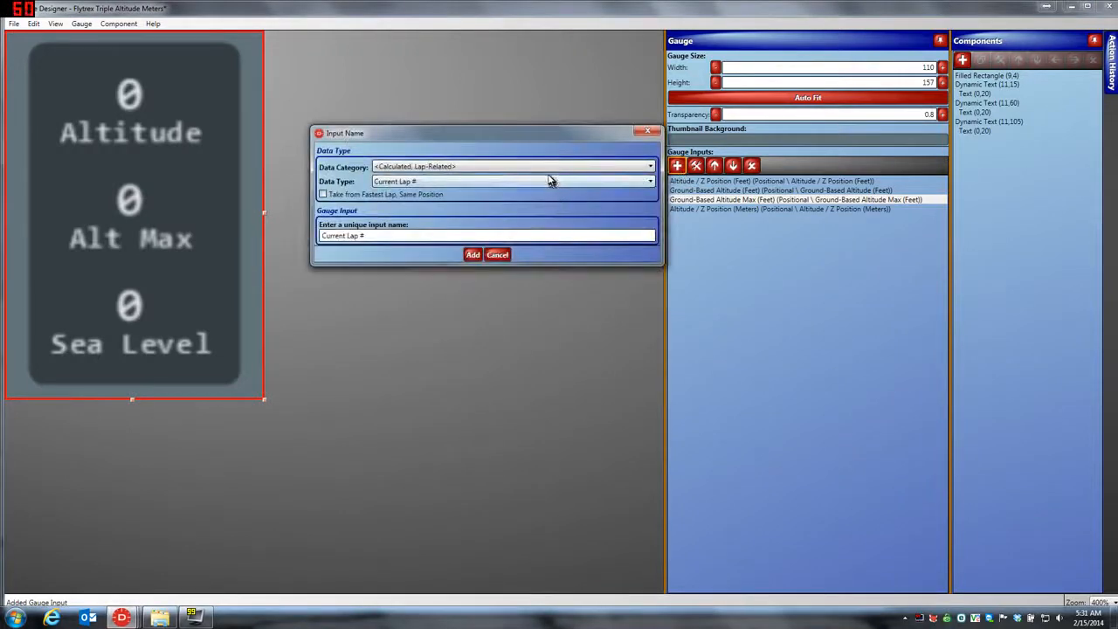
click(650, 166)
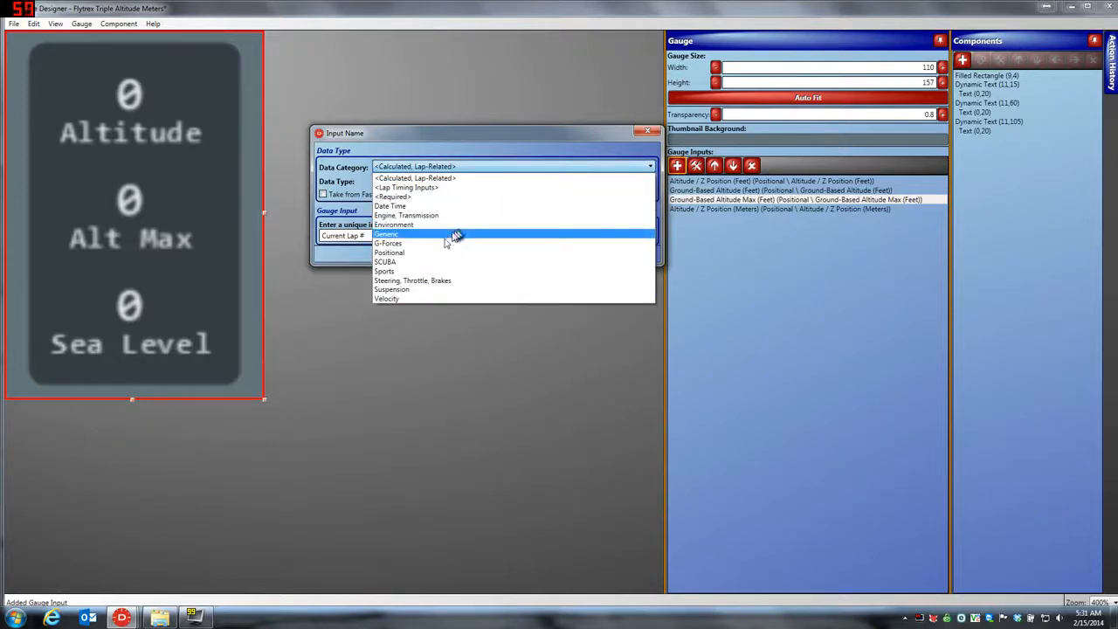
click(388, 252)
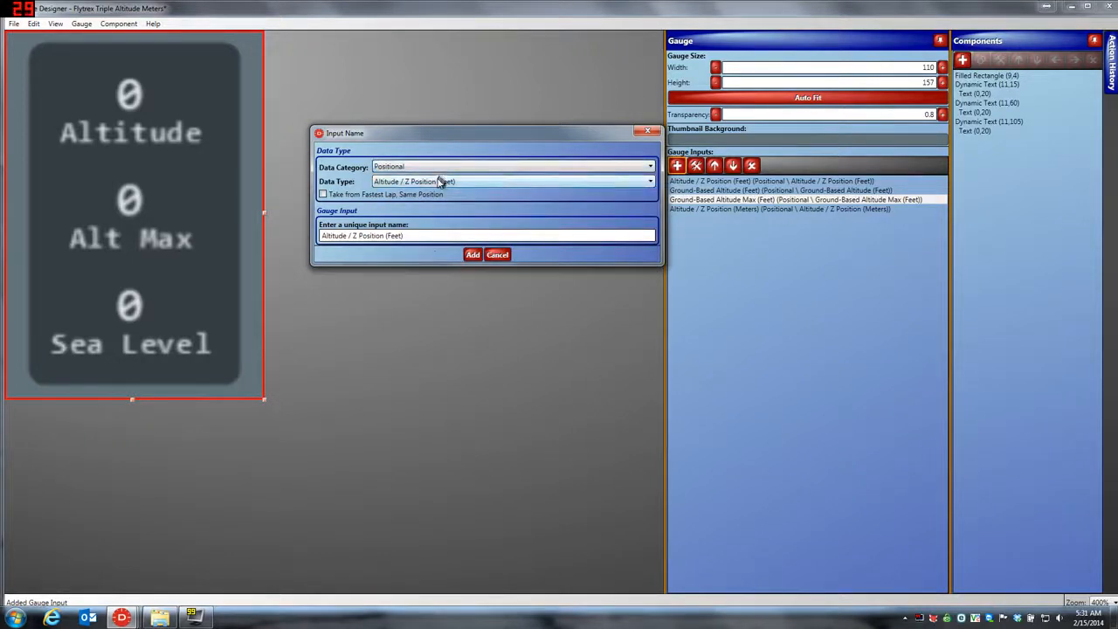
click(650, 180)
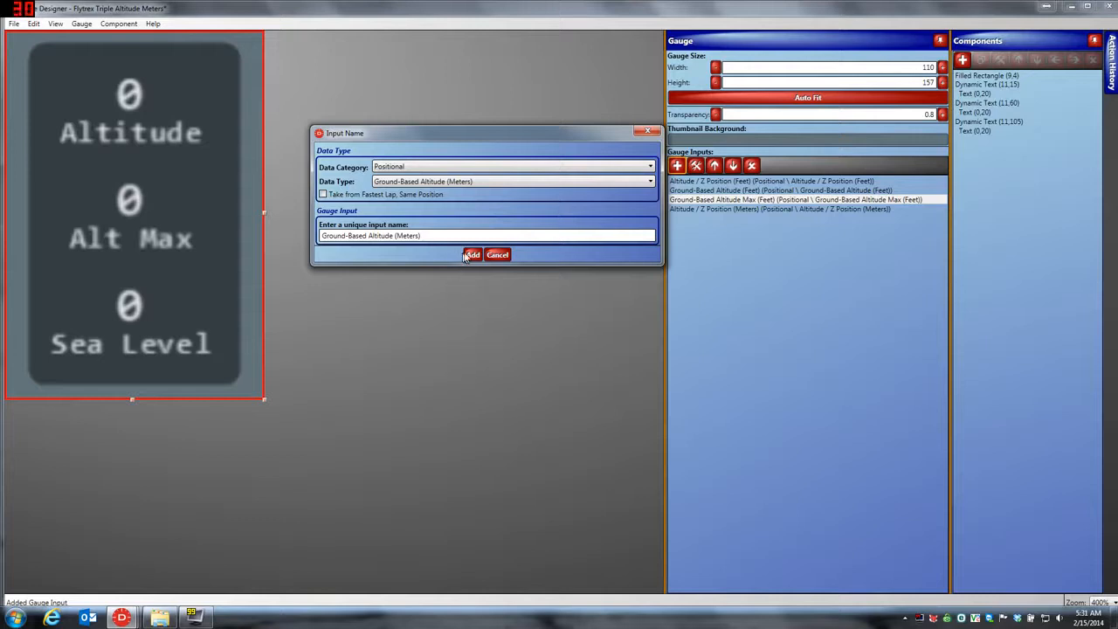
click(472, 255)
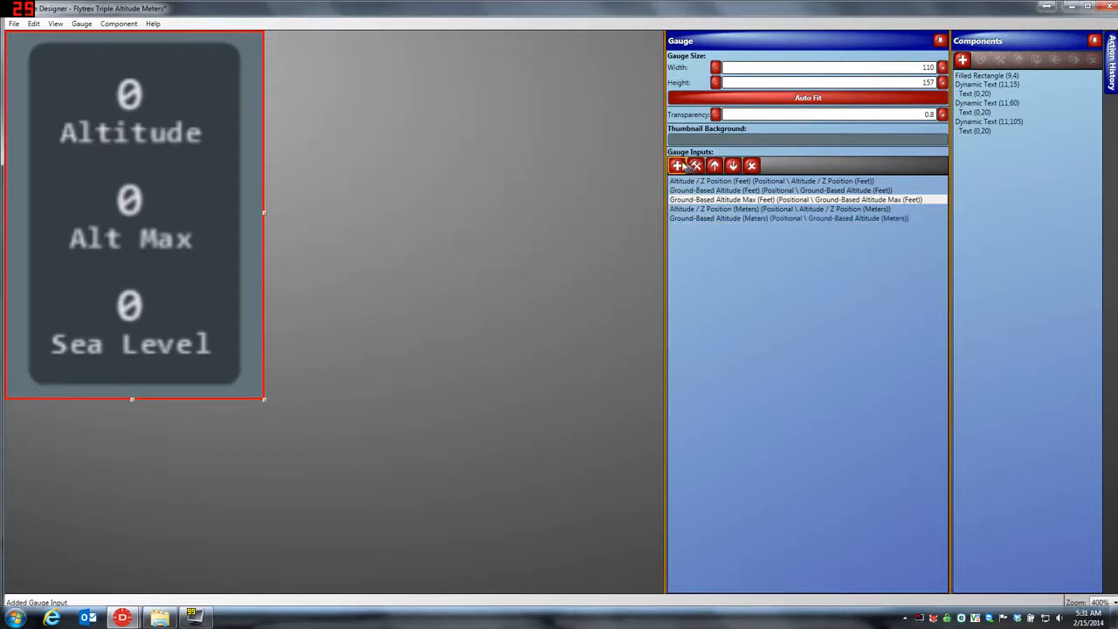
mouse_move(678, 164)
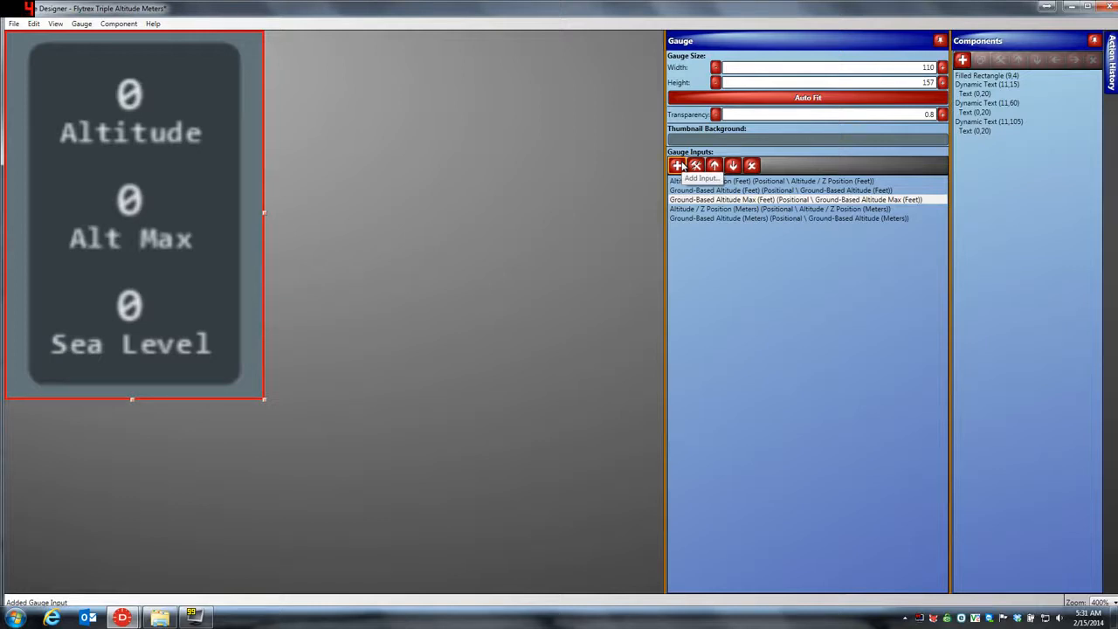
- Add a Ground-Based Altitude Max (Meters) input
click(677, 164)
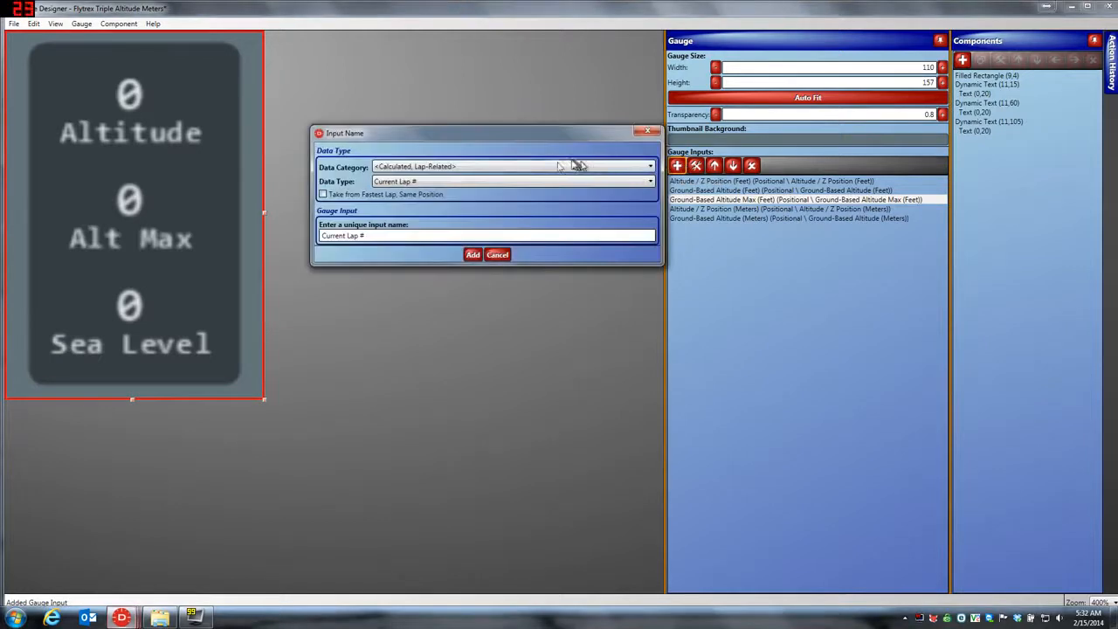
click(510, 166)
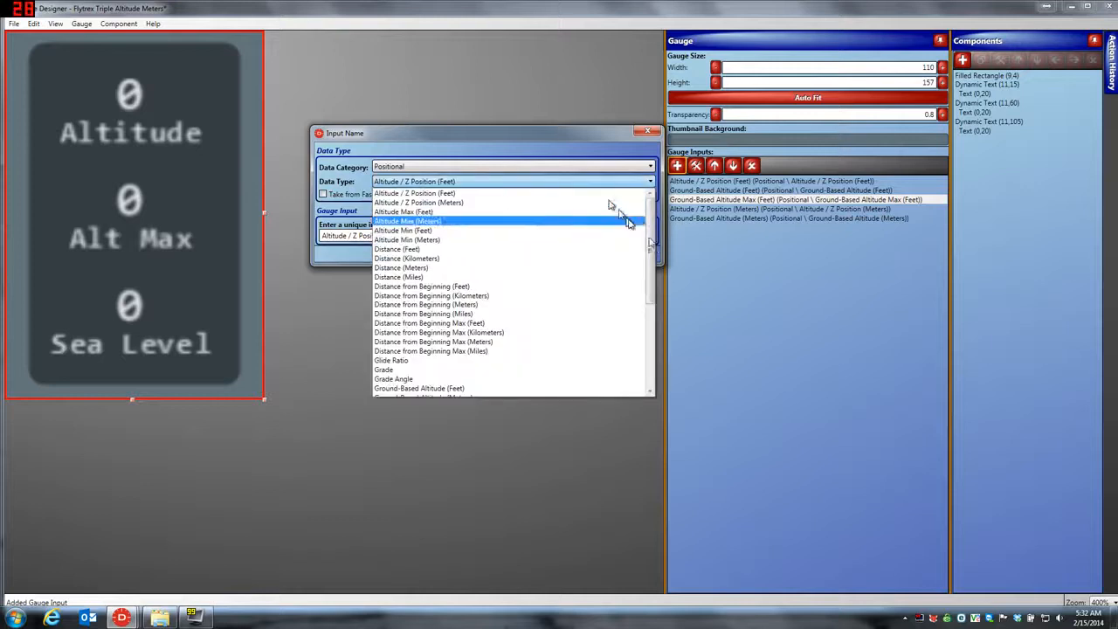
mouse_move(550, 241)
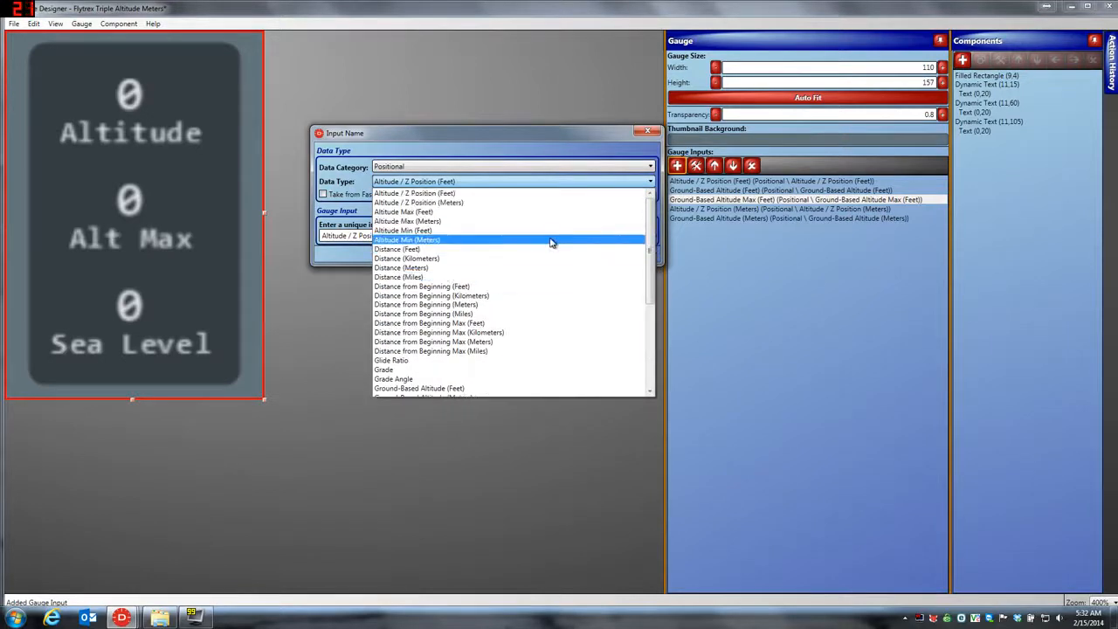
scroll(down, 3)
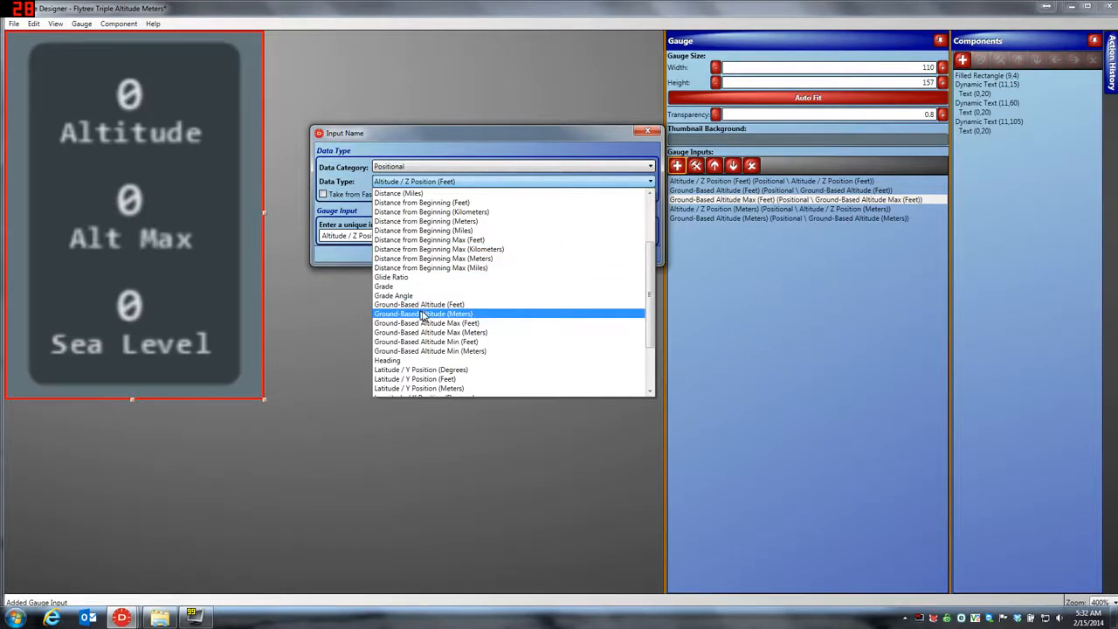
mouse_move(453, 332)
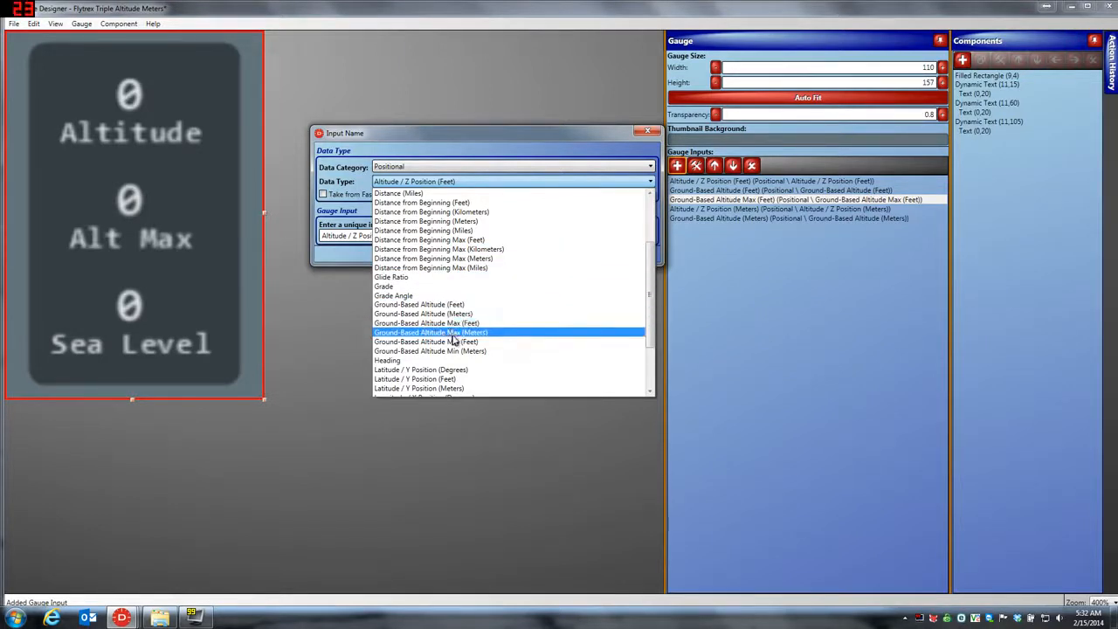
click(430, 331)
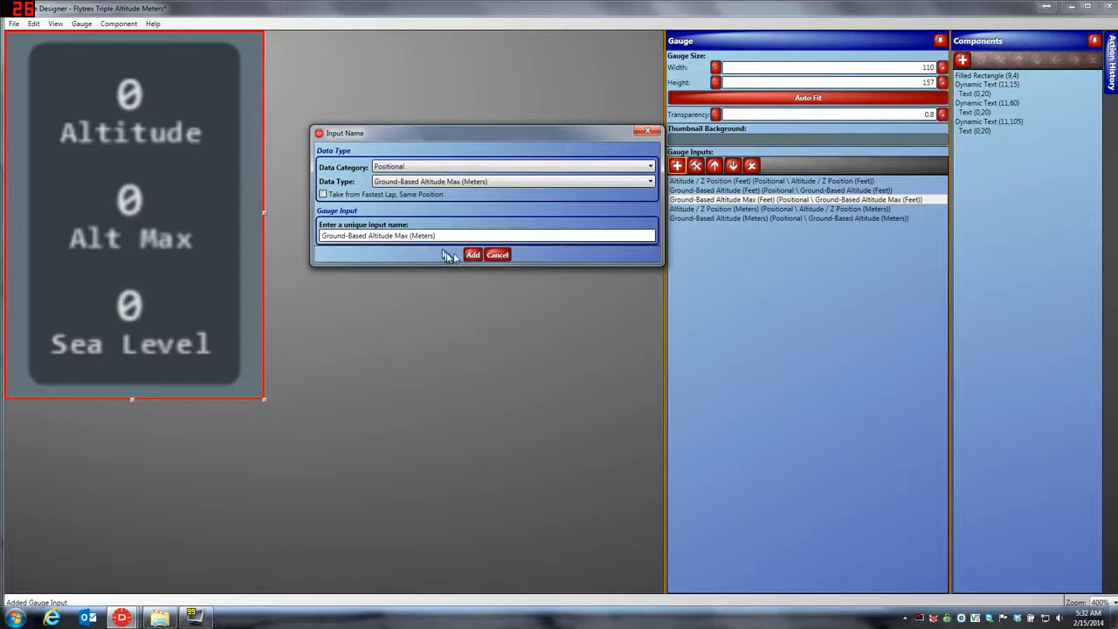
click(471, 255)
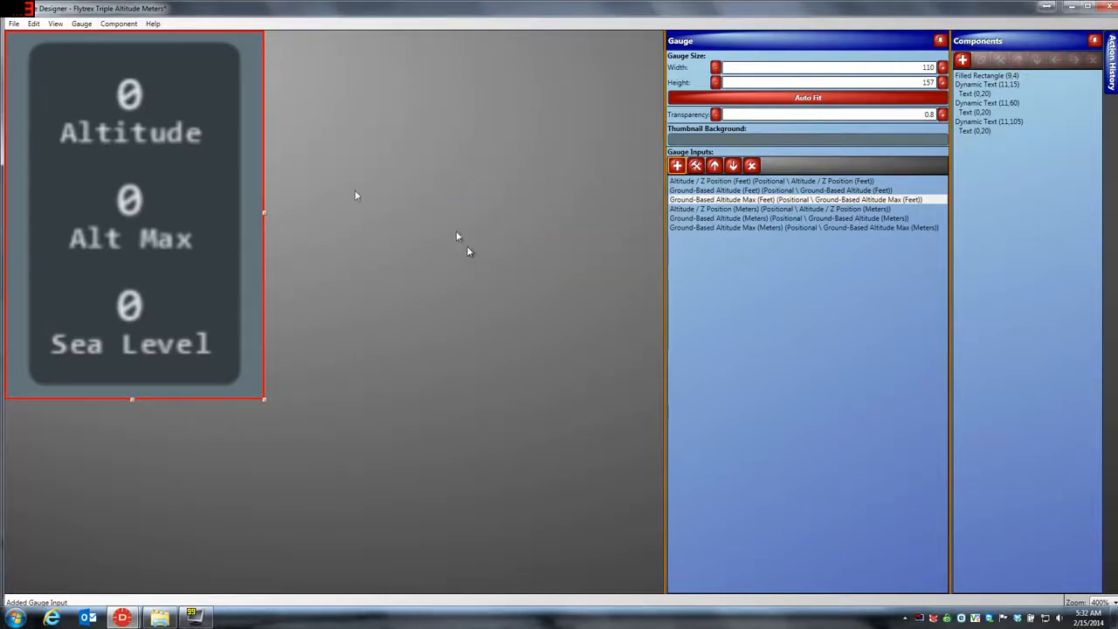
- Feed the Altitude readout the Ground-Based Altitude (Meters) input
click(129, 95)
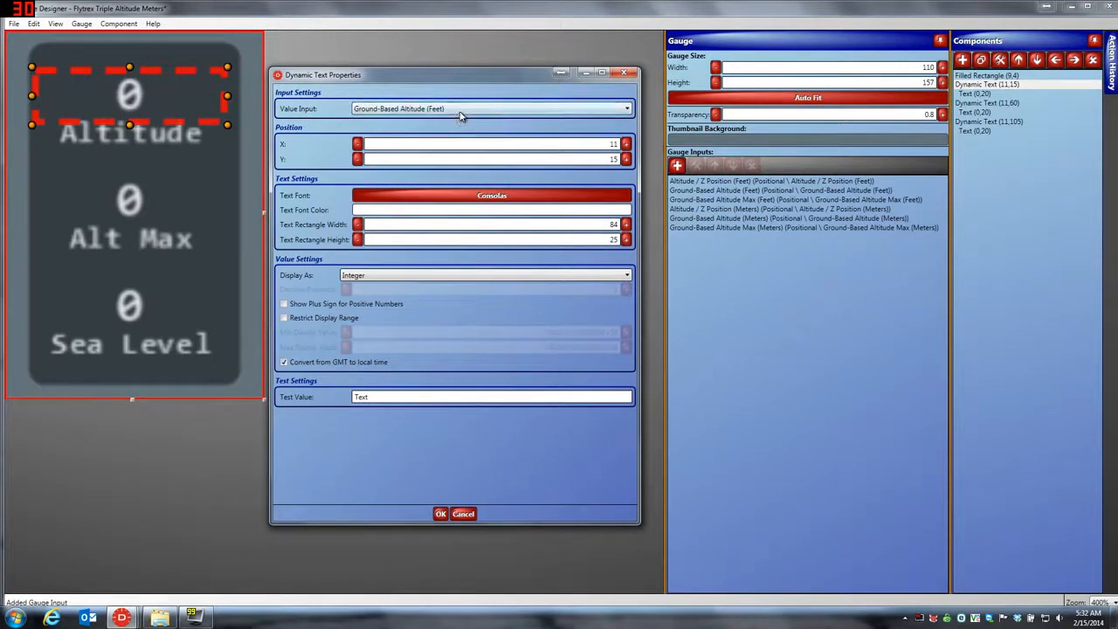
click(626, 108)
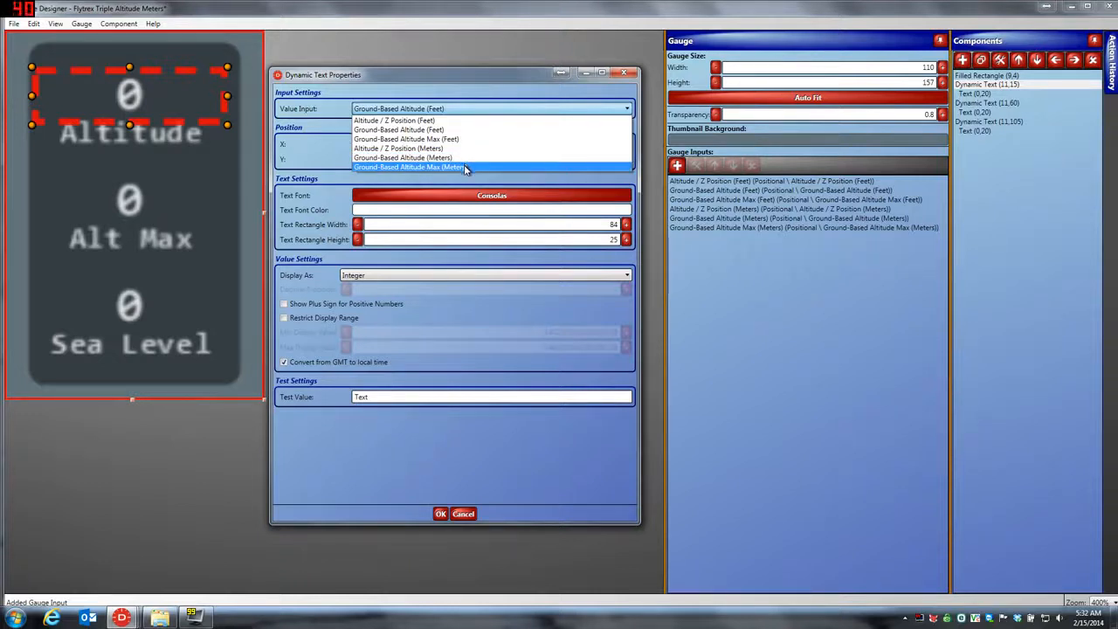
mouse_move(402, 158)
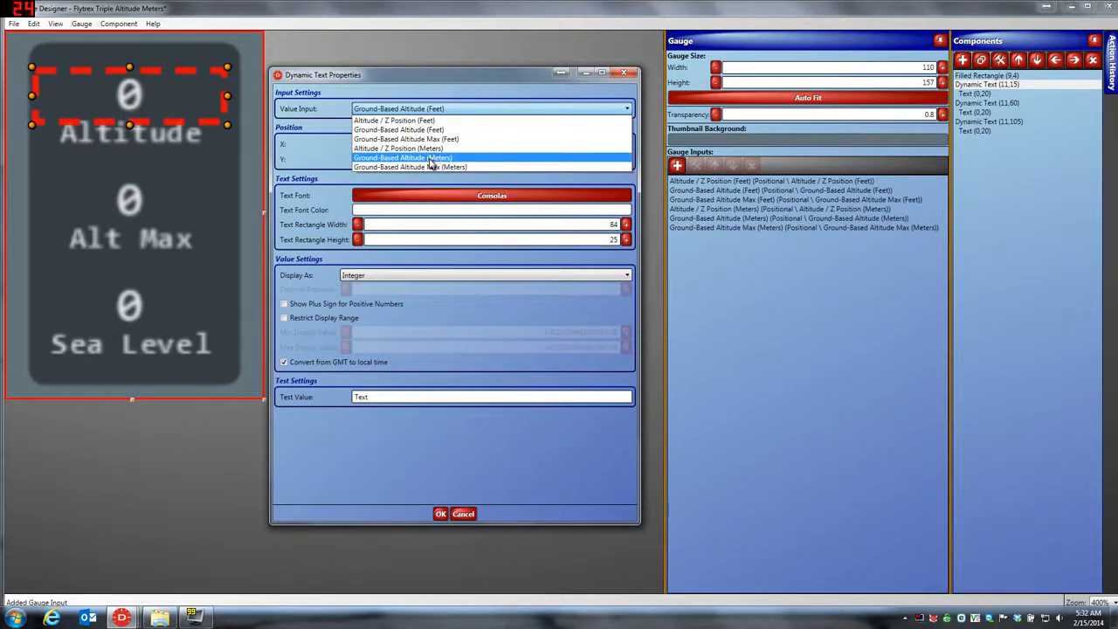
mouse_move(430, 161)
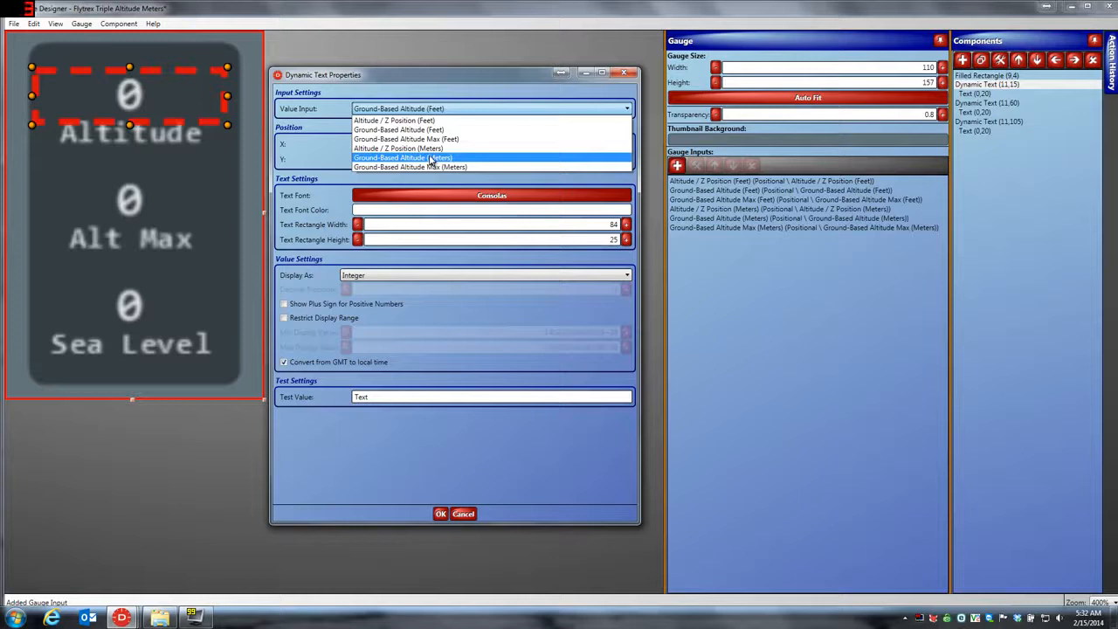
click(402, 157)
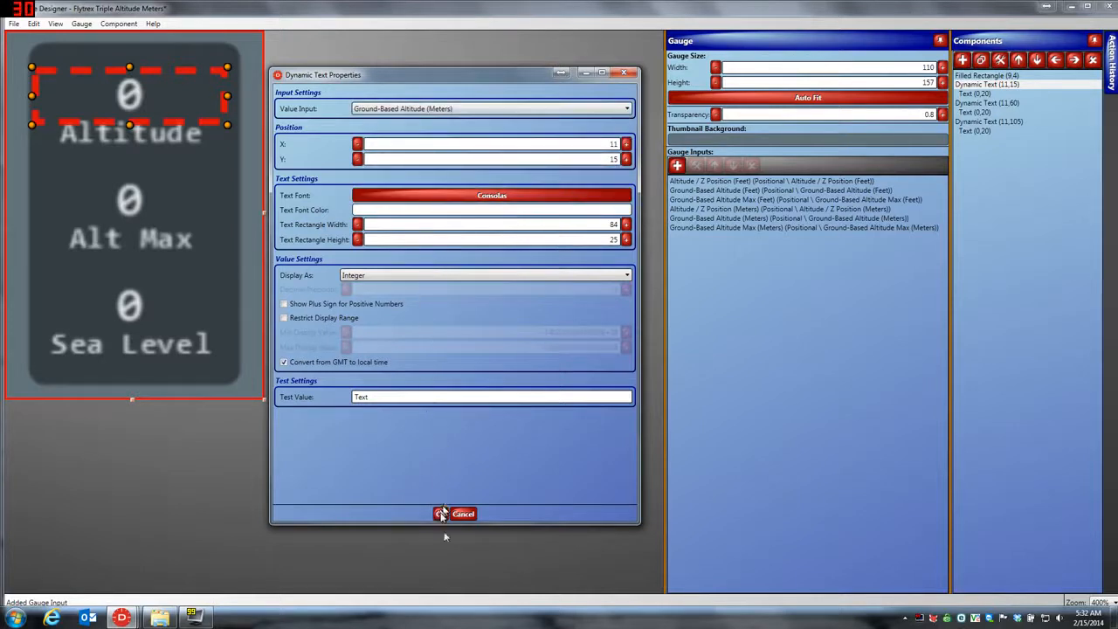
click(454, 514)
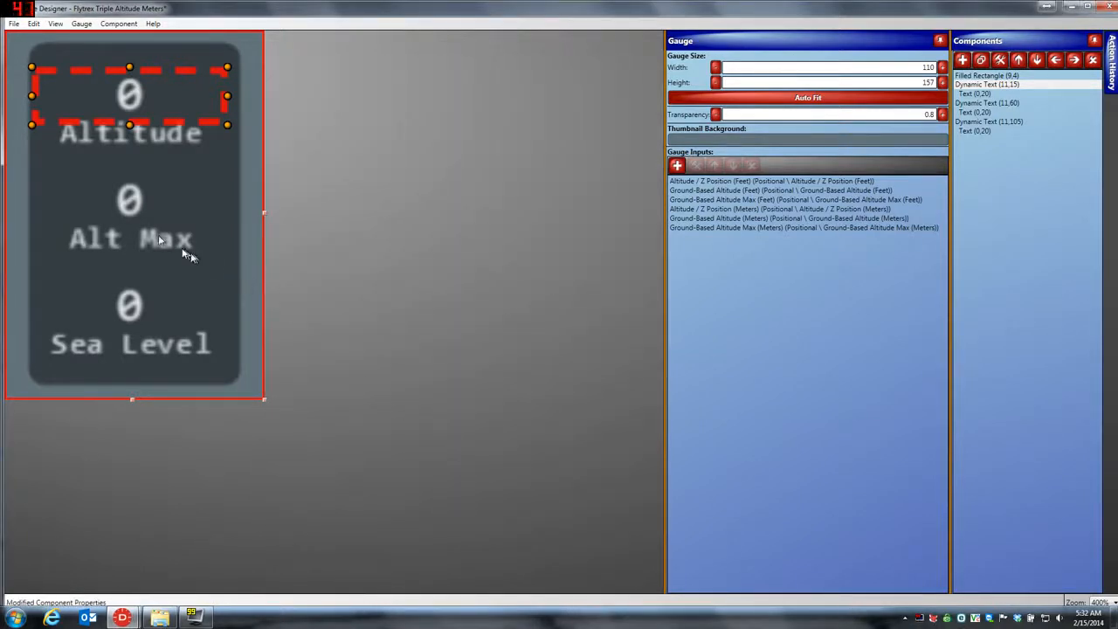
- Feed the Alt Max readout the Ground-Based Altitude Max (Meters) input
double_click(129, 201)
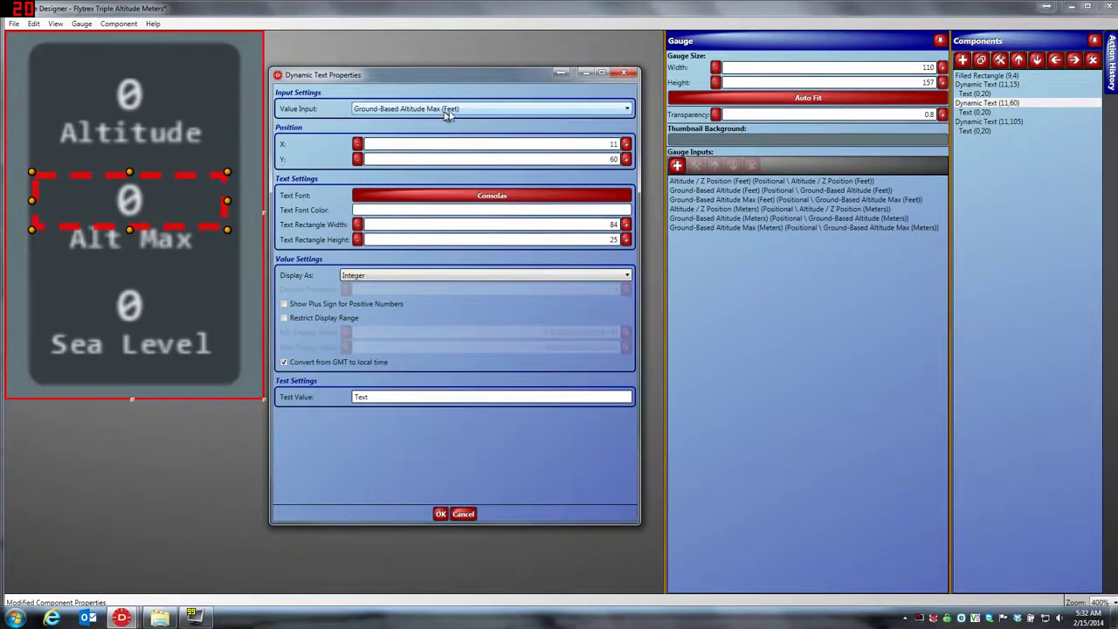
click(626, 108)
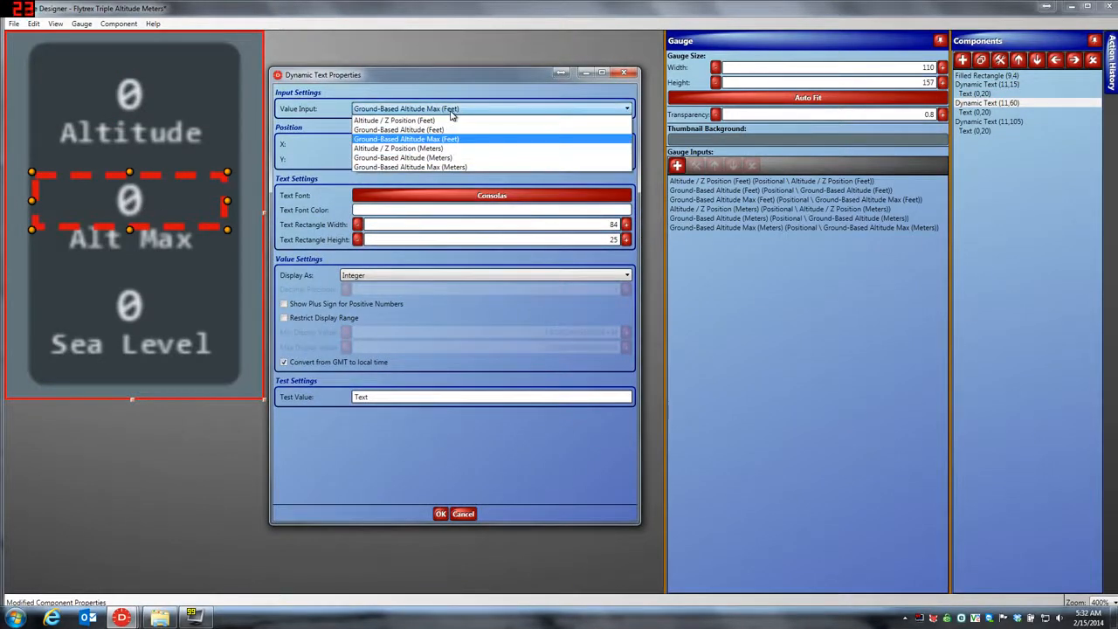
mouse_move(437, 167)
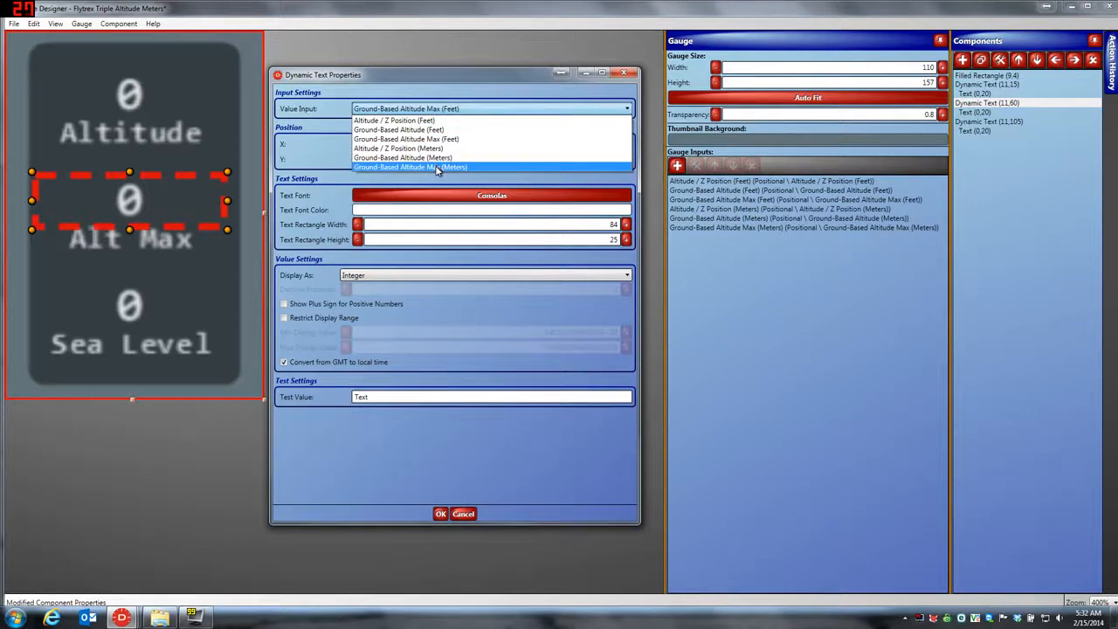
click(411, 168)
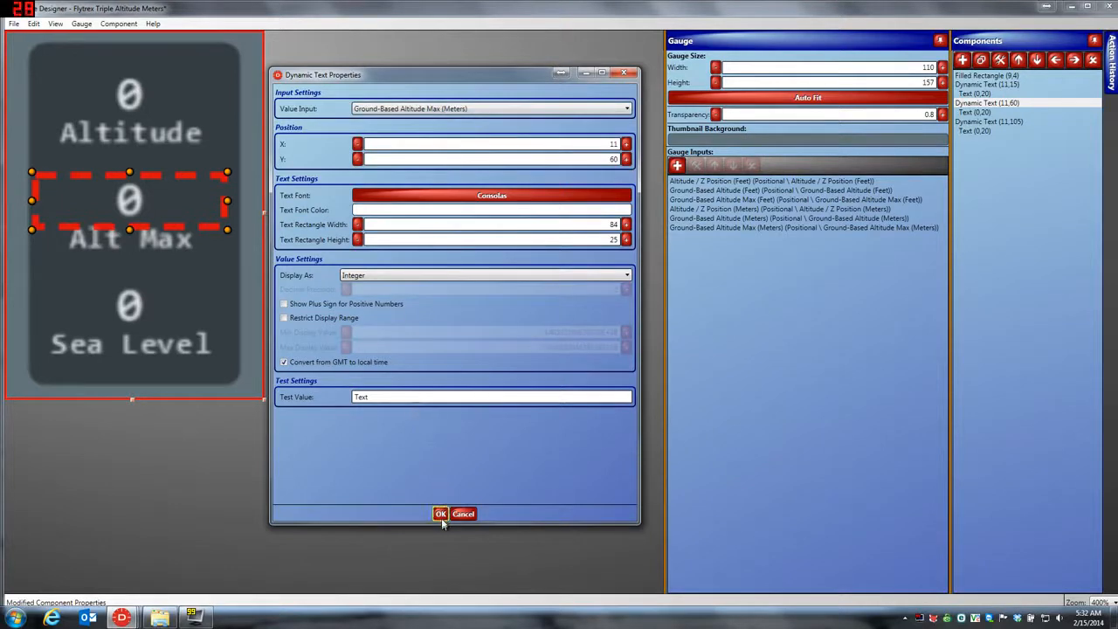
click(441, 513)
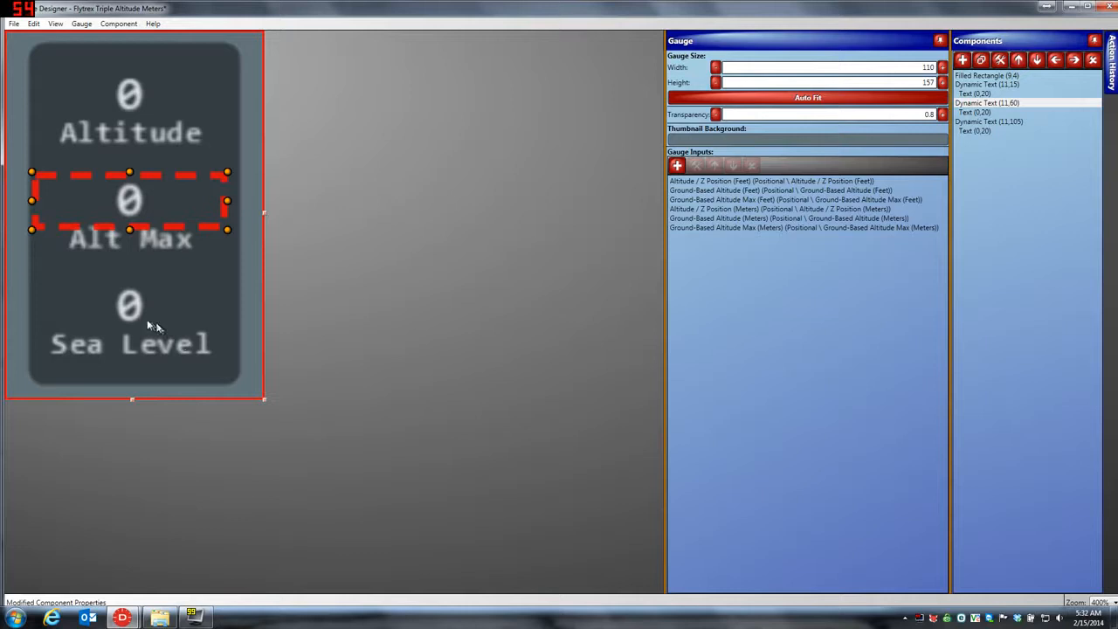
- Feed the Sea Level readout the Altitude / Z Position (Meters) input
click(129, 305)
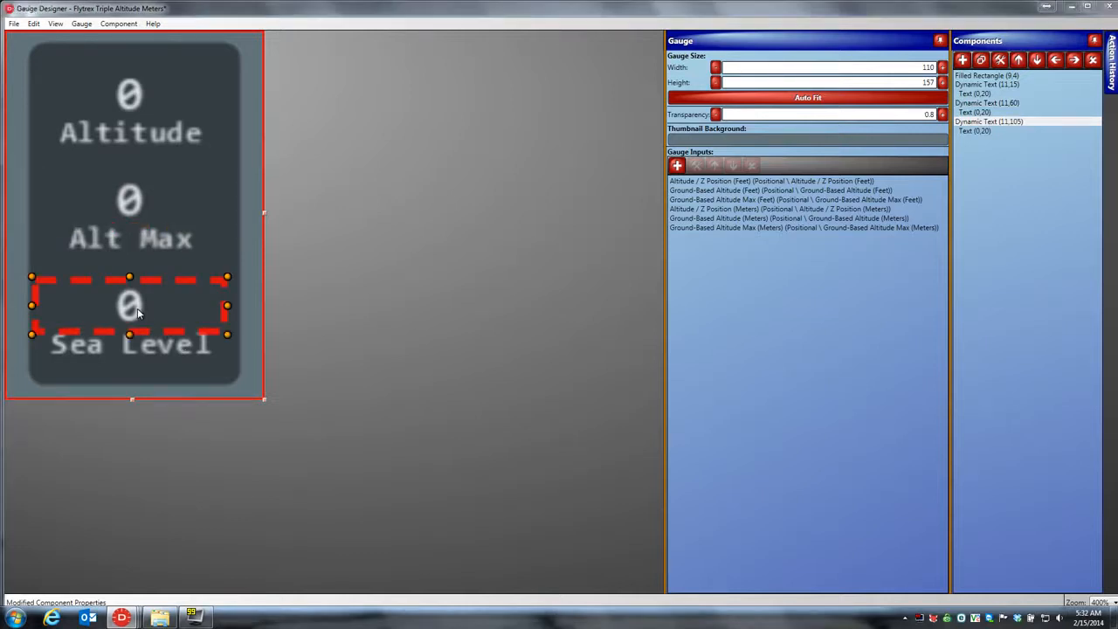
double_click(129, 305)
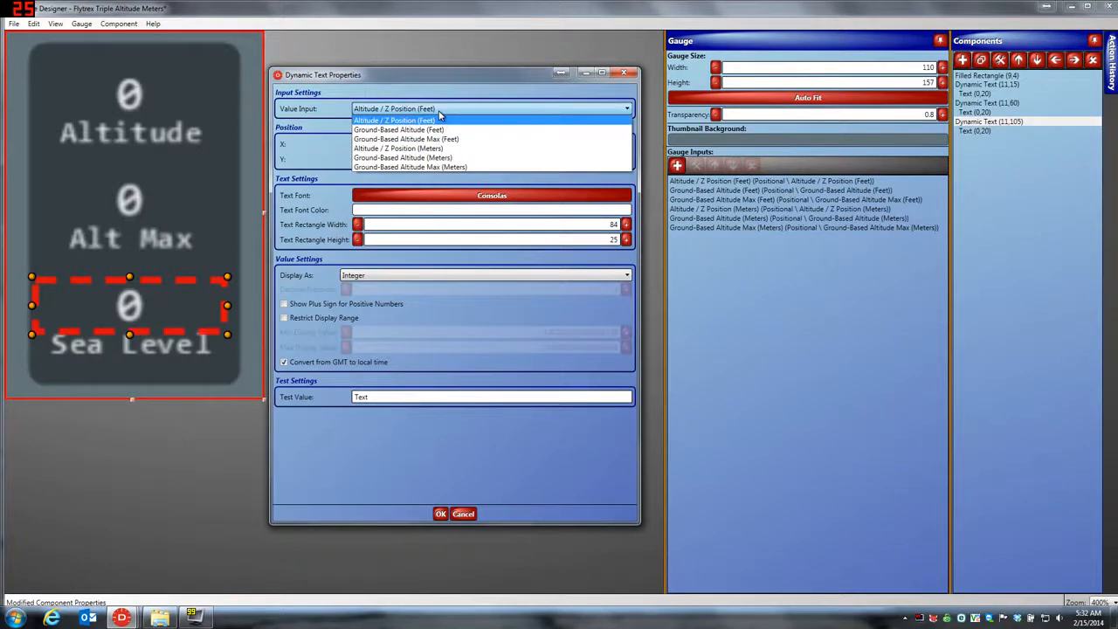
mouse_move(406, 140)
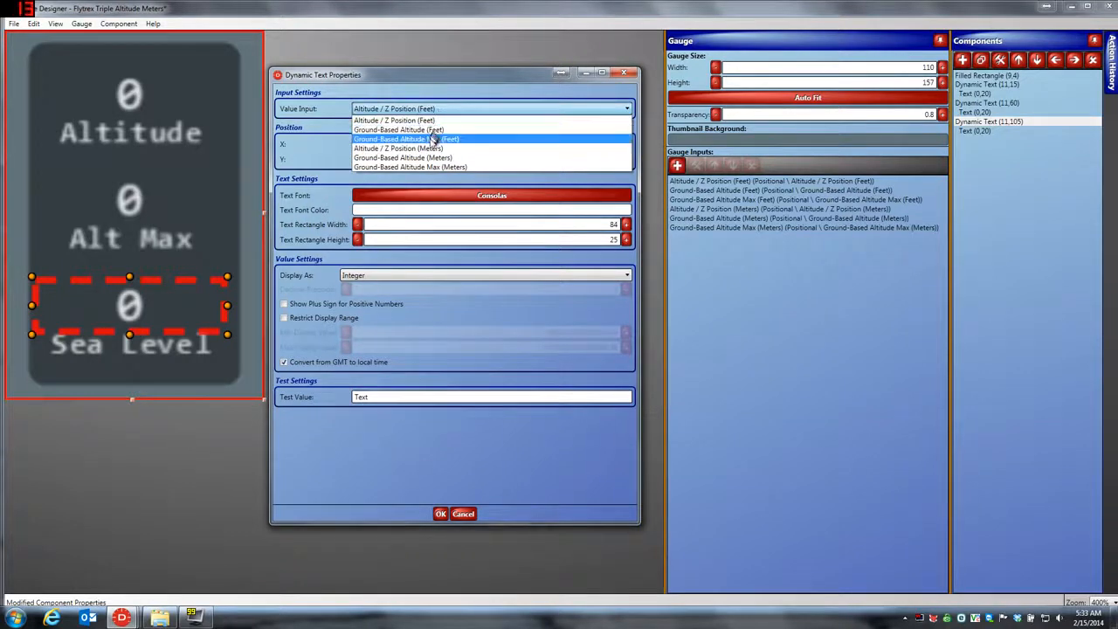
click(398, 147)
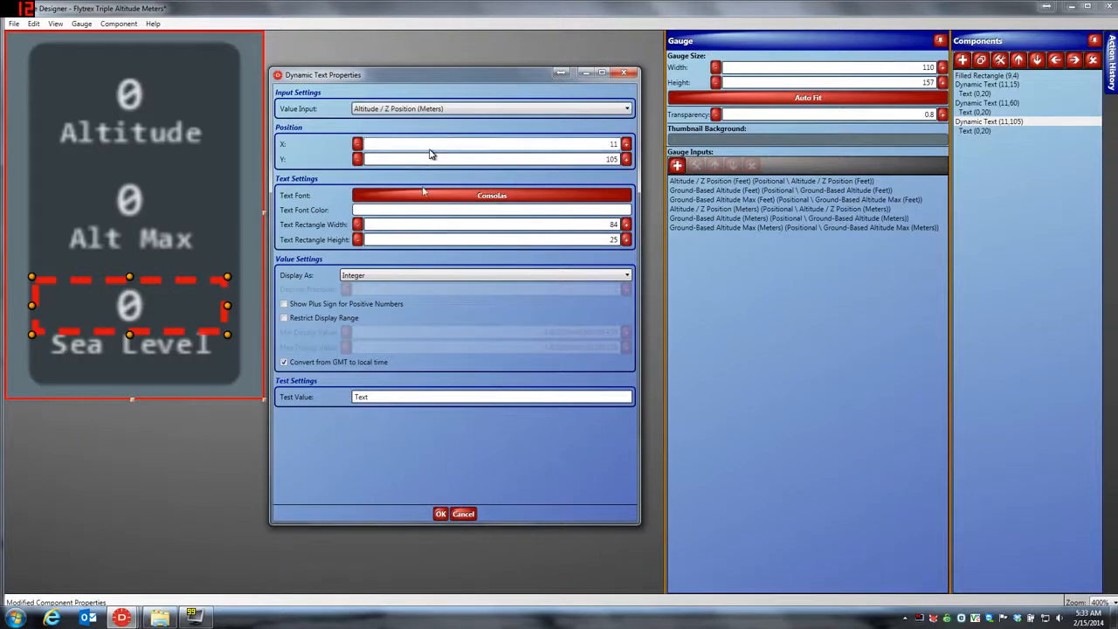
click(440, 514)
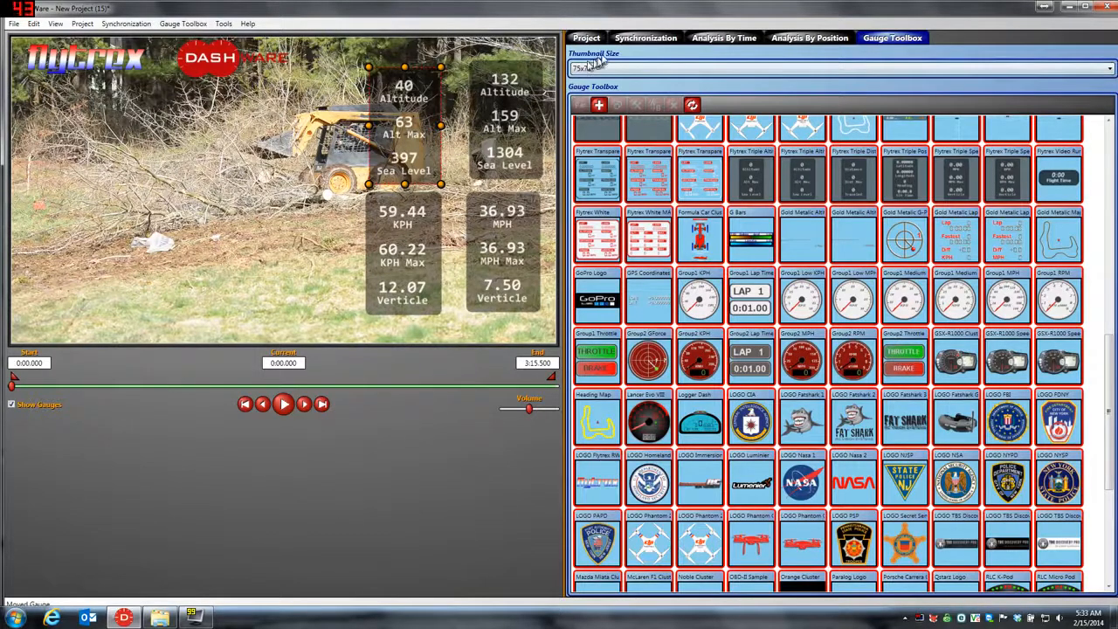
- Scrub the flight-data slider back and forth so the metre, feet, KPH and MPH gauges all update
click(646, 38)
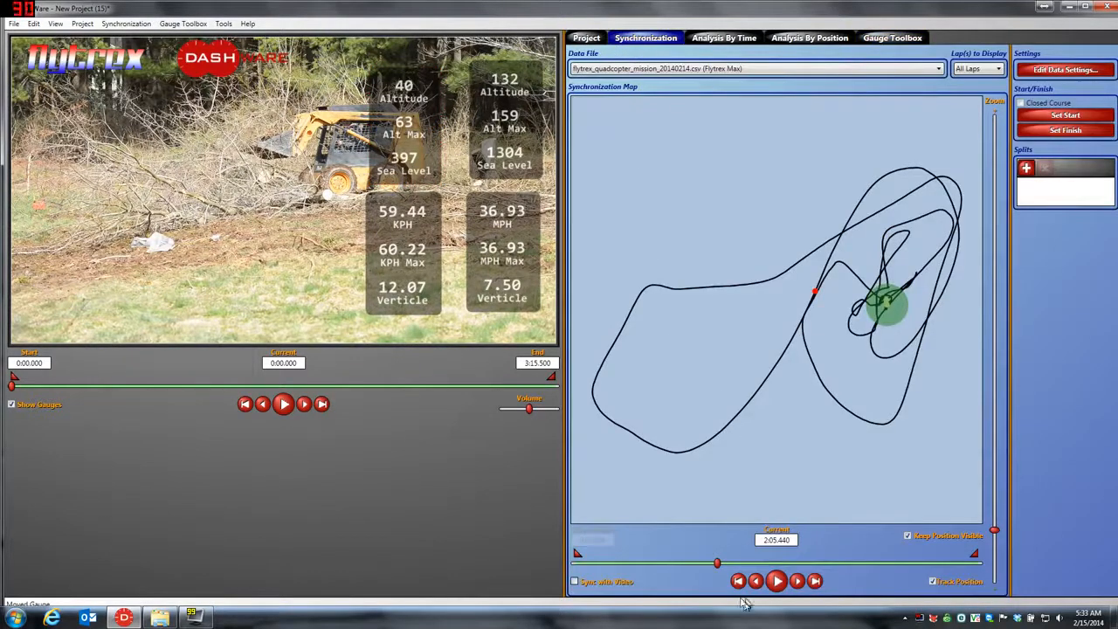
drag(717, 562, 730, 562)
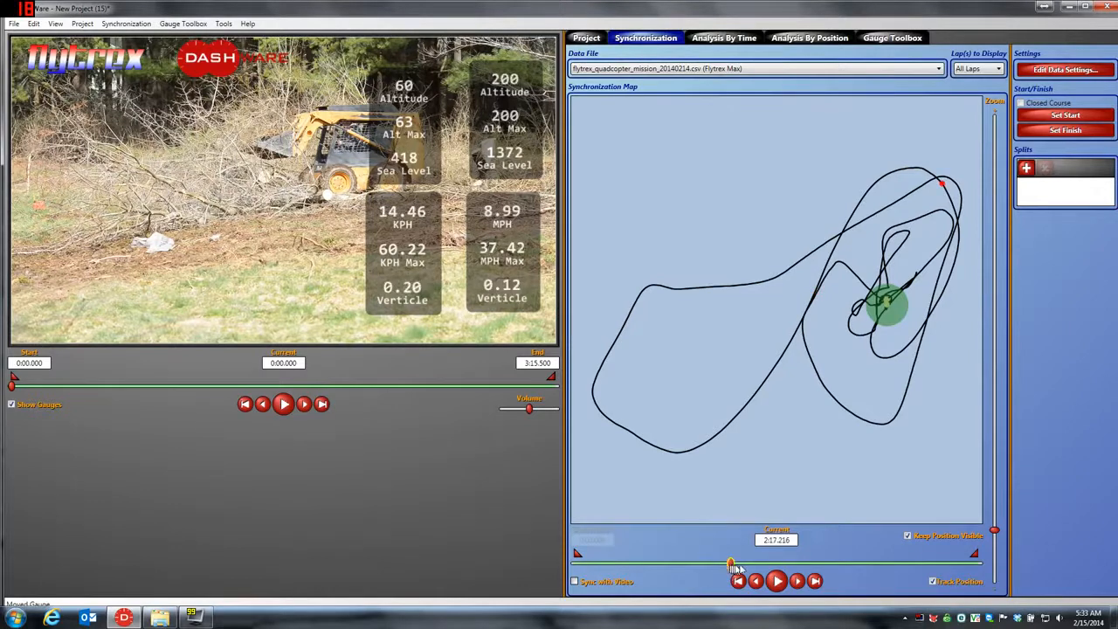
drag(730, 562, 790, 563)
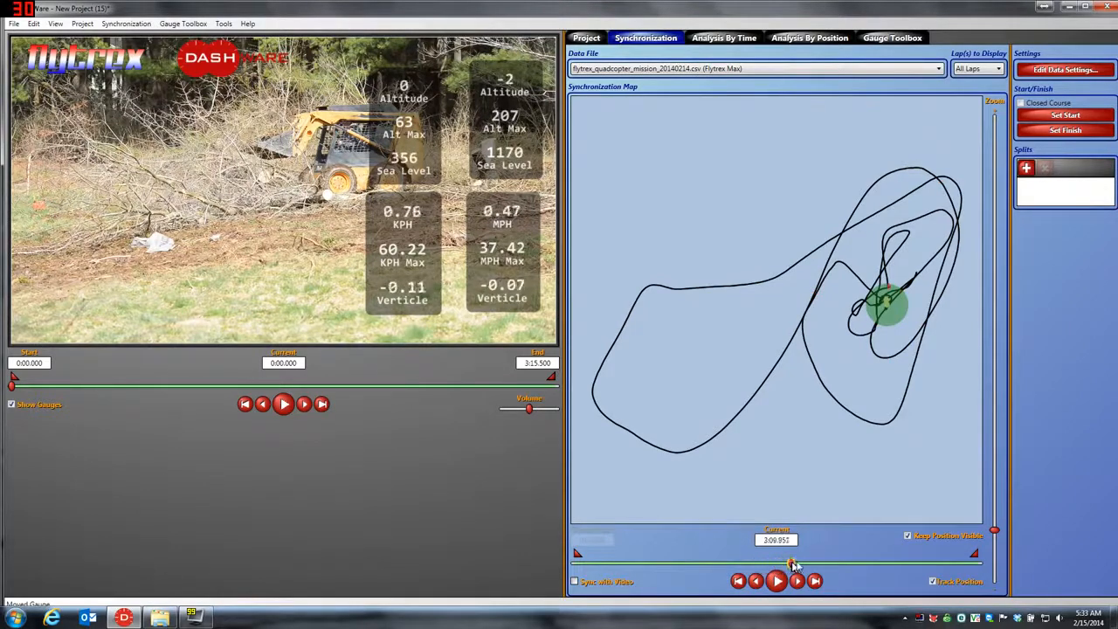
drag(789, 563, 856, 563)
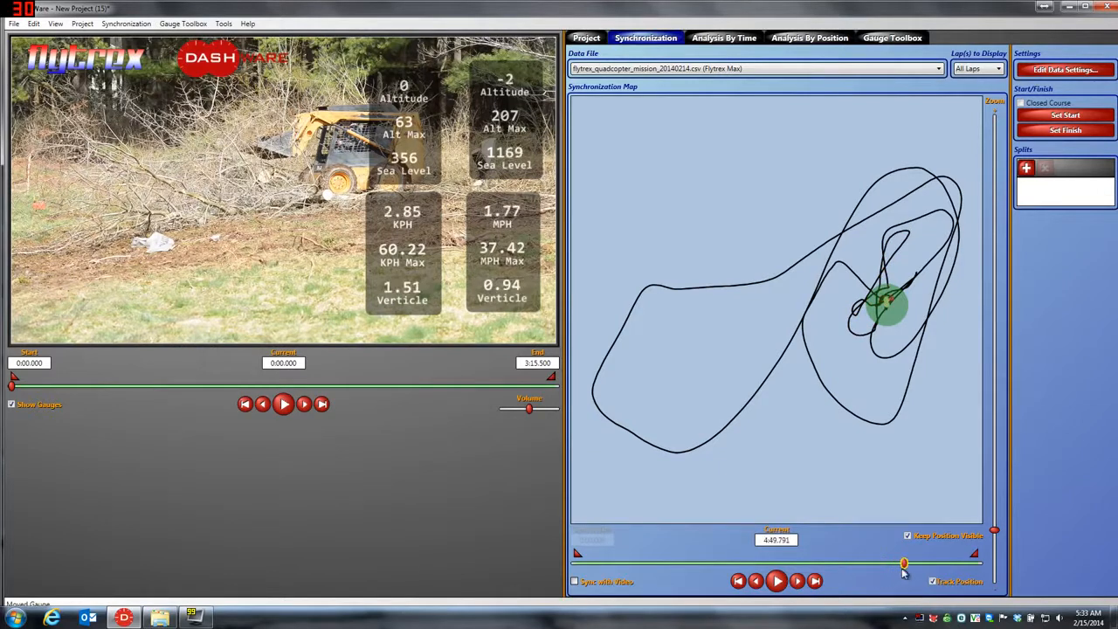
drag(905, 562, 681, 563)
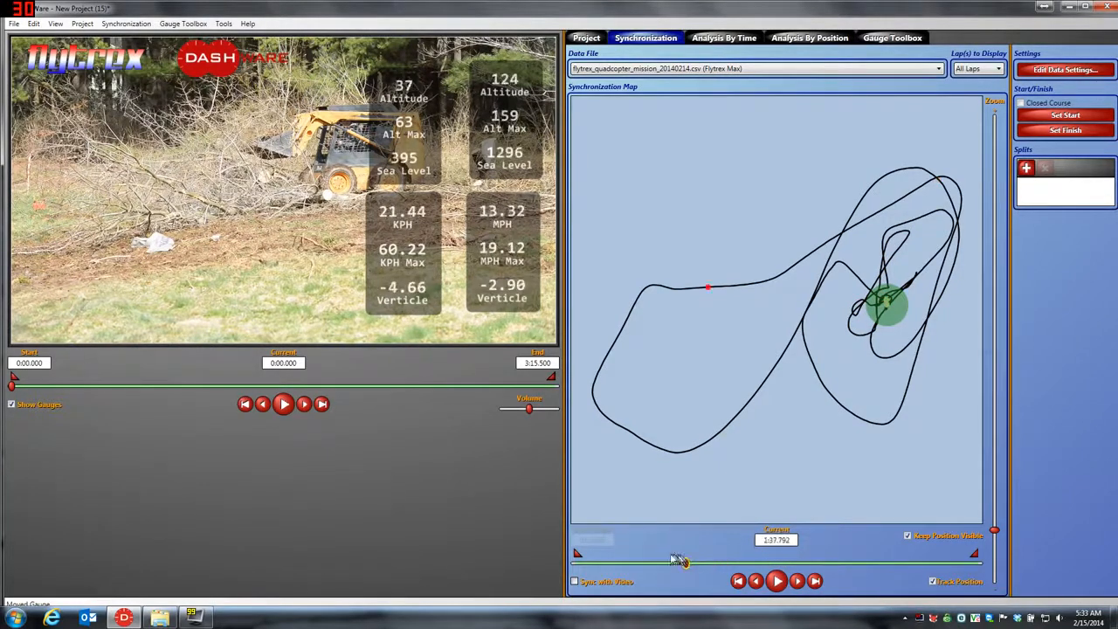
drag(681, 562, 628, 563)
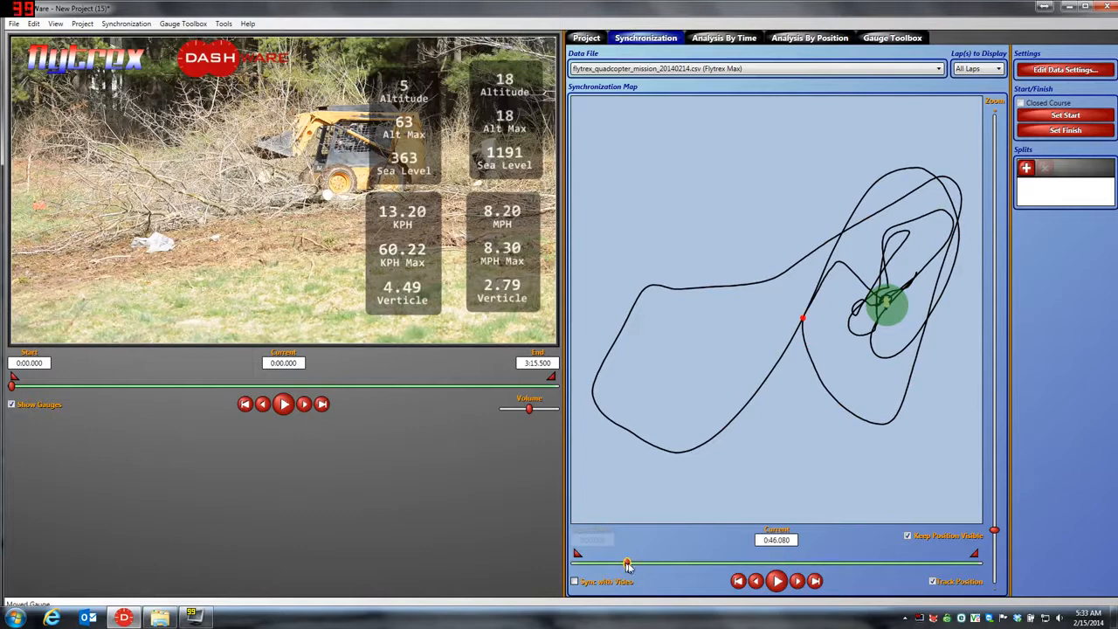
drag(627, 562, 674, 562)
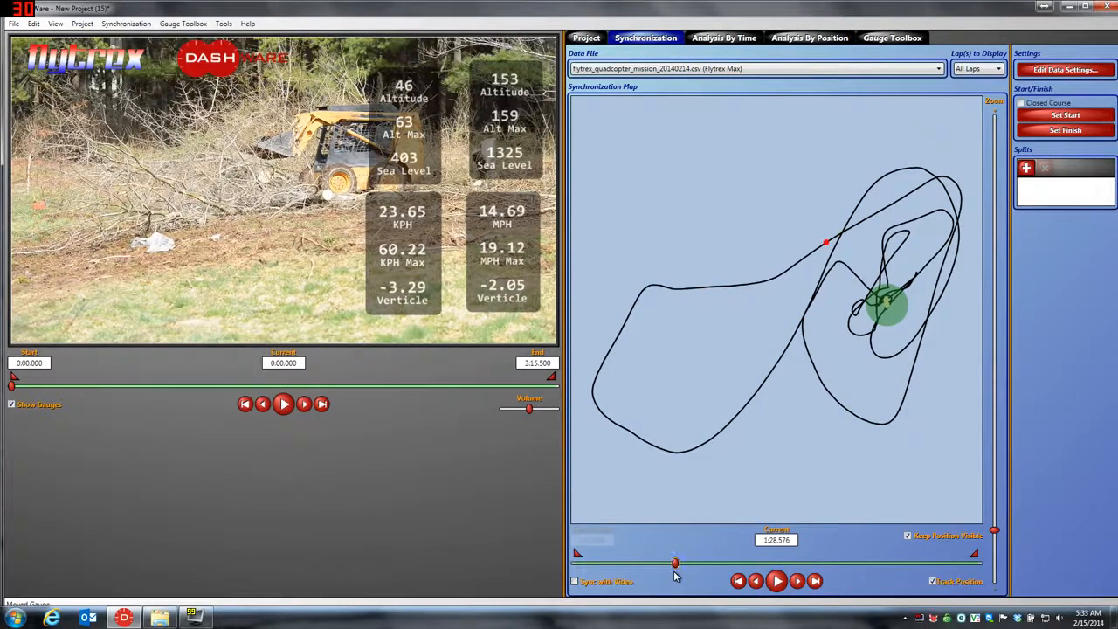